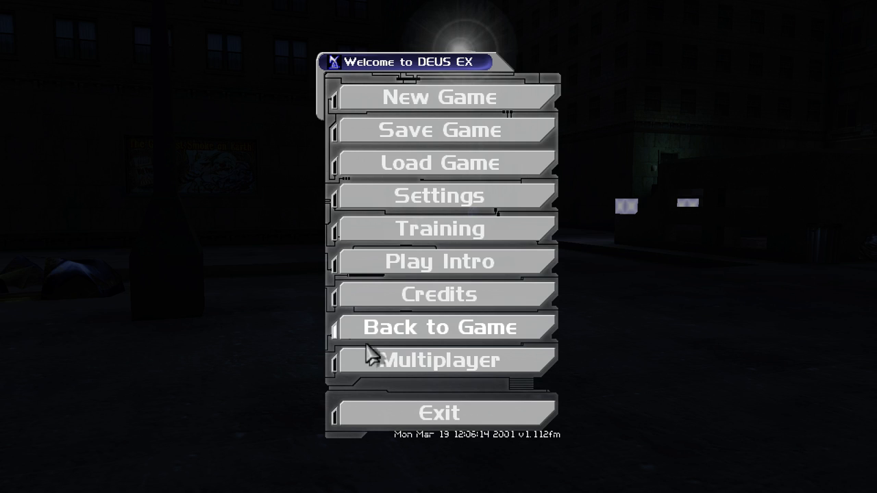
# - Leave the main menu and return to gameplay on the night street
pyautogui.click(438, 326)
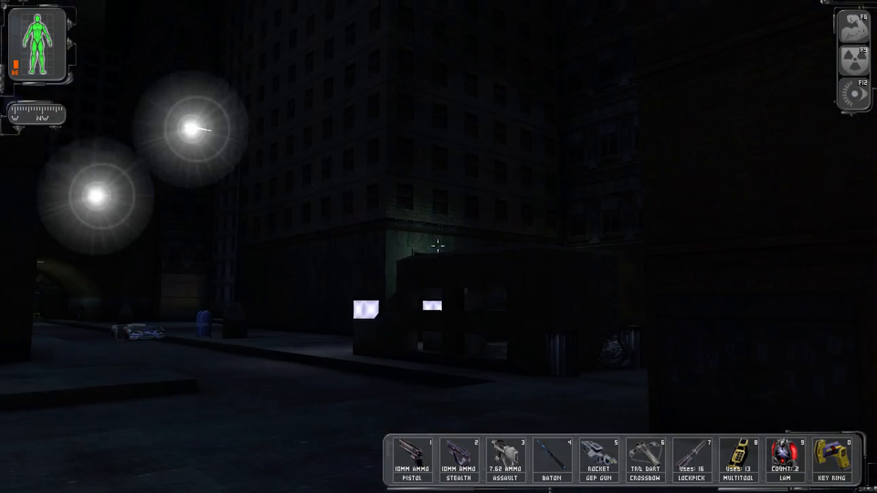
pyautogui.moveTo(438, 246)
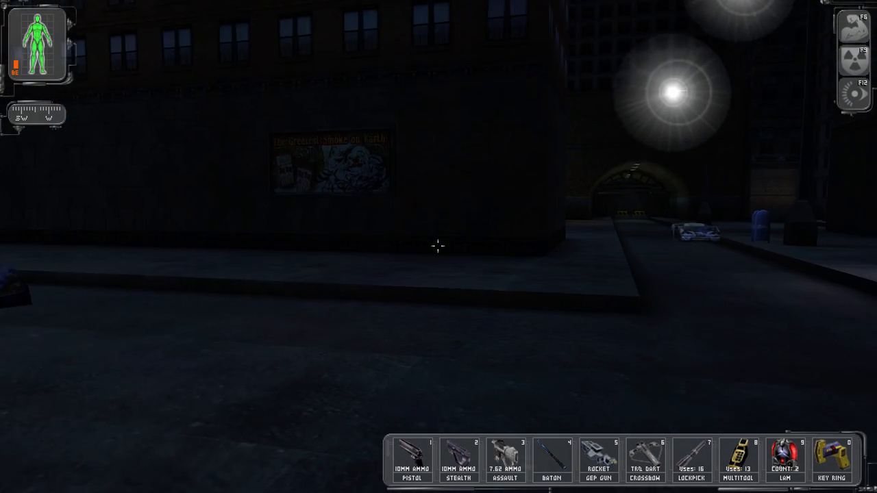
pyautogui.moveTo(439, 247)
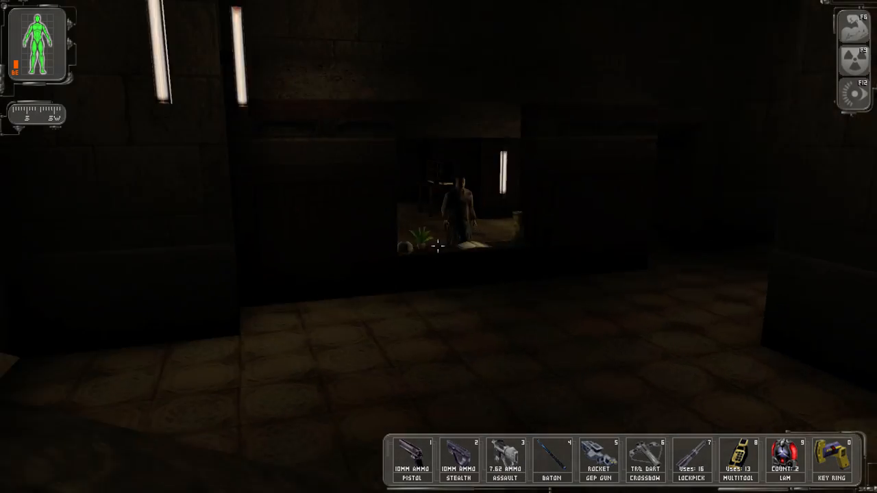
pyautogui.moveTo(438, 247)
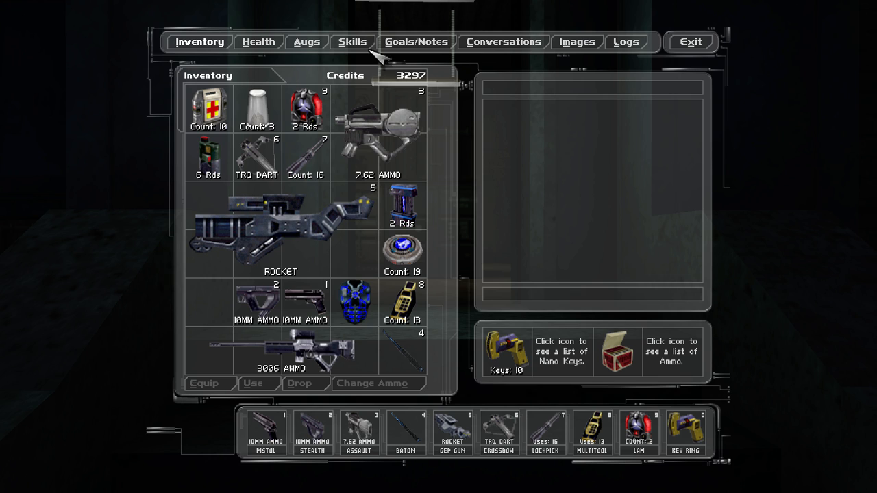
pyautogui.moveTo(418, 260)
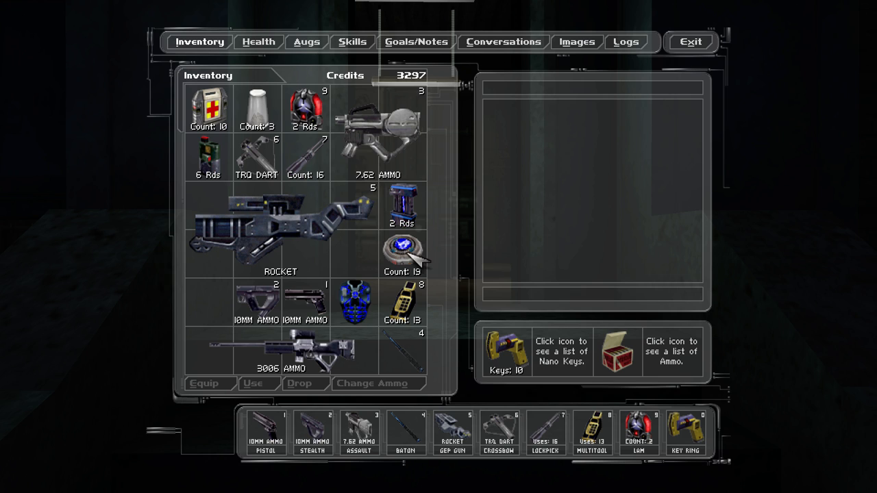
pyautogui.click(403, 254)
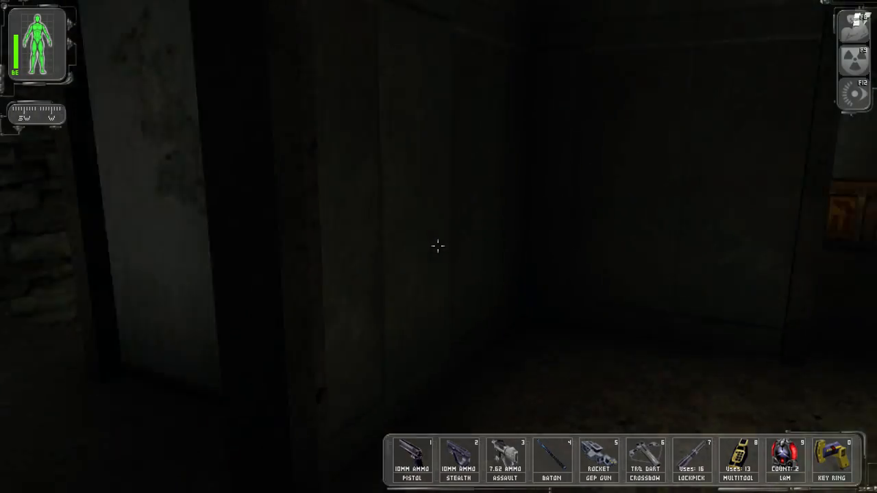
pyautogui.moveTo(438, 247)
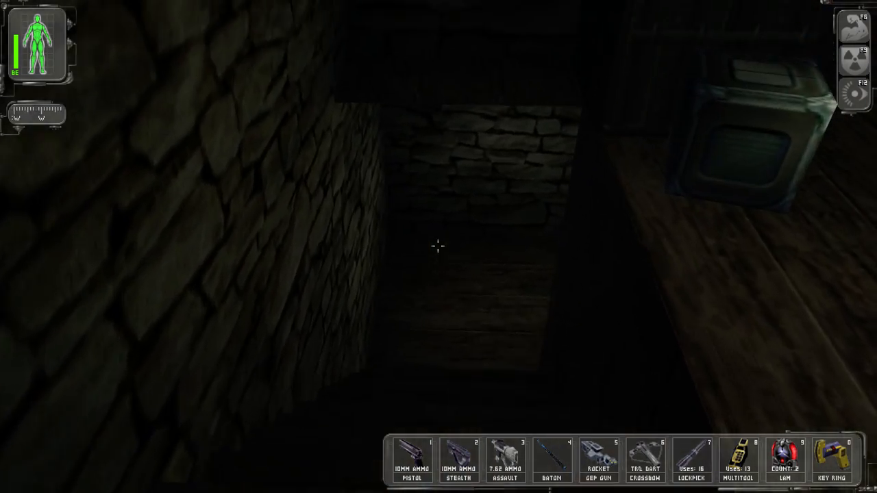
pyautogui.moveTo(438, 247)
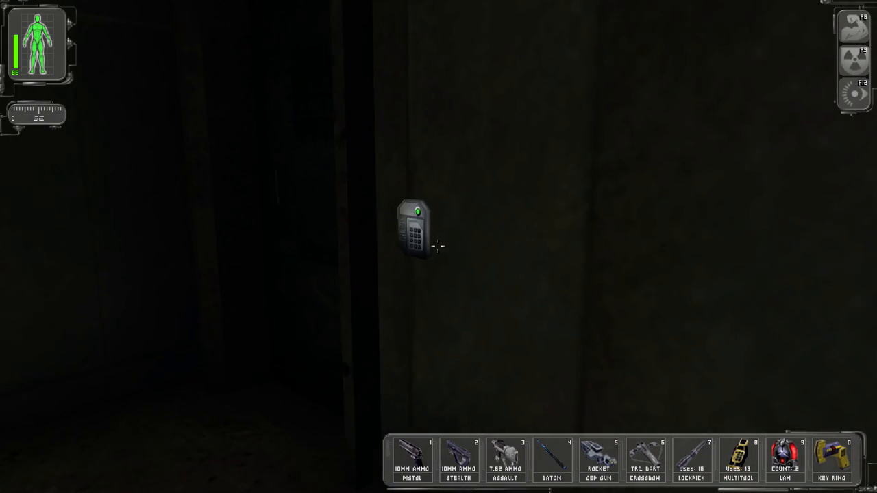
pyautogui.moveTo(431, 258)
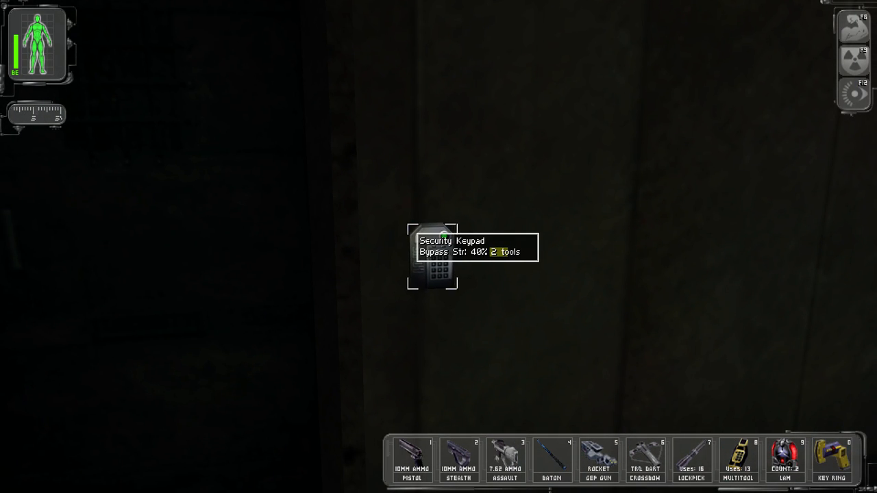
# - Bypass the security keypad using two multitools
pyautogui.click(737, 459)
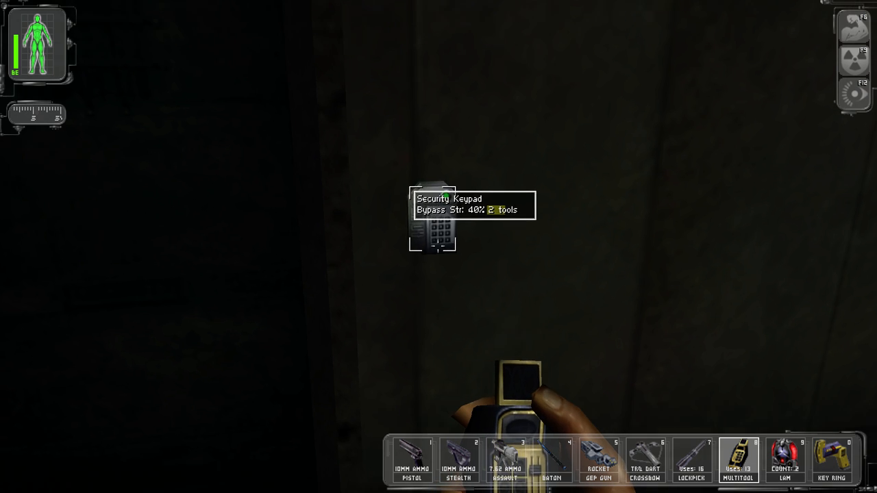
pyautogui.click(433, 233)
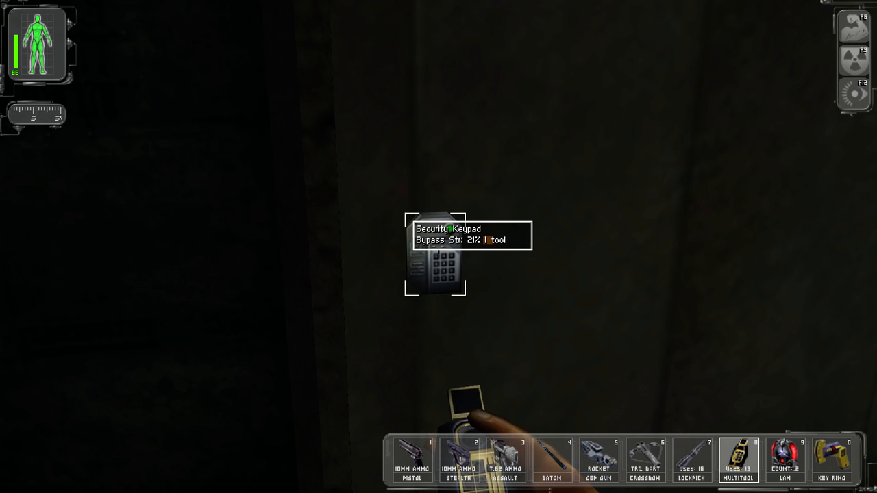
pyautogui.click(435, 263)
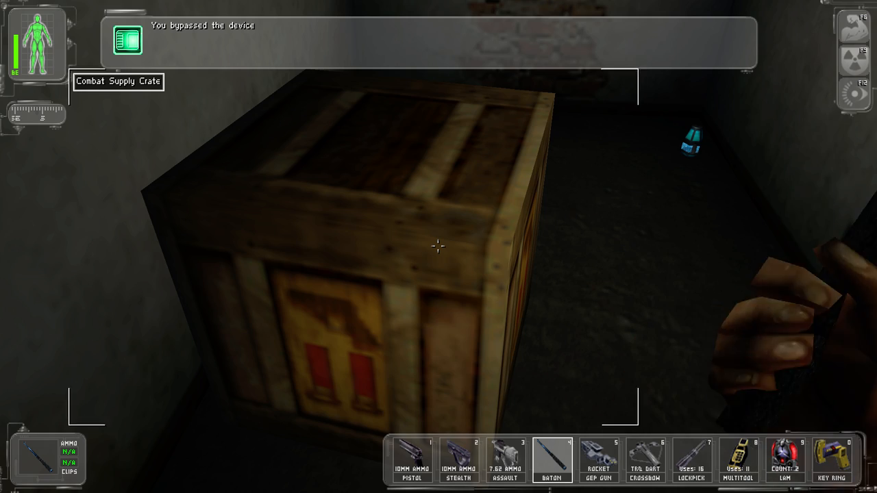
# - Smash open the combat supply crate for 10mm ammo and collect the augmentation upgrade canister
pyautogui.click(438, 246)
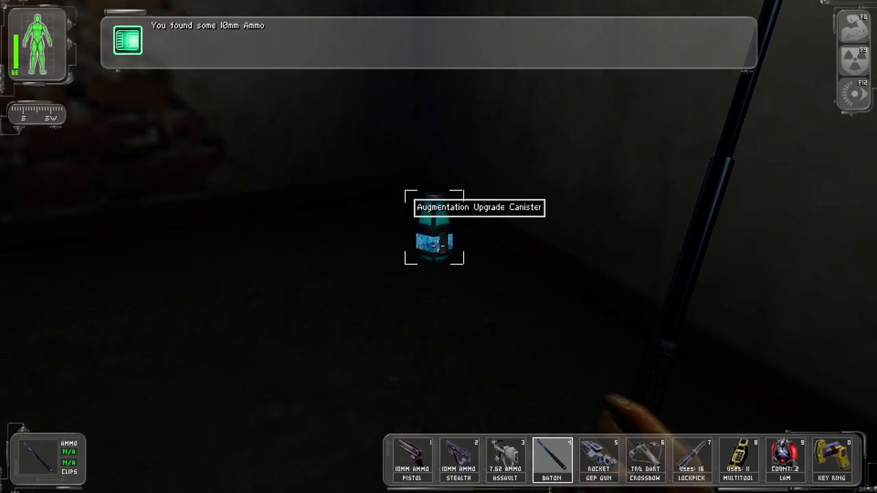
pyautogui.click(434, 233)
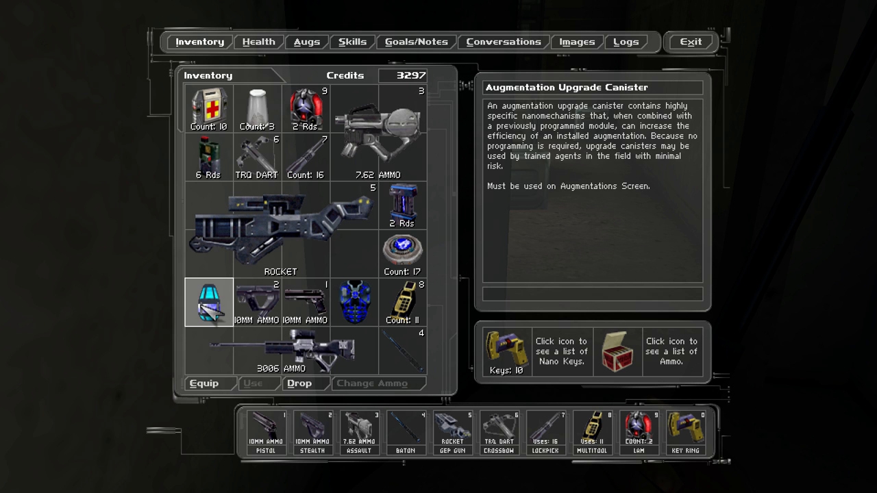
pyautogui.moveTo(48, 56)
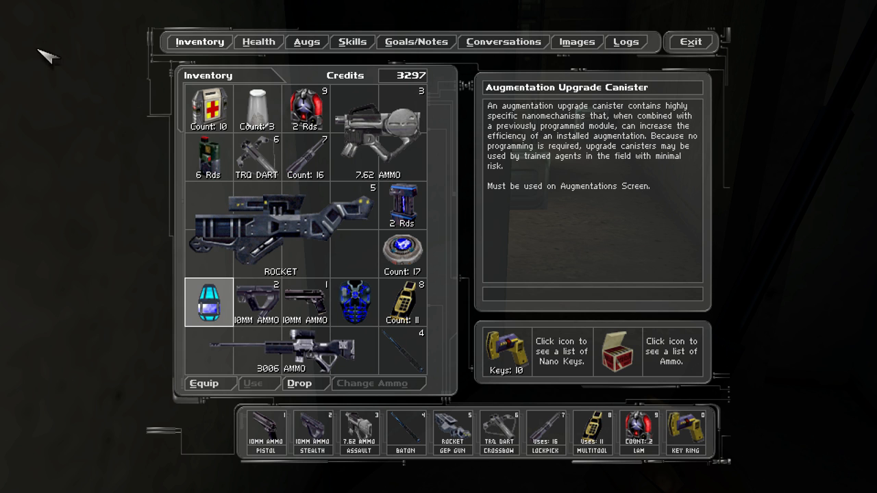
# - Inspect the Microfibral Muscle arm augmentation on the Augs screen, then resume play
pyautogui.click(307, 41)
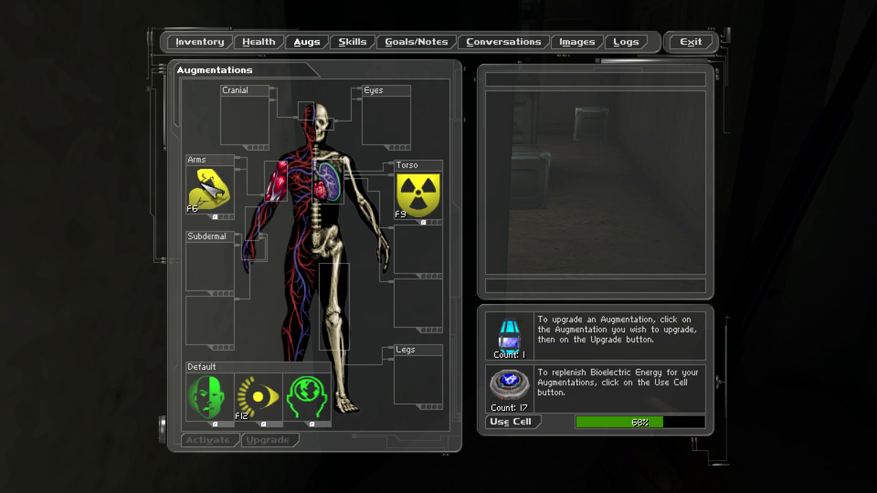
pyautogui.click(209, 189)
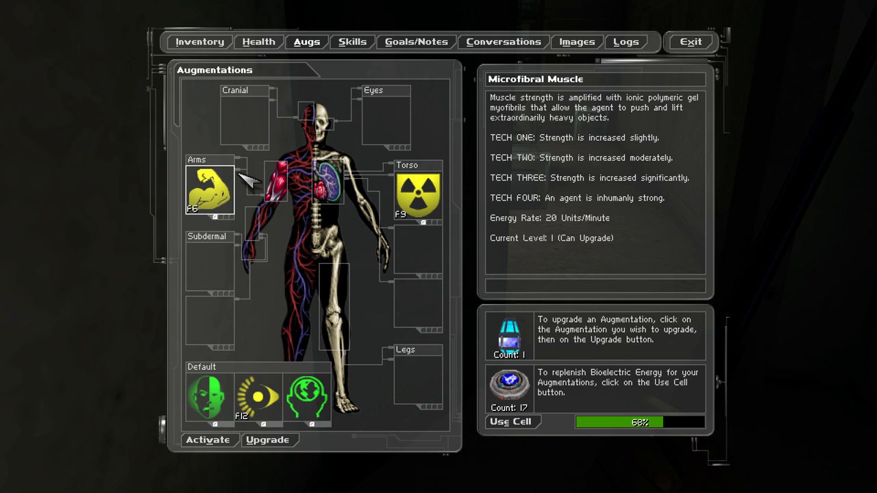
pyautogui.moveTo(394, 222)
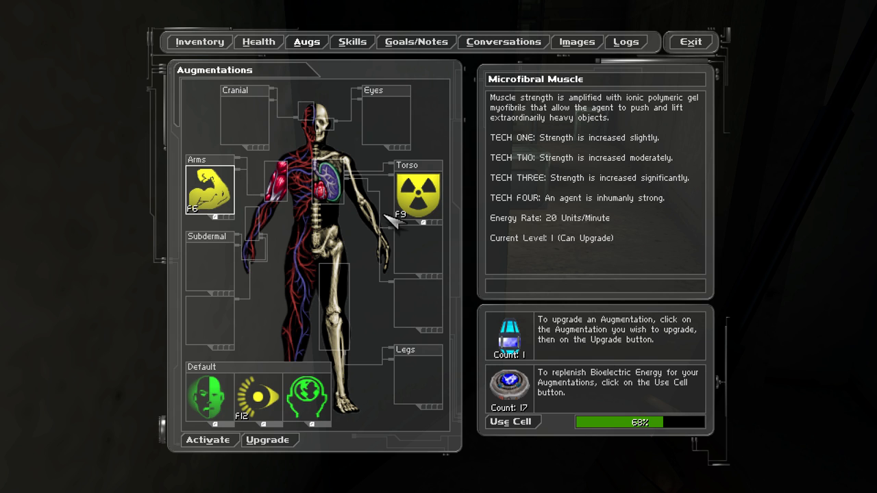
pyautogui.click(416, 194)
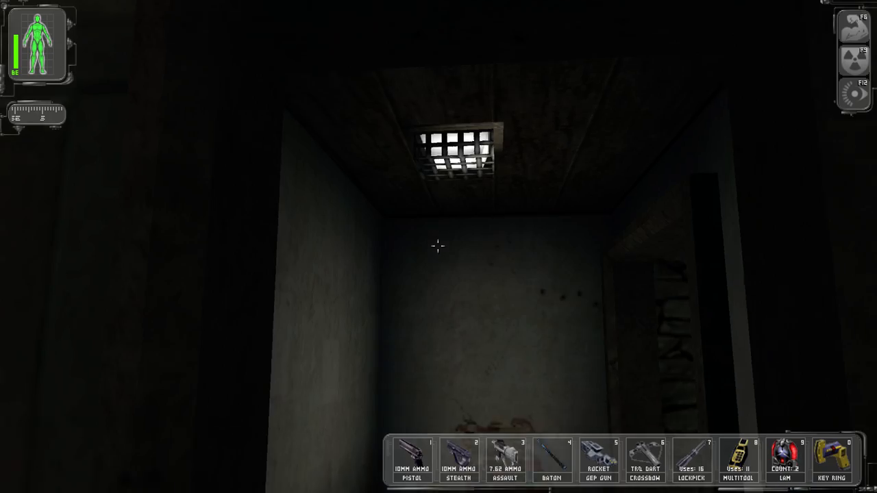
pyautogui.moveTo(439, 247)
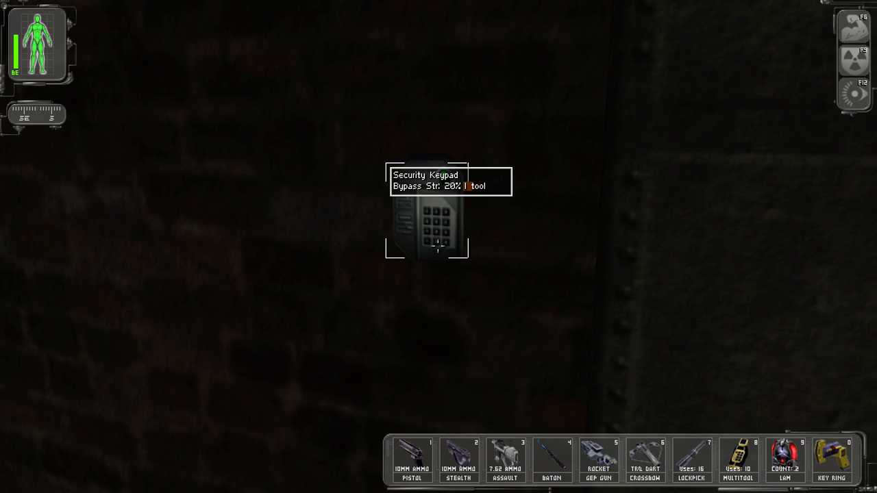
# - Bypass the second security keypad with a multitool
pyautogui.click(427, 219)
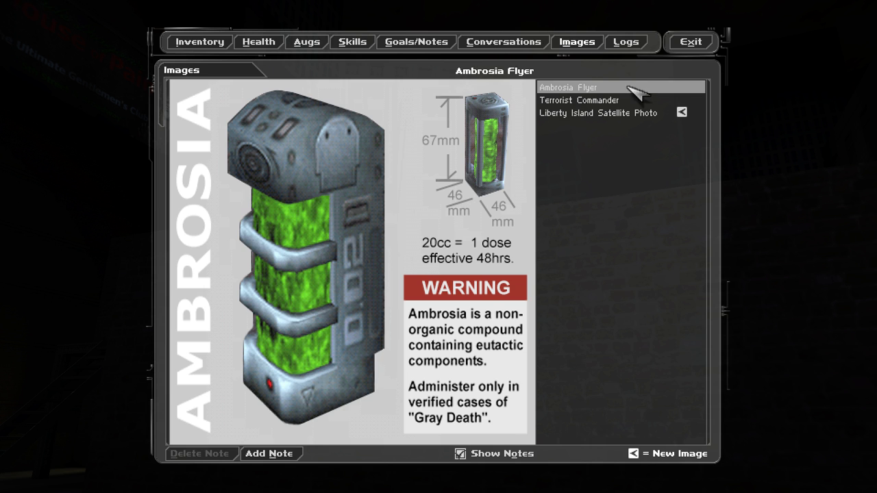
# - View the newly received NYC Warehouse satellite image marking antennas and guards
pyautogui.click(690, 41)
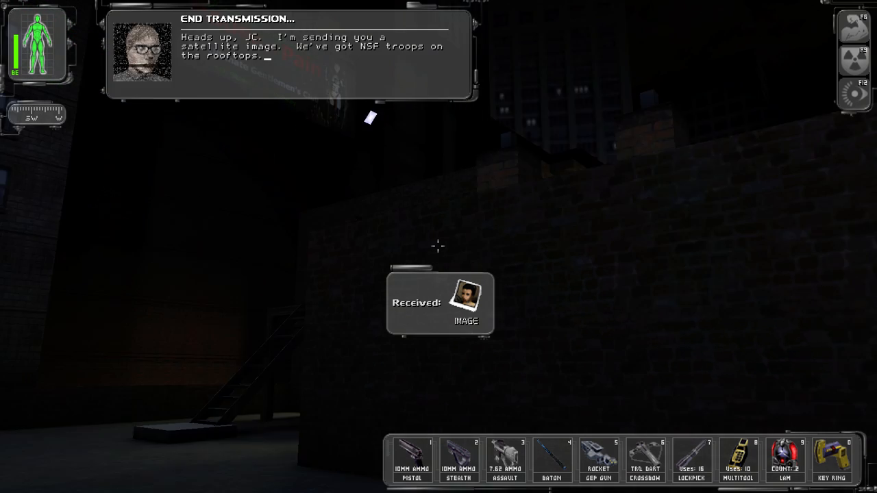
pyautogui.click(466, 302)
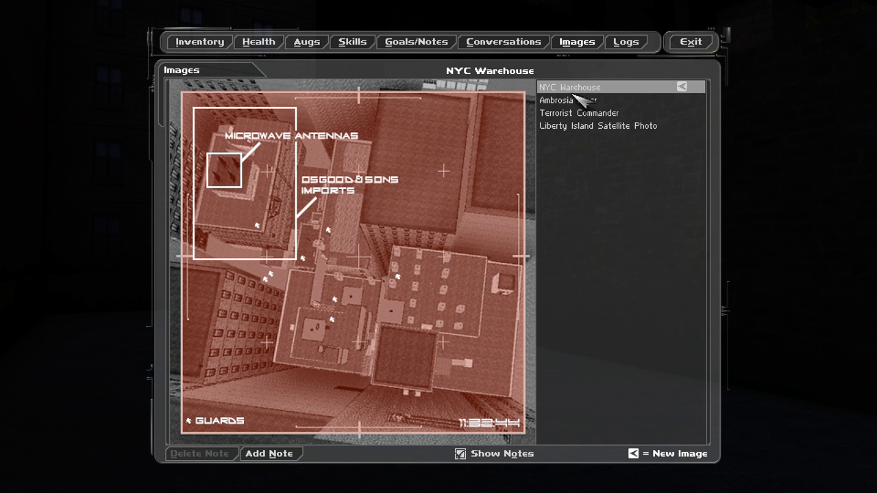
pyautogui.moveTo(516, 307)
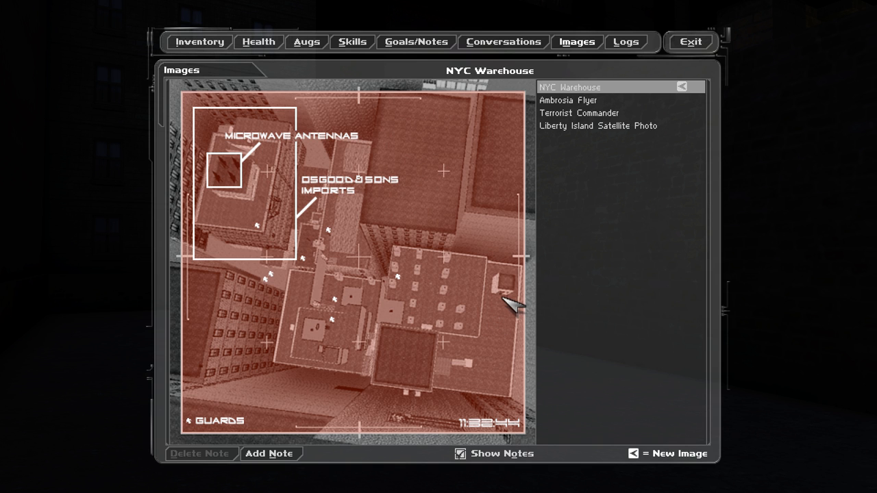
pyautogui.moveTo(295, 171)
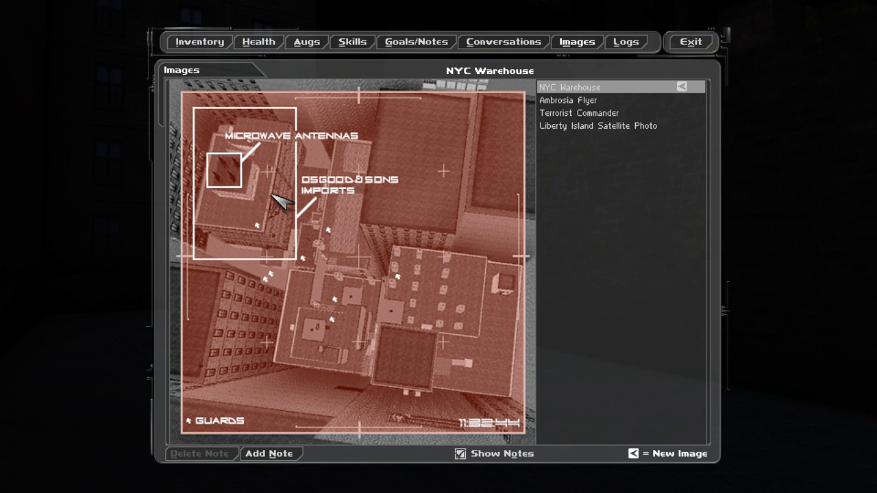
pyautogui.moveTo(326, 342)
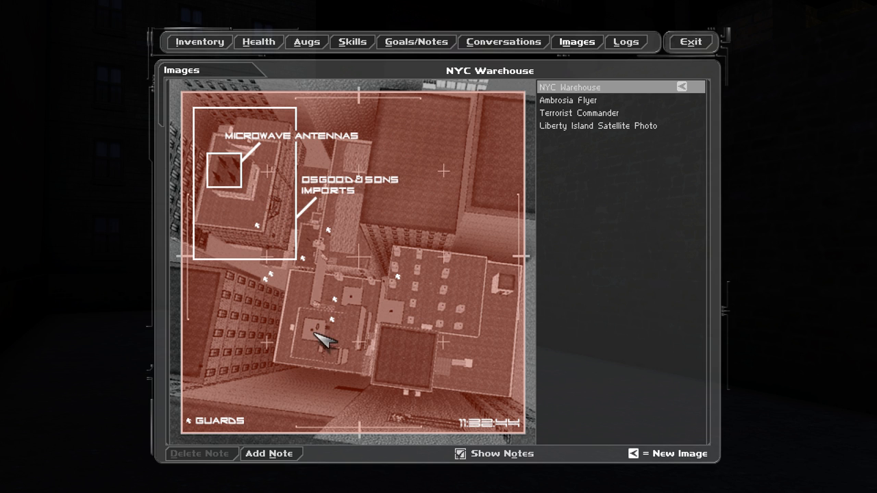
pyautogui.moveTo(276, 231)
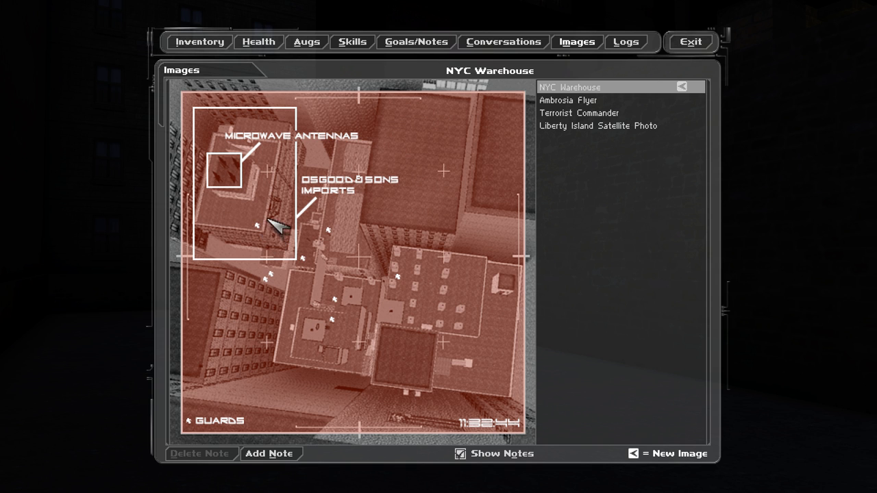
pyautogui.moveTo(428, 236)
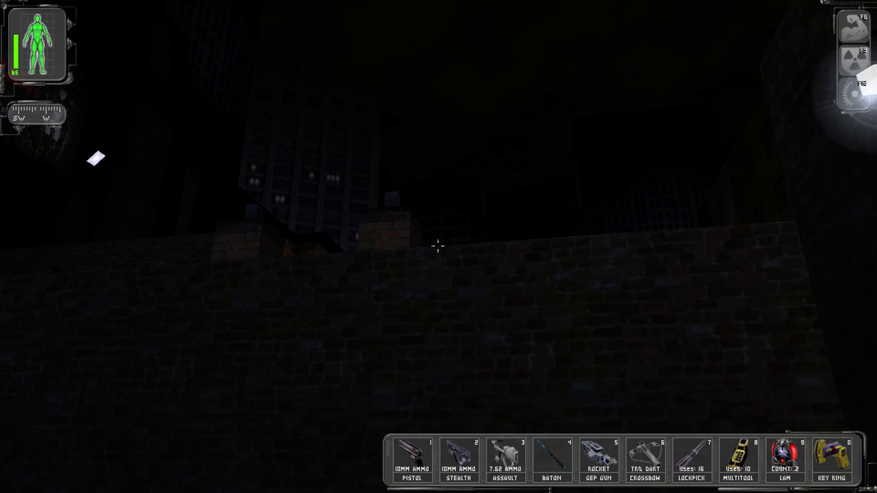
pyautogui.moveTo(439, 246)
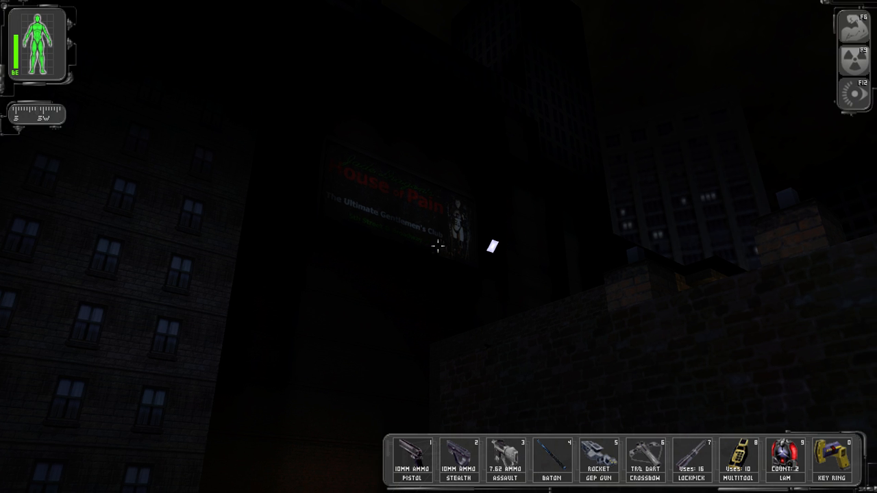
pyautogui.moveTo(438, 246)
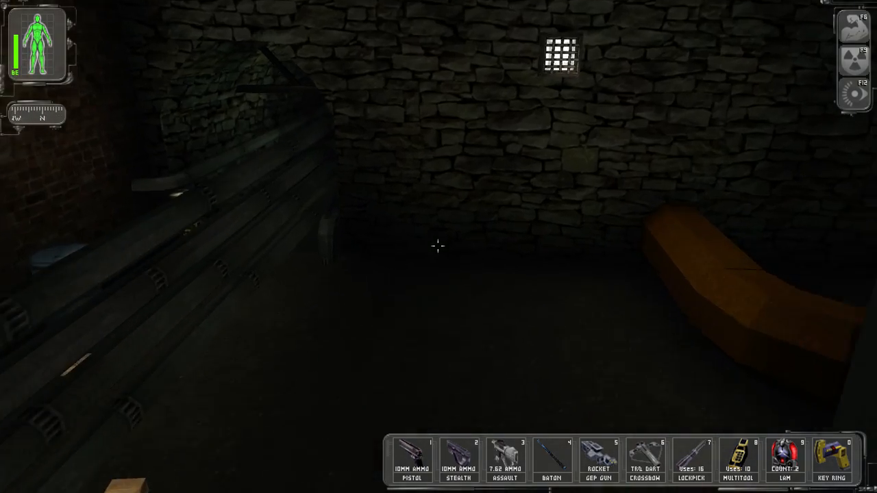
pyautogui.moveTo(439, 246)
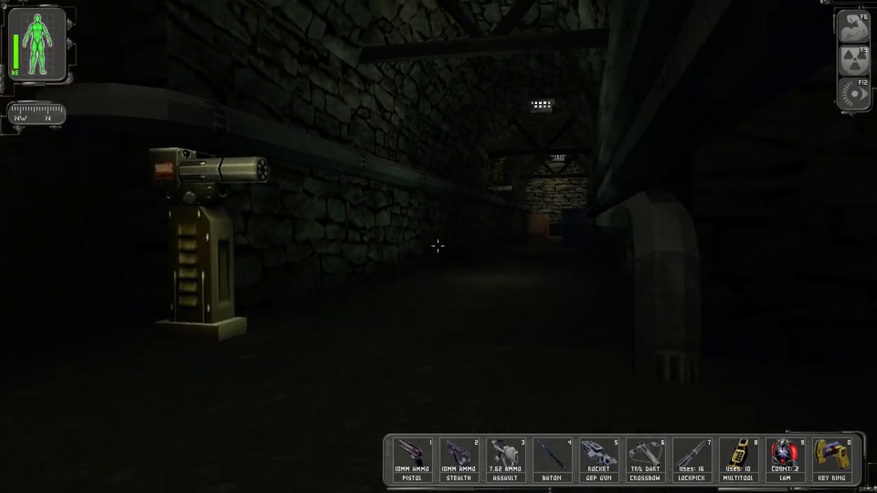
# - Walk forward through the dark stone corridor toward the crate room
pyautogui.press('w')
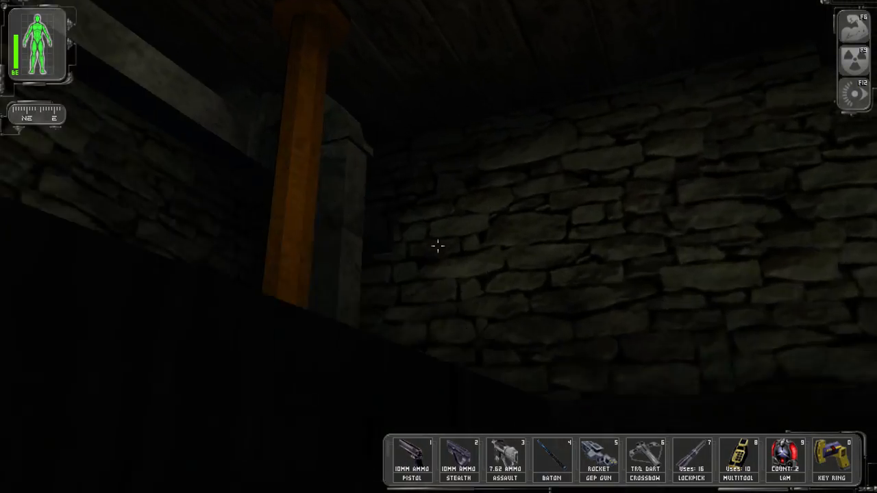
pyautogui.moveTo(438, 246)
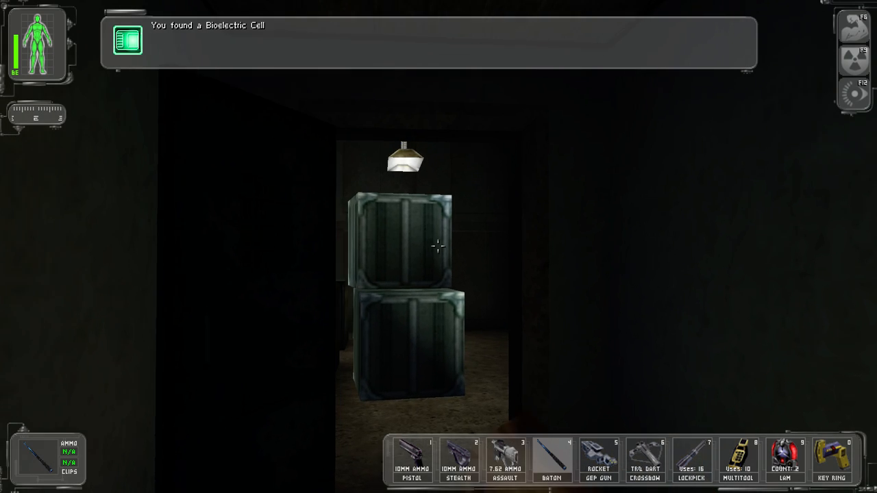
pyautogui.moveTo(438, 247)
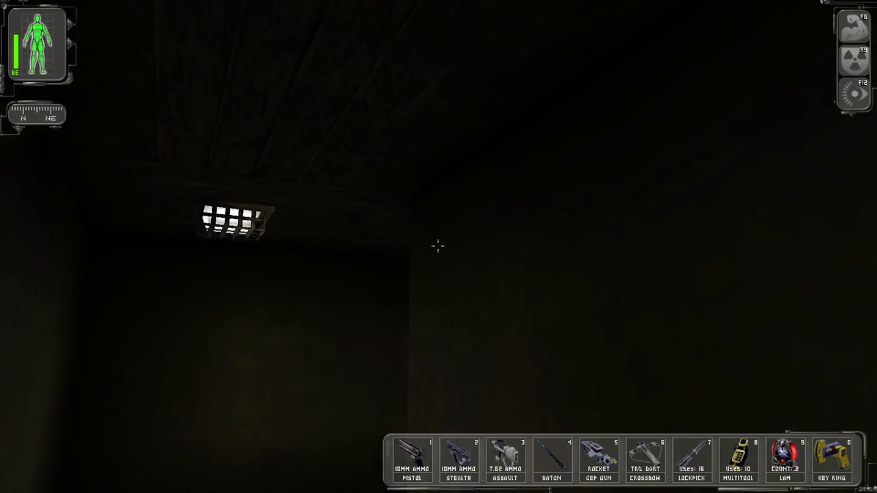
pyautogui.moveTo(438, 247)
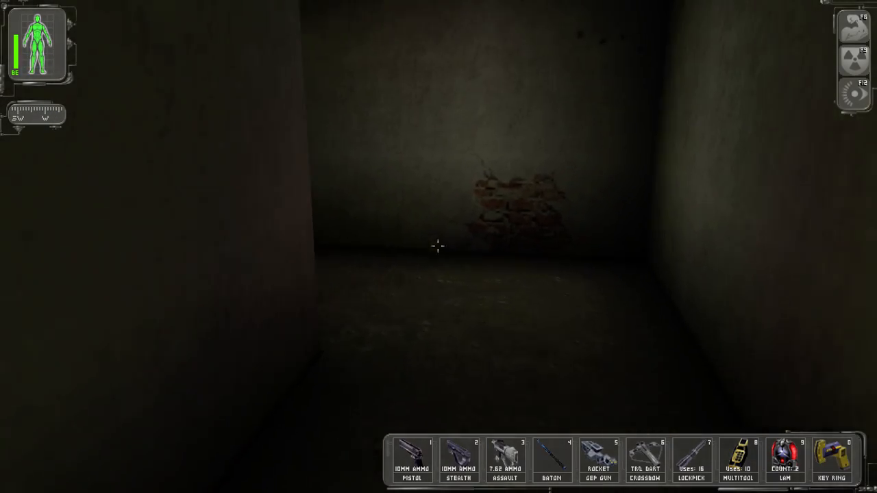
pyautogui.moveTo(438, 247)
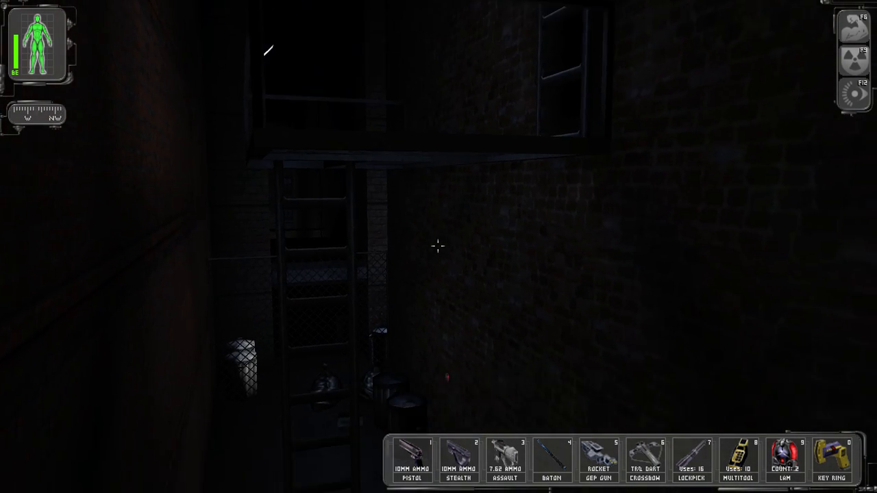
pyautogui.moveTo(438, 246)
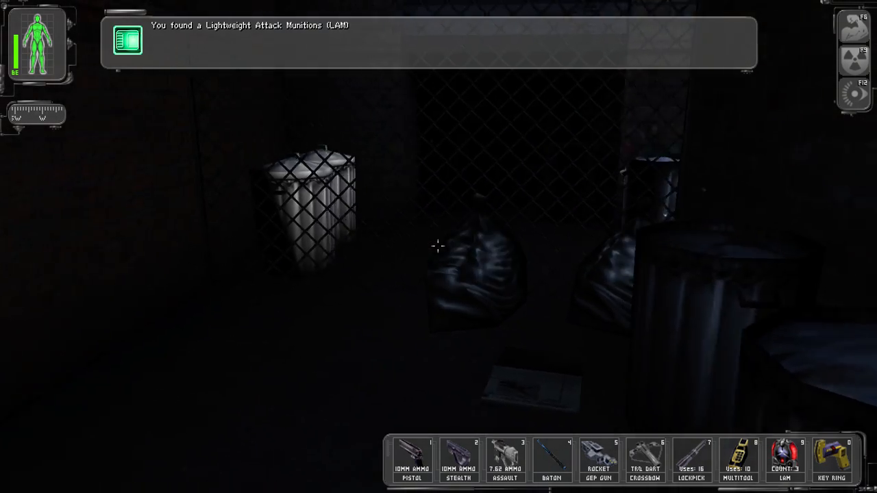
pyautogui.moveTo(438, 246)
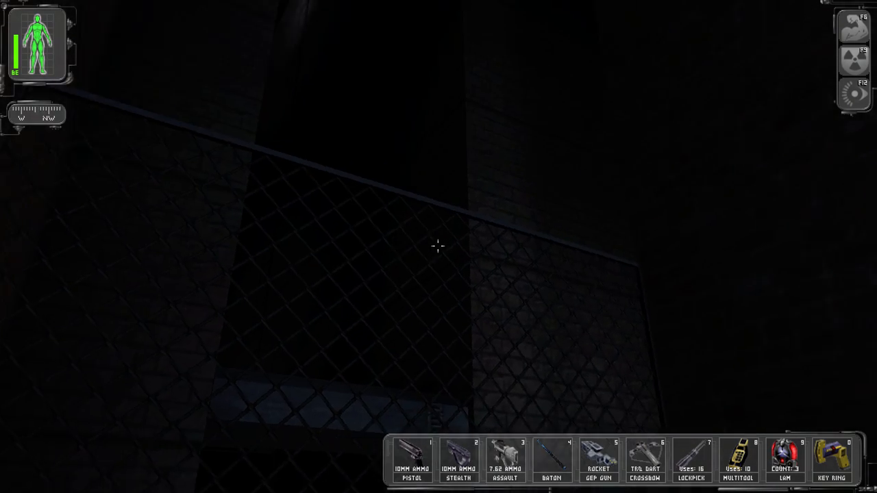
pyautogui.moveTo(438, 247)
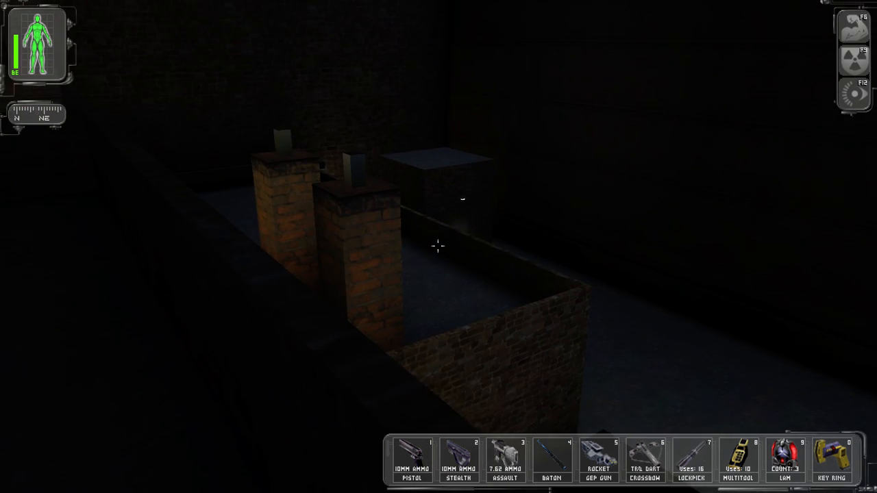
pyautogui.moveTo(438, 246)
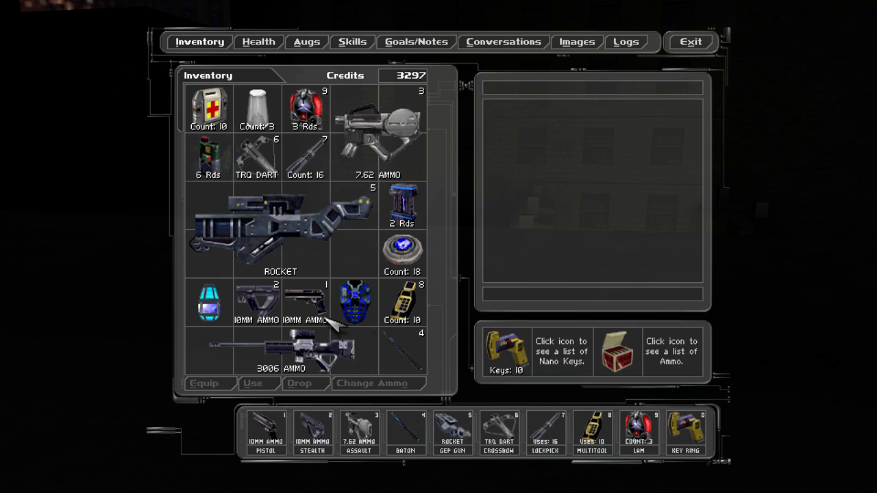
# - Equip the sniper rifle, review body health showing the right arm at 0/100, and resume play
pyautogui.click(304, 349)
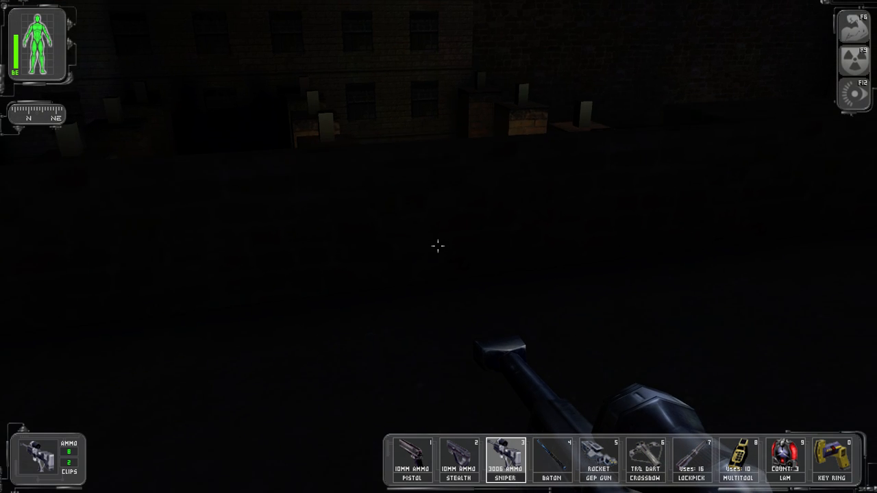
pyautogui.moveTo(438, 246)
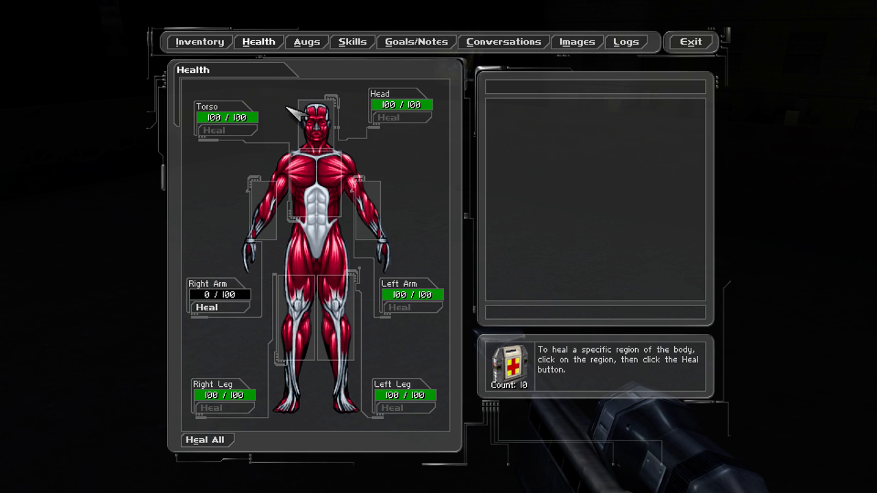
pyautogui.moveTo(156, 252)
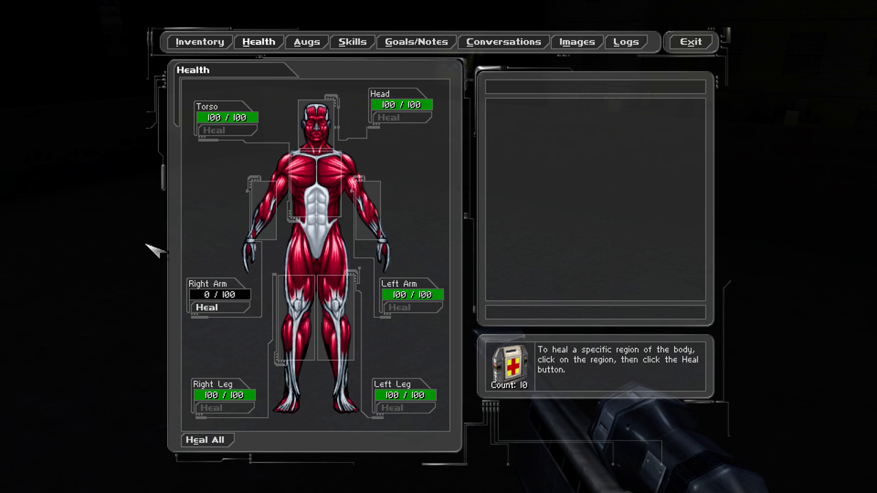
pyautogui.moveTo(195, 332)
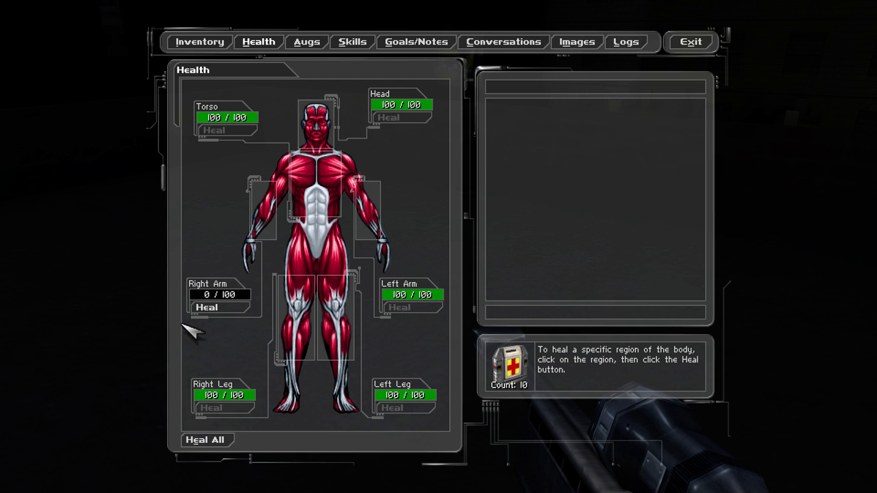
pyautogui.click(690, 41)
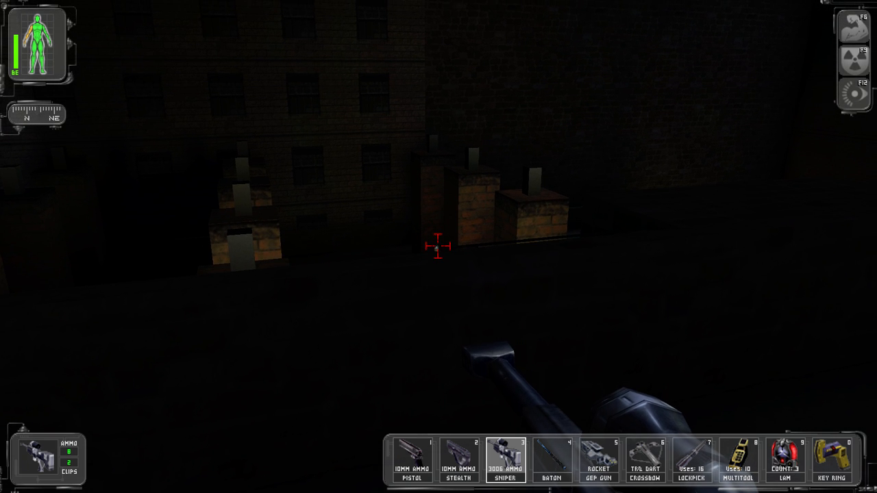
# - Shoot the terrorist near the rooftop chimneys and the one on the rooftop below
pyautogui.click(439, 246)
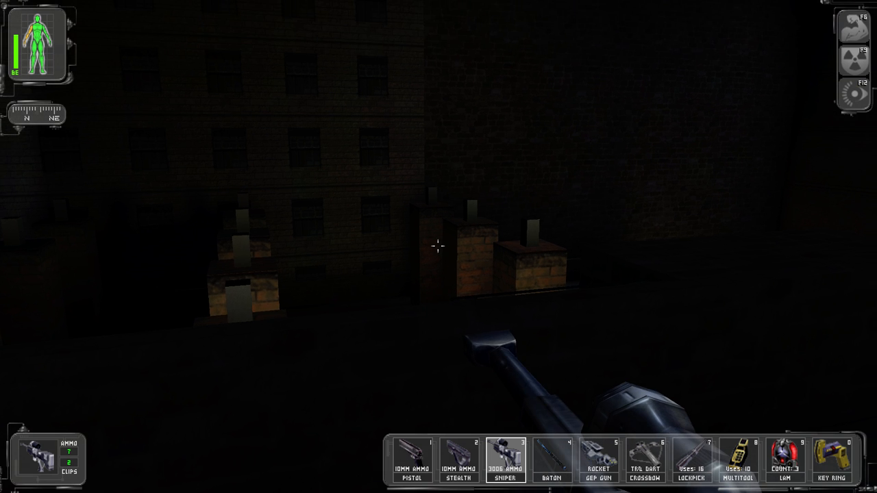
pyautogui.moveTo(439, 246)
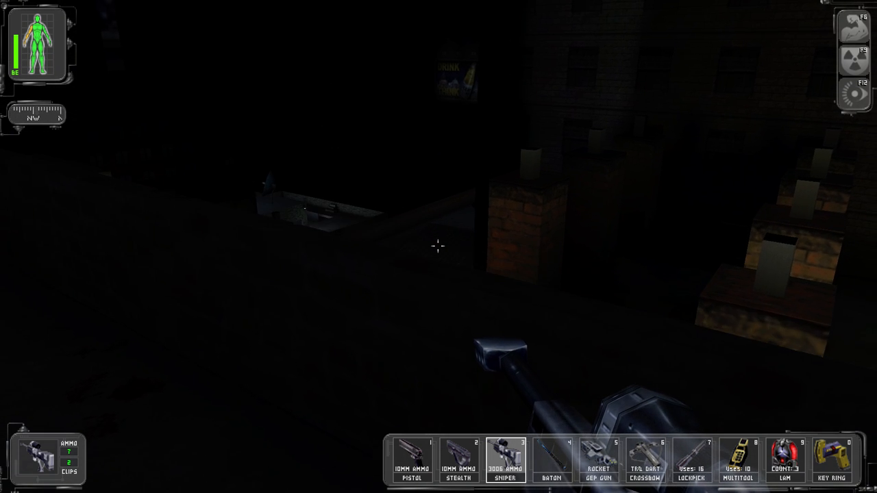
pyautogui.moveTo(438, 247)
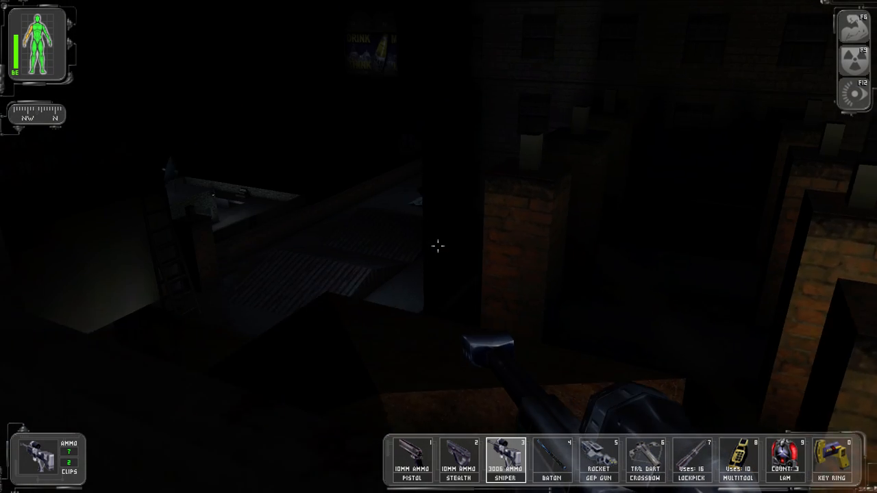
pyautogui.moveTo(438, 247)
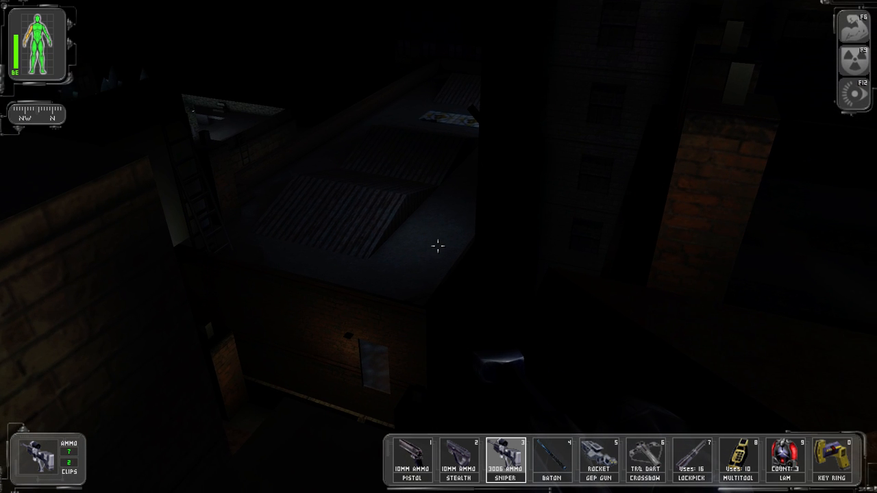
pyautogui.moveTo(438, 247)
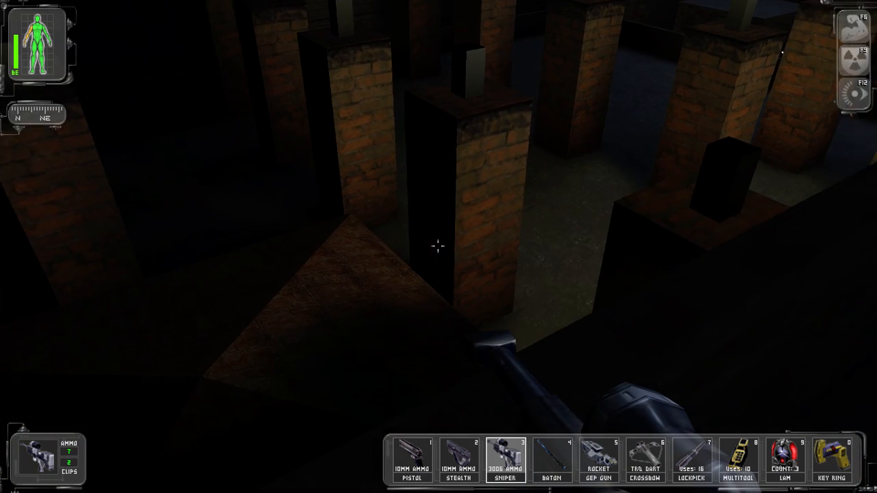
pyautogui.moveTo(438, 246)
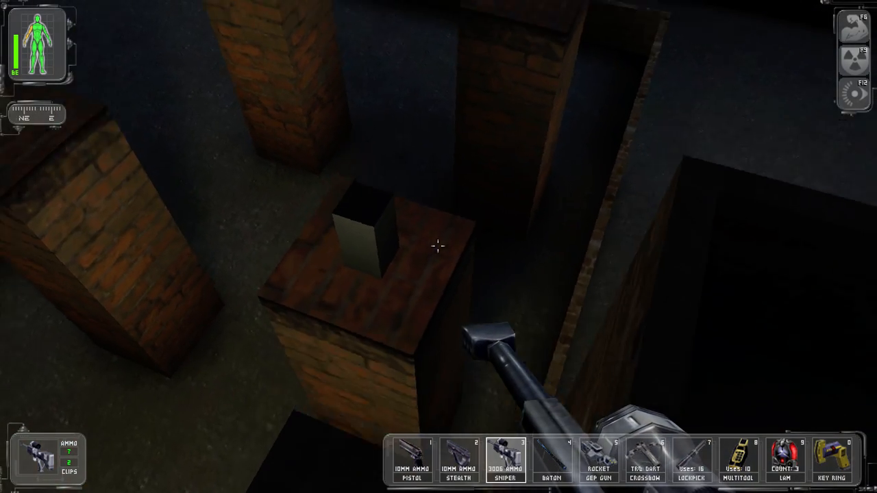
pyautogui.moveTo(439, 246)
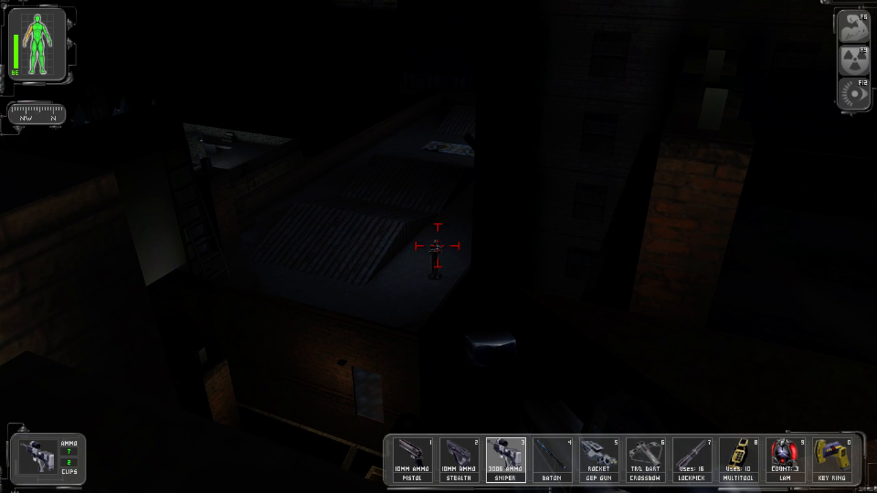
pyautogui.click(438, 246)
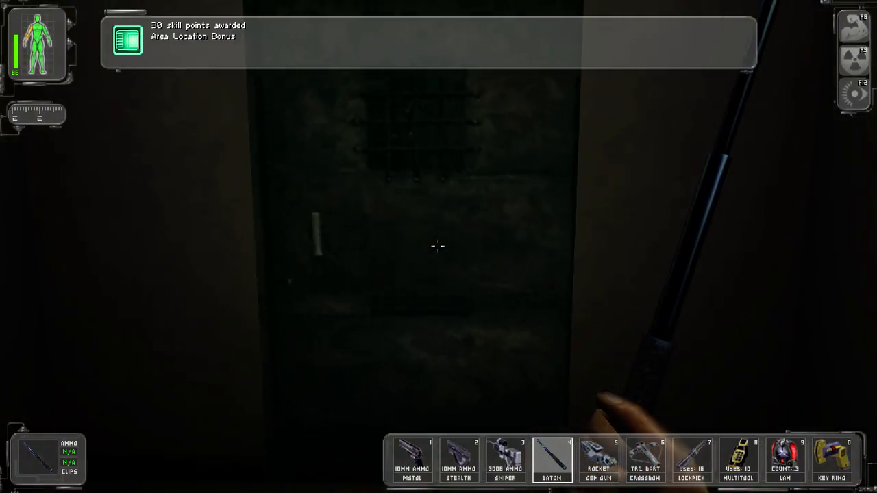
pyautogui.moveTo(438, 246)
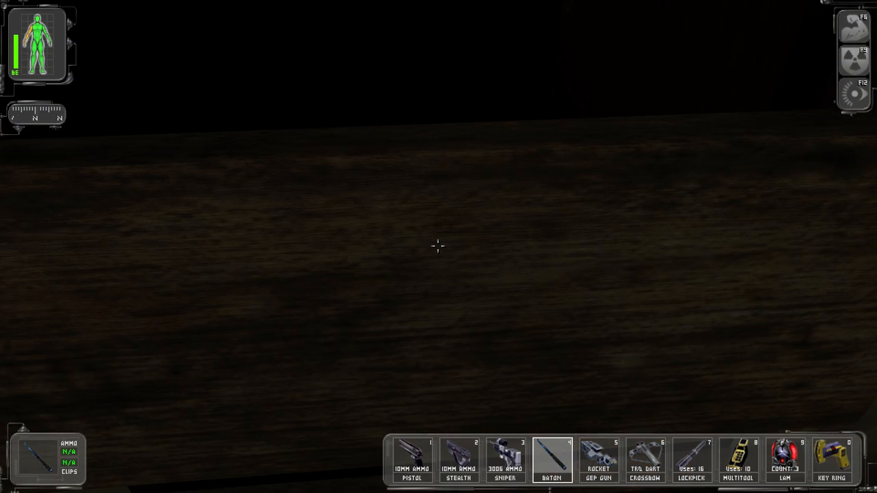
pyautogui.moveTo(438, 247)
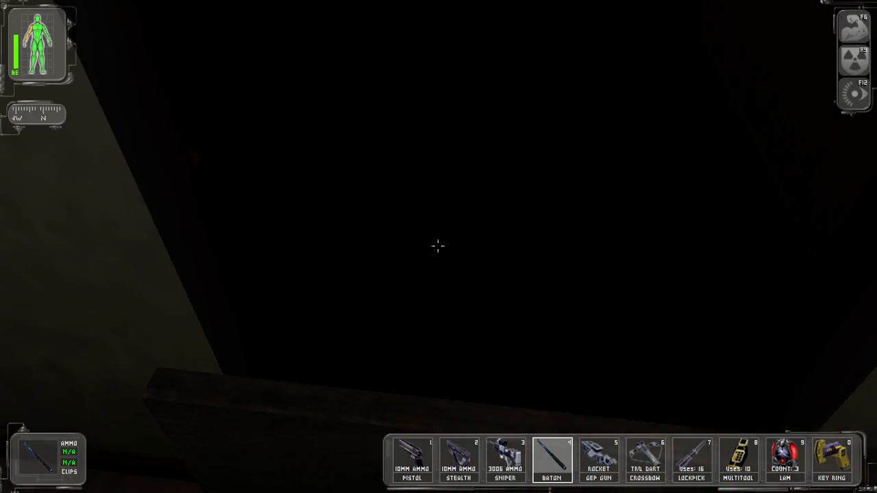
# - Toggle the Light augmentation in the doorway and re-arm the sniper rifle
pyautogui.press('F12')
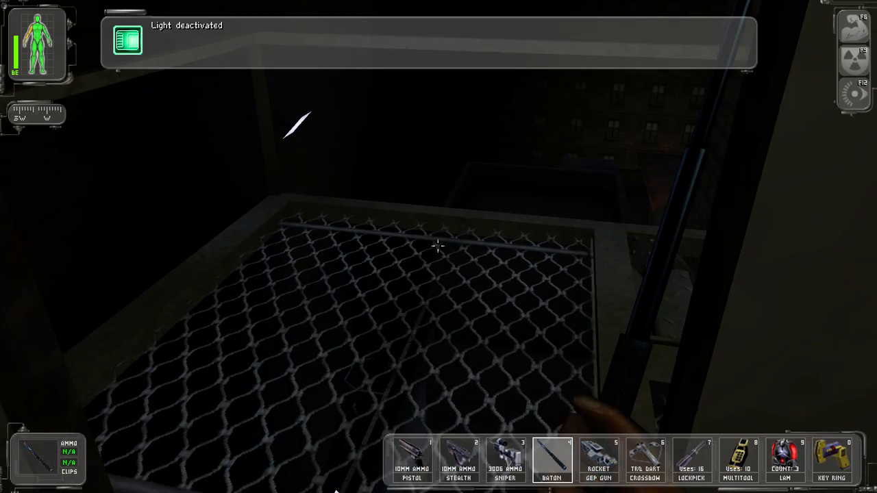
pyautogui.moveTo(438, 246)
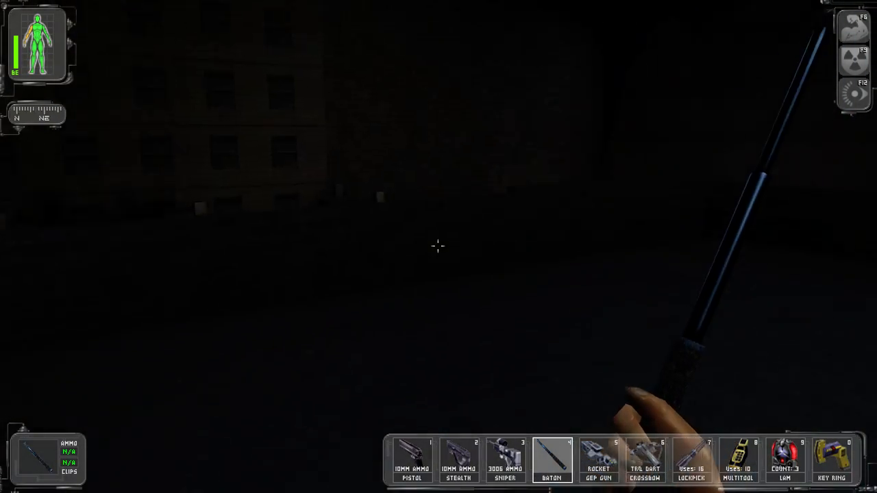
pyautogui.click(506, 459)
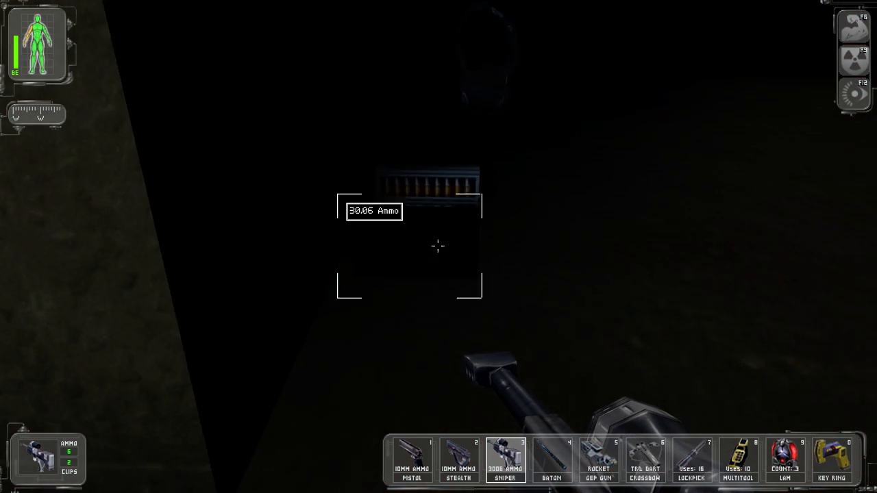
# - Pick up the 30.06 ammo and search the fallen body for items
pyautogui.click(428, 192)
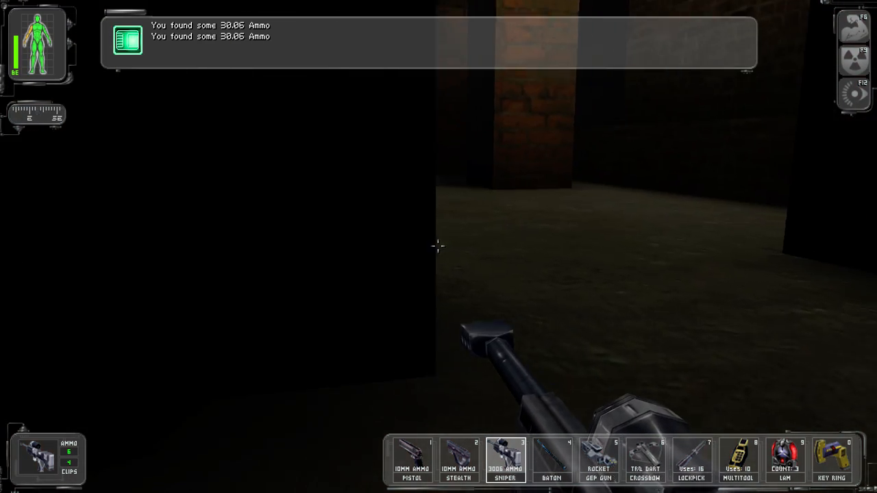
pyautogui.moveTo(438, 246)
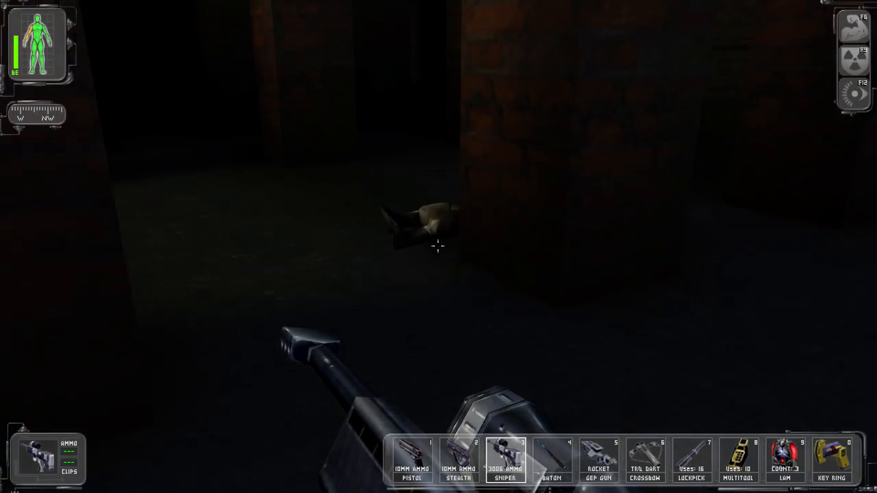
pyautogui.click(424, 233)
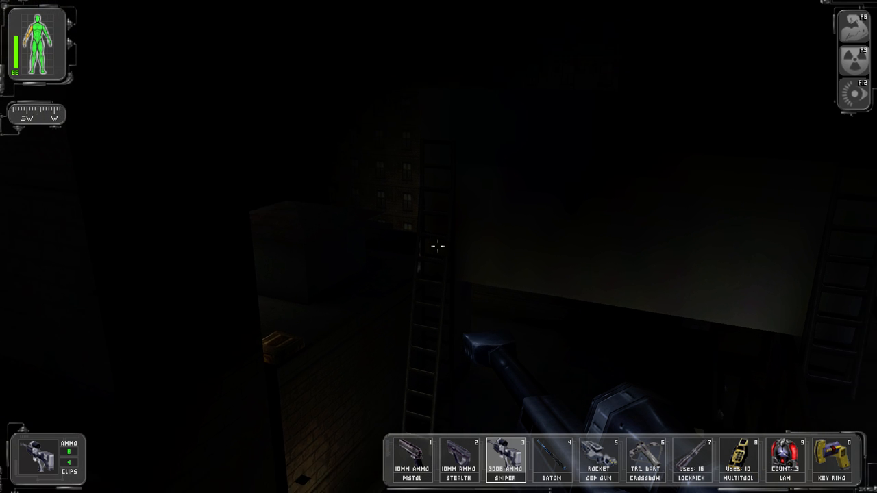
pyautogui.moveTo(439, 246)
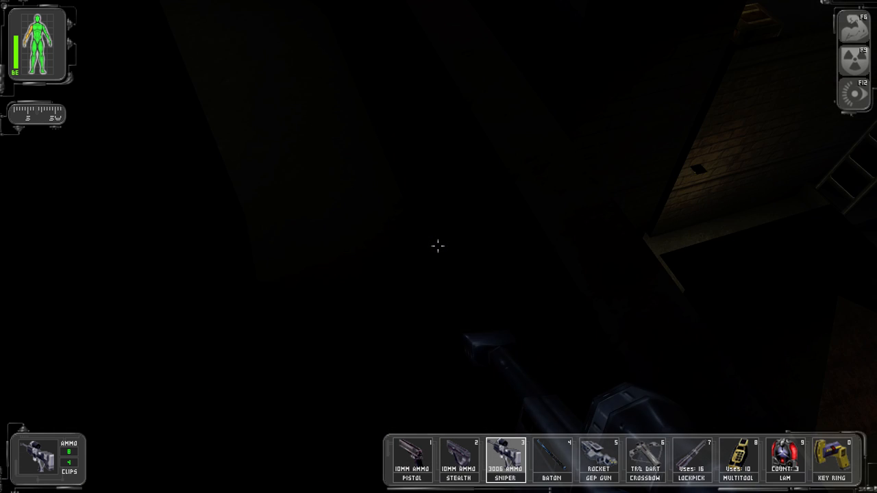
pyautogui.moveTo(439, 247)
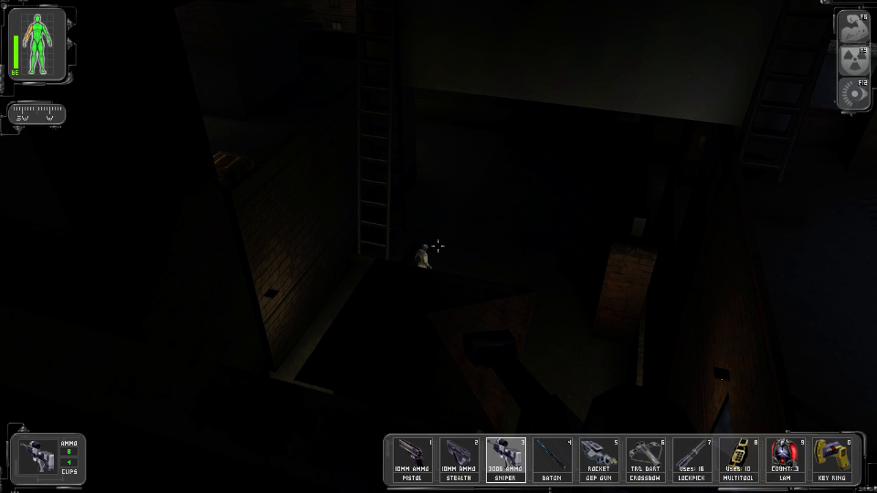
pyautogui.moveTo(438, 247)
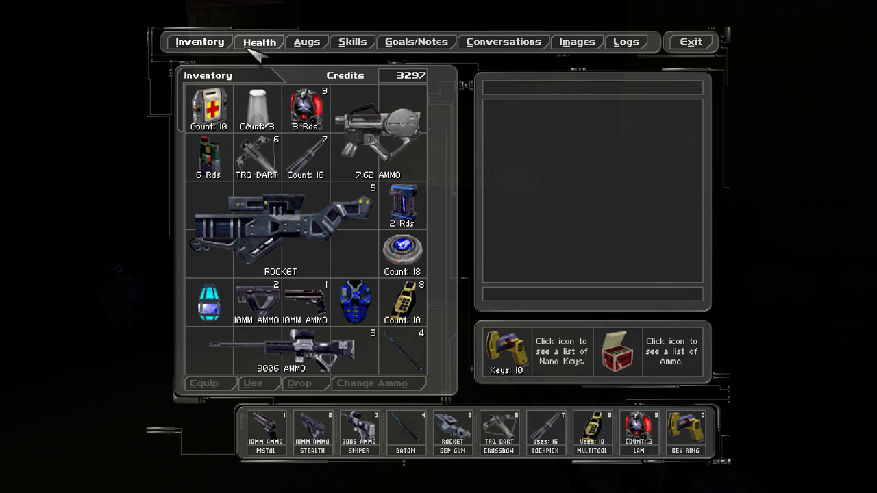
# - Review body-part health (torso 26/100) and heal the wrecked right arm with a medkit
pyautogui.click(259, 41)
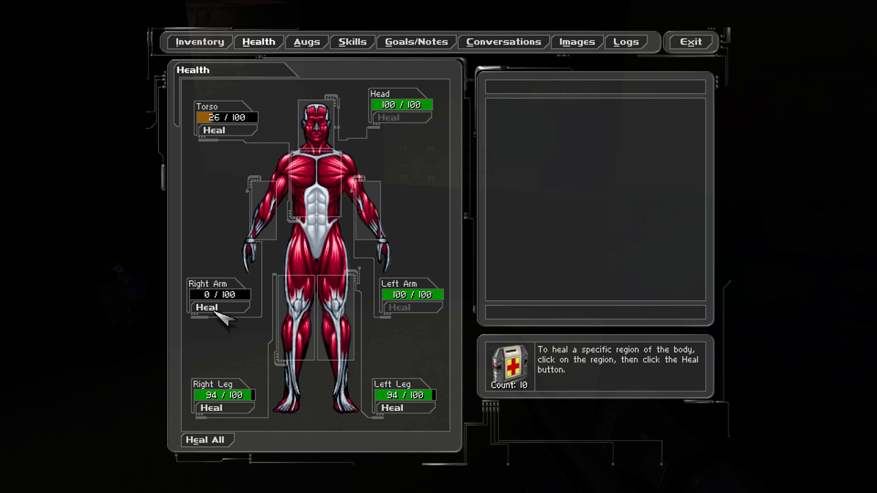
pyautogui.click(691, 41)
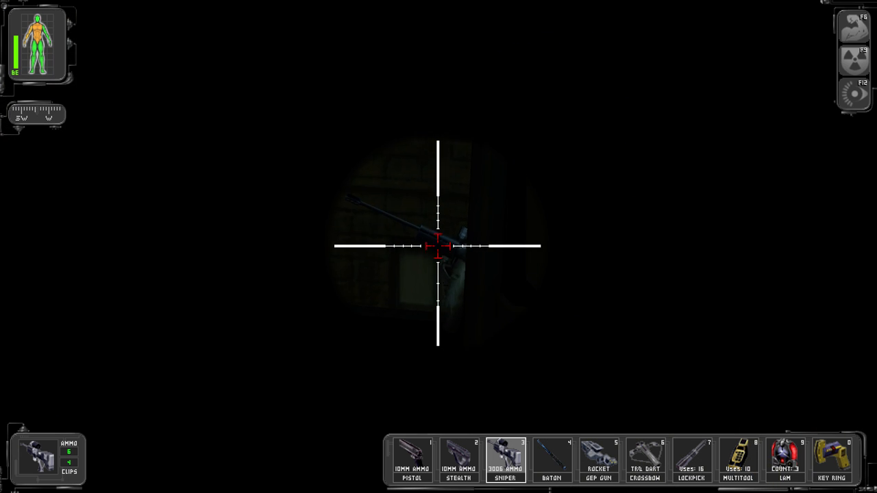
# - Fire a scoped sniper shot at the enemy down in the generator compound
pyautogui.click(439, 247)
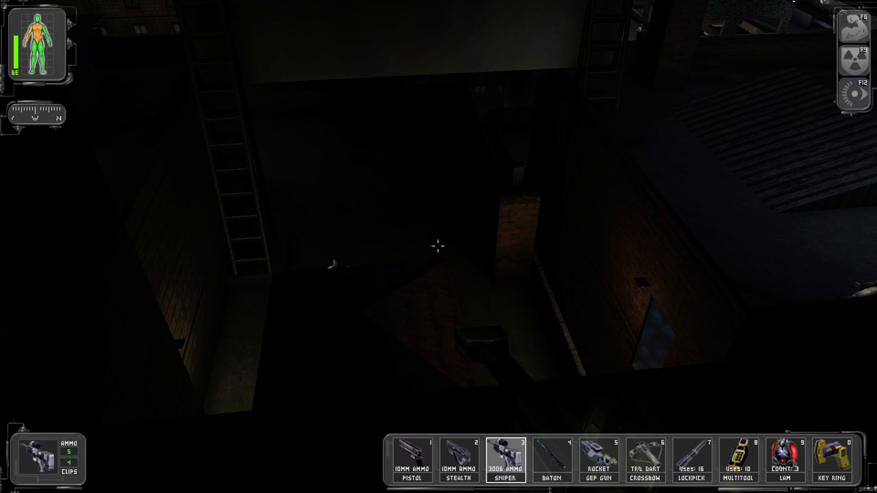
pyautogui.moveTo(438, 247)
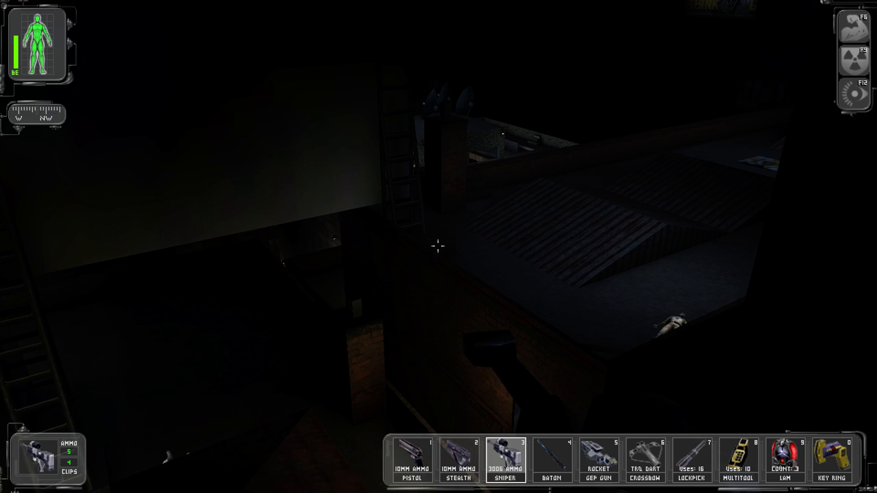
pyautogui.moveTo(439, 247)
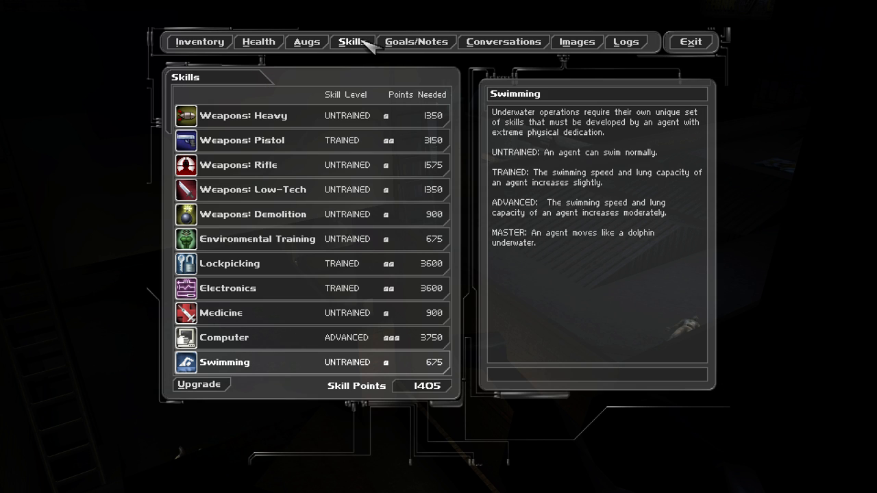
pyautogui.click(244, 115)
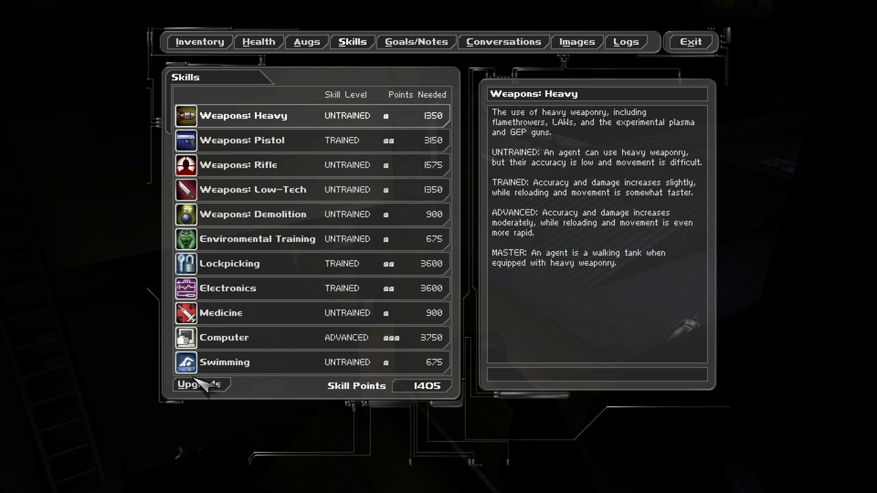
pyautogui.click(200, 384)
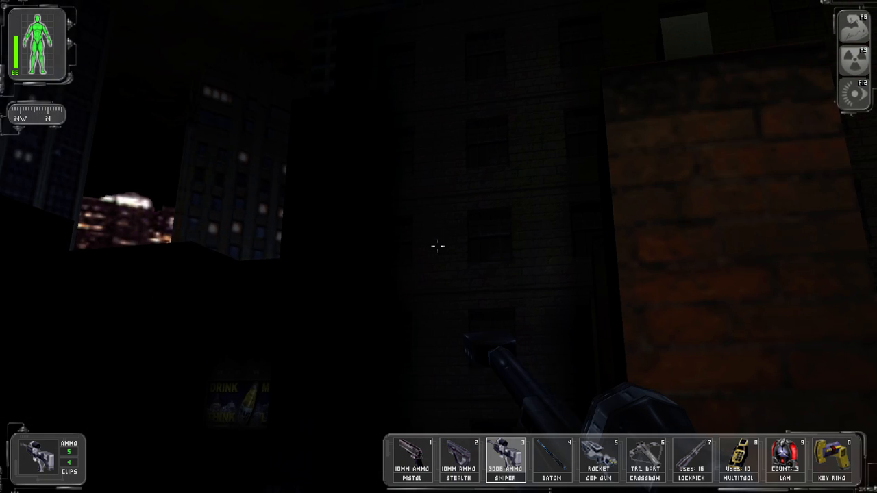
pyautogui.moveTo(438, 247)
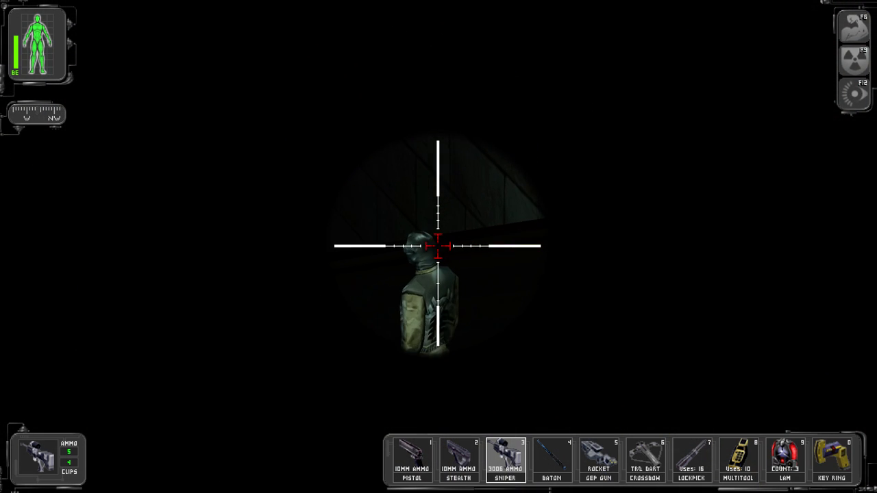
# - Snipe the terrorists in the compound, zooming the scope between shots
pyautogui.click(438, 246)
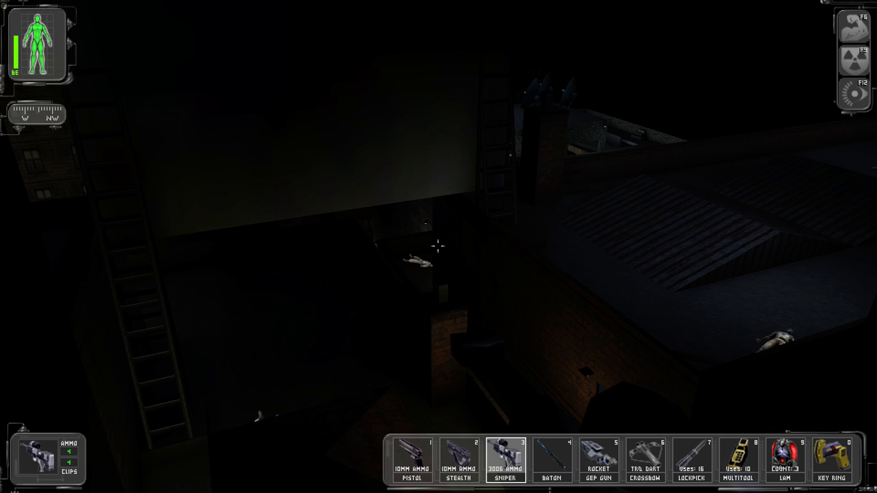
pyautogui.moveTo(439, 247)
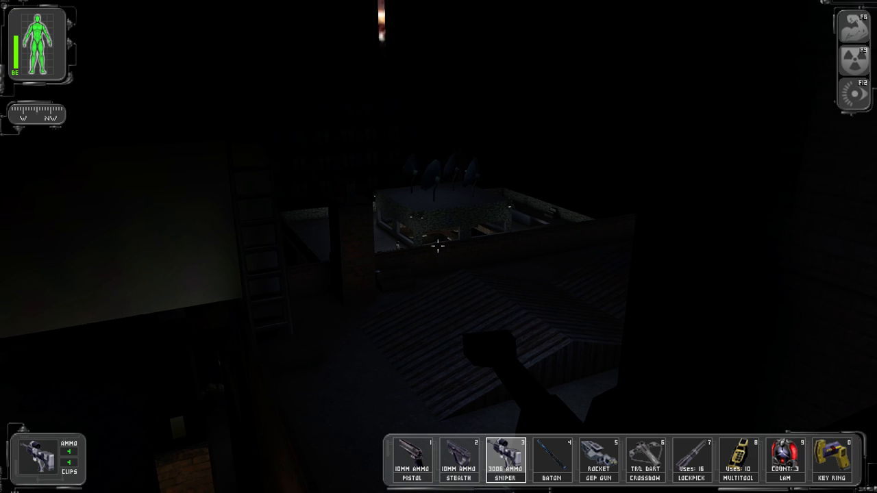
pyautogui.rightClick(438, 247)
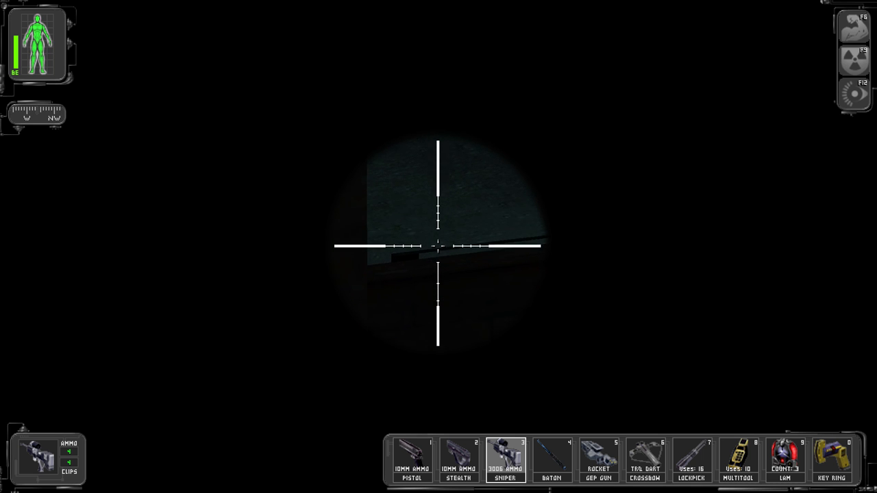
pyautogui.click(438, 247)
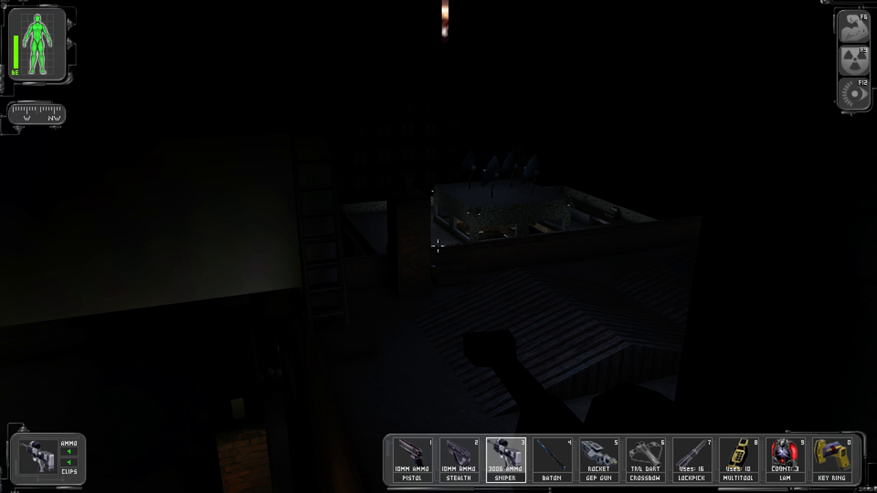
pyautogui.moveTo(438, 246)
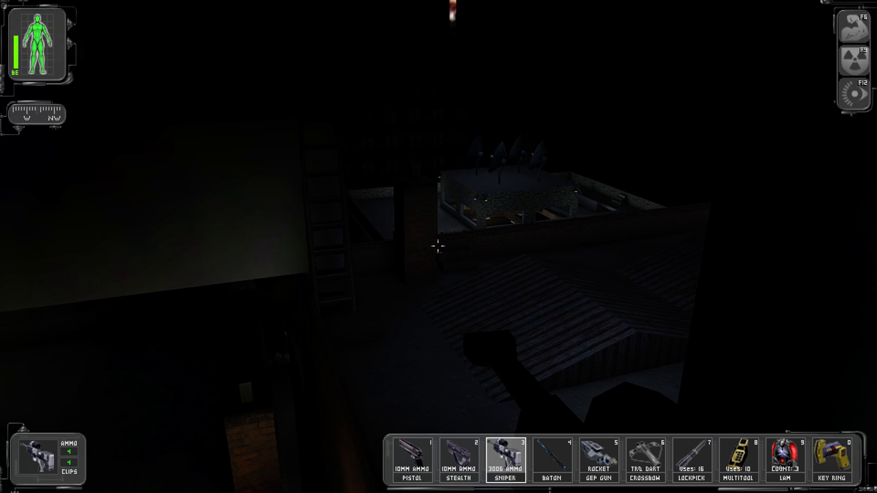
pyautogui.moveTo(438, 247)
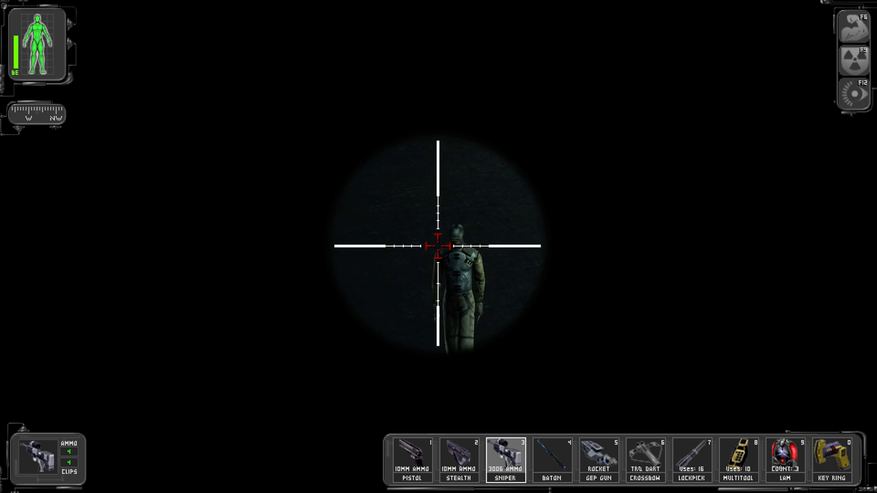
pyautogui.click(439, 247)
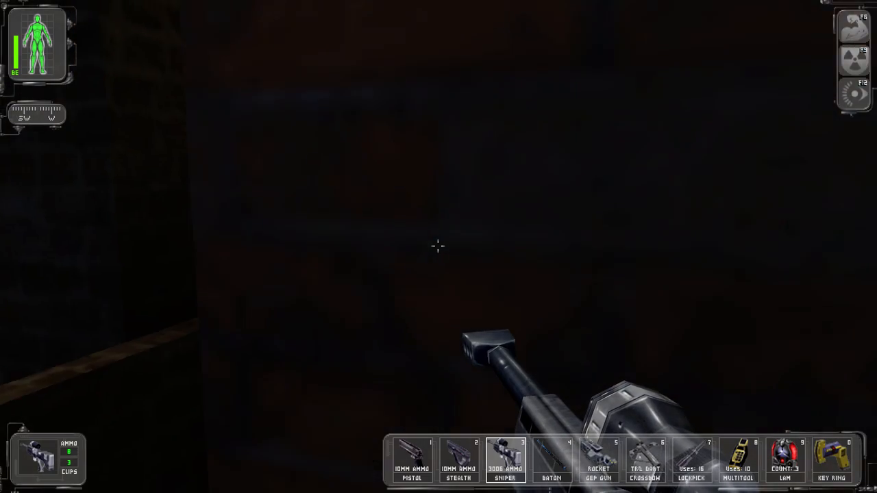
pyautogui.moveTo(438, 246)
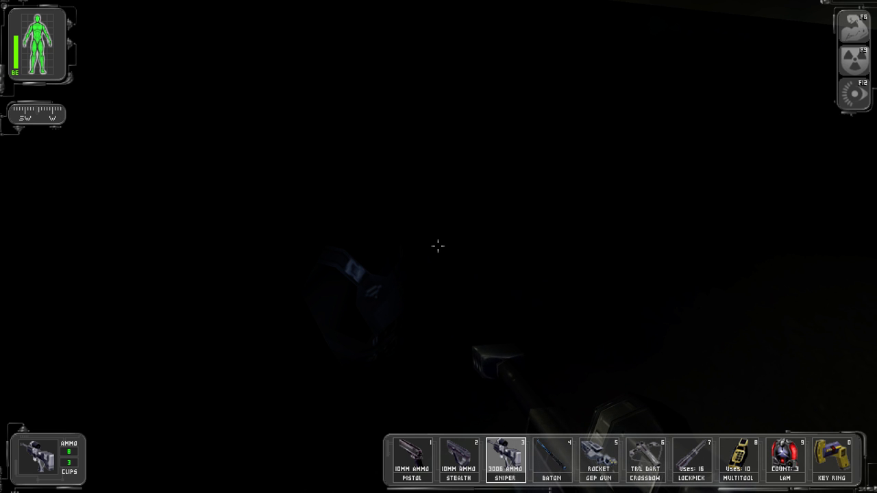
pyautogui.moveTo(439, 246)
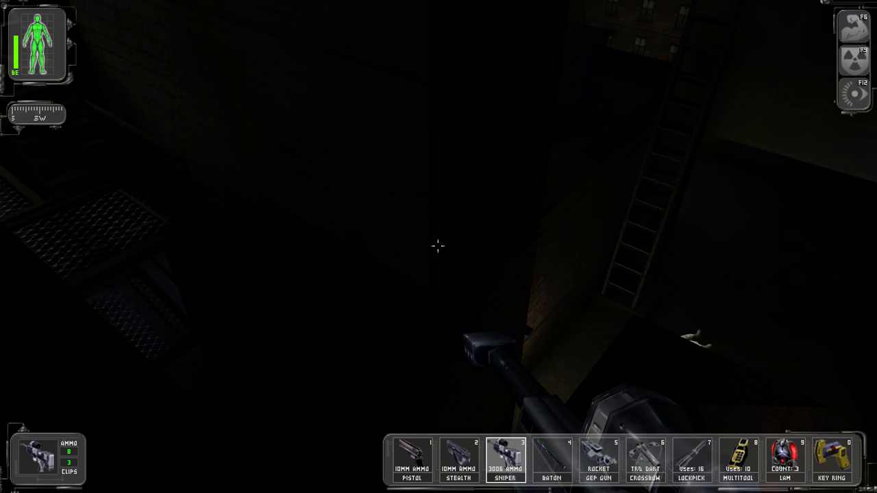
pyautogui.moveTo(438, 247)
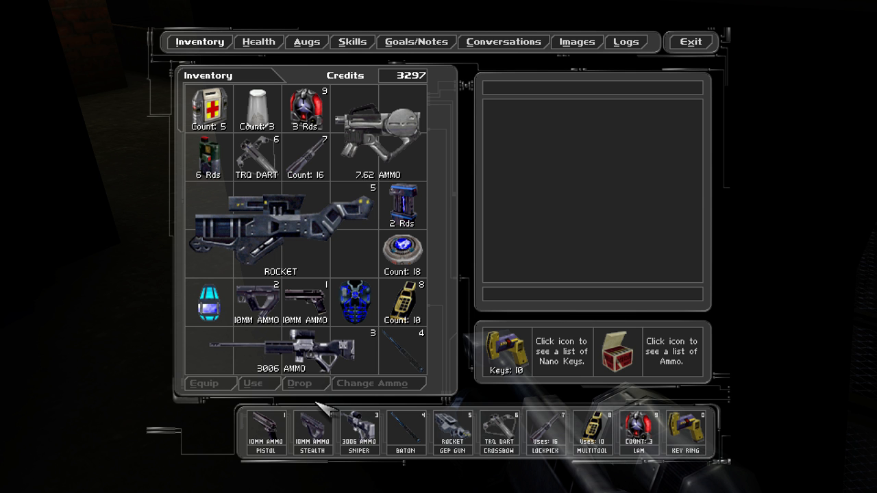
# - Cross the dark rooftops toward the compound buildings with a brief inventory check
pyautogui.click(354, 303)
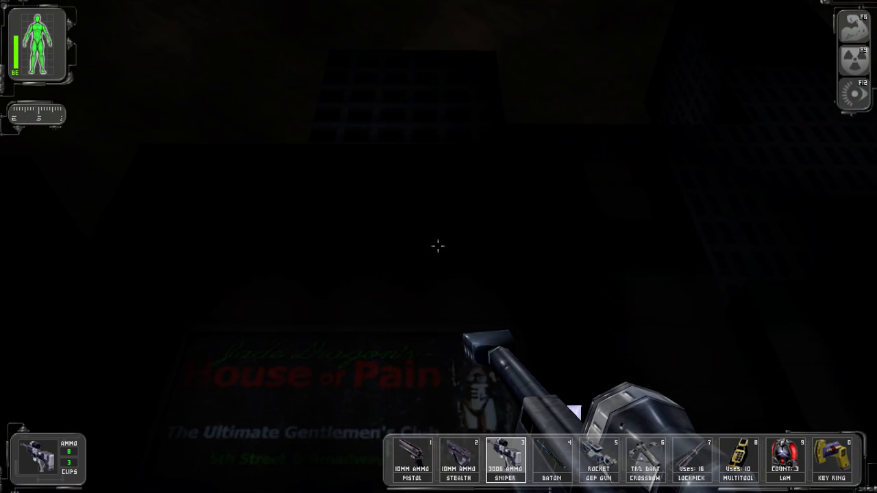
pyautogui.moveTo(438, 246)
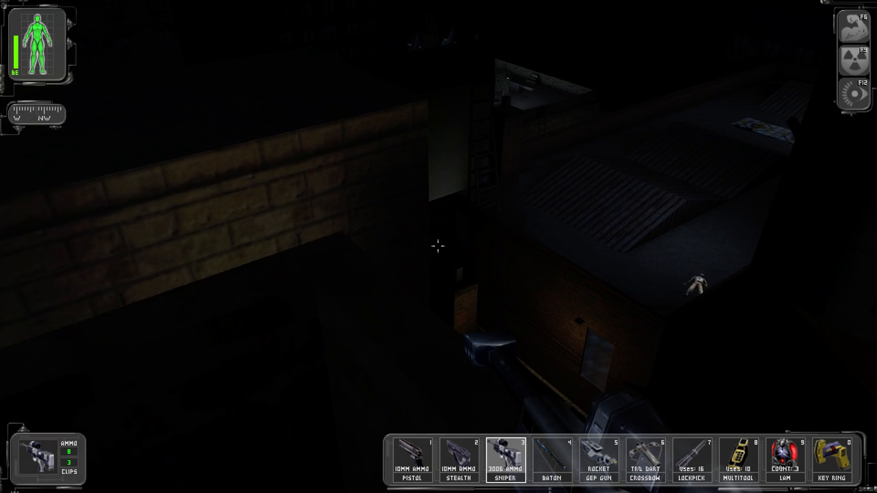
pyautogui.moveTo(439, 246)
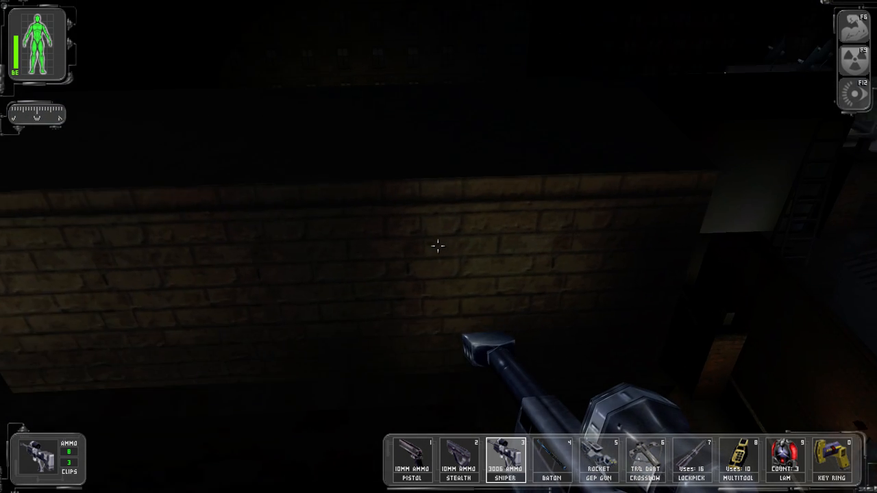
pyautogui.moveTo(438, 247)
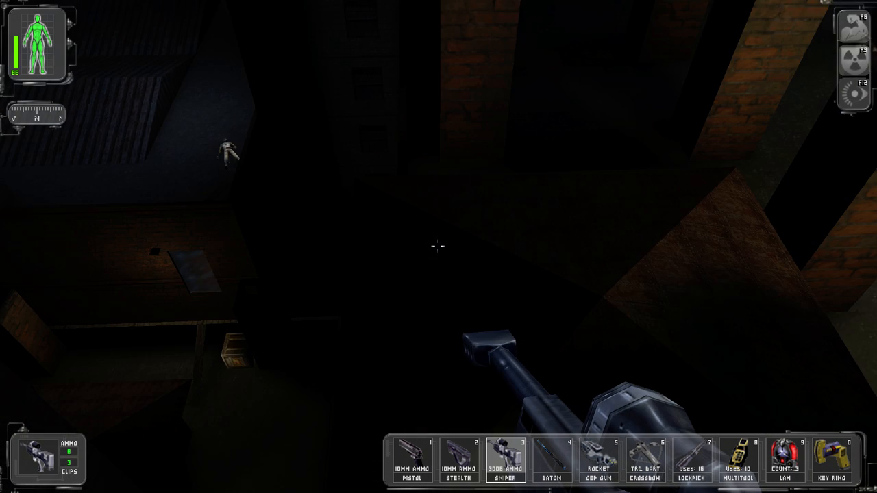
pyautogui.moveTo(438, 246)
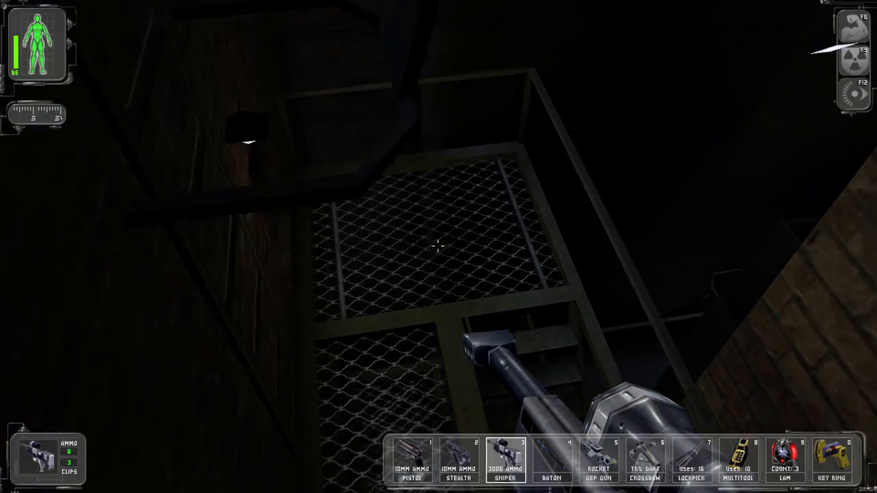
pyautogui.moveTo(439, 246)
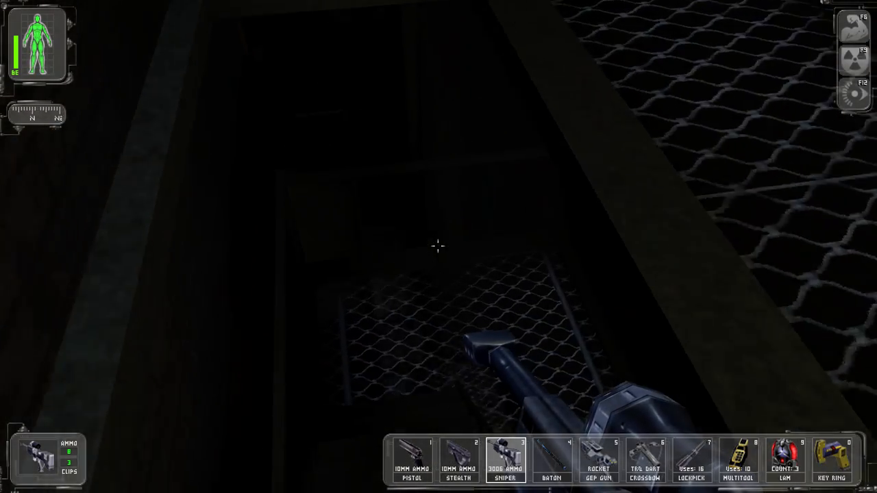
pyautogui.moveTo(439, 247)
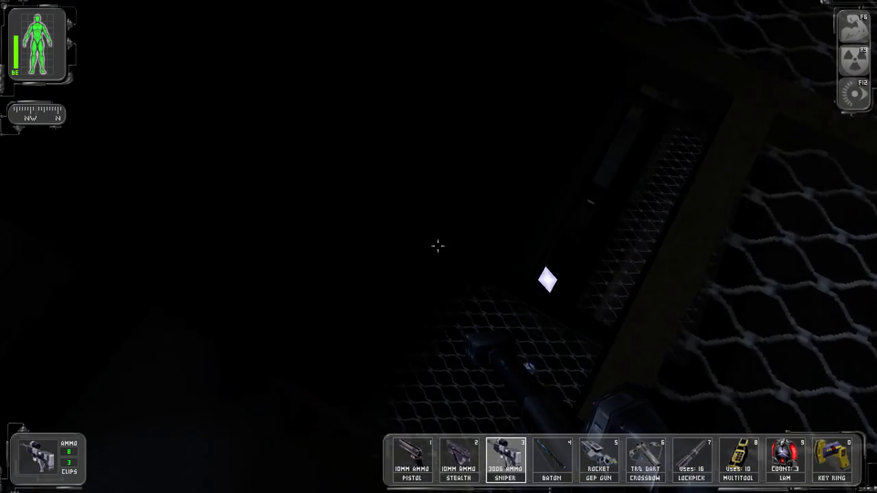
pyautogui.moveTo(439, 247)
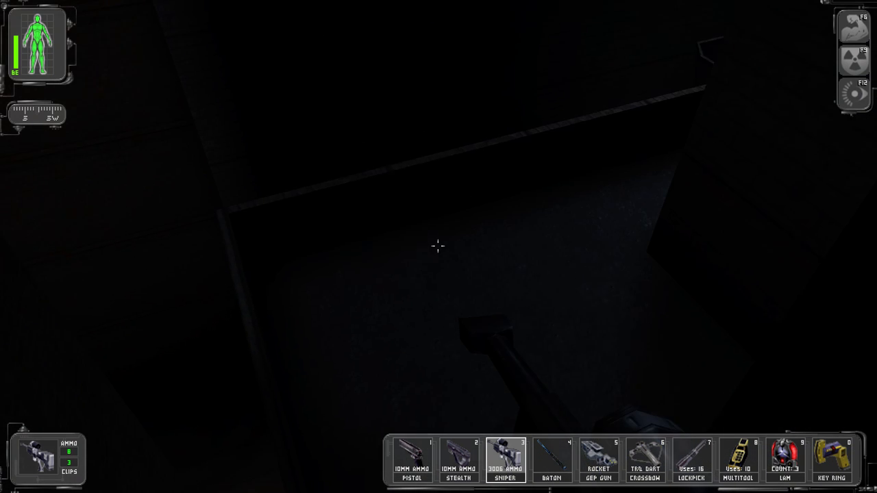
pyautogui.moveTo(439, 246)
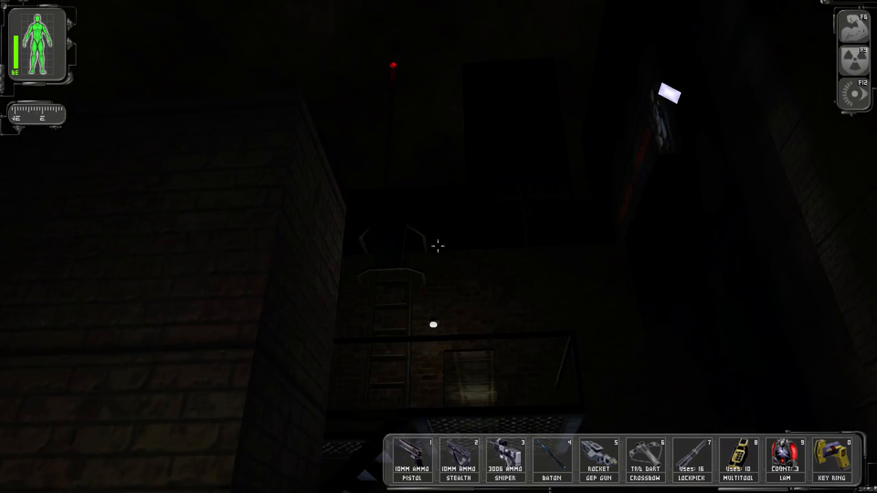
pyautogui.moveTo(439, 247)
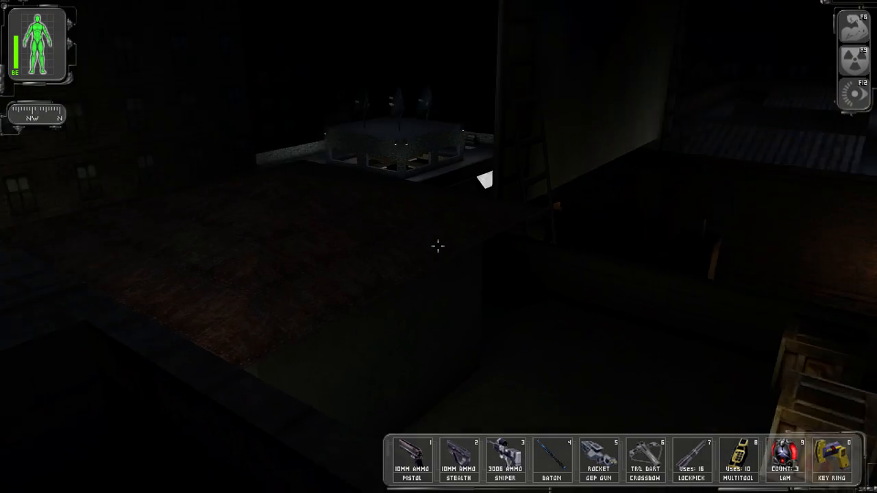
pyautogui.moveTo(438, 246)
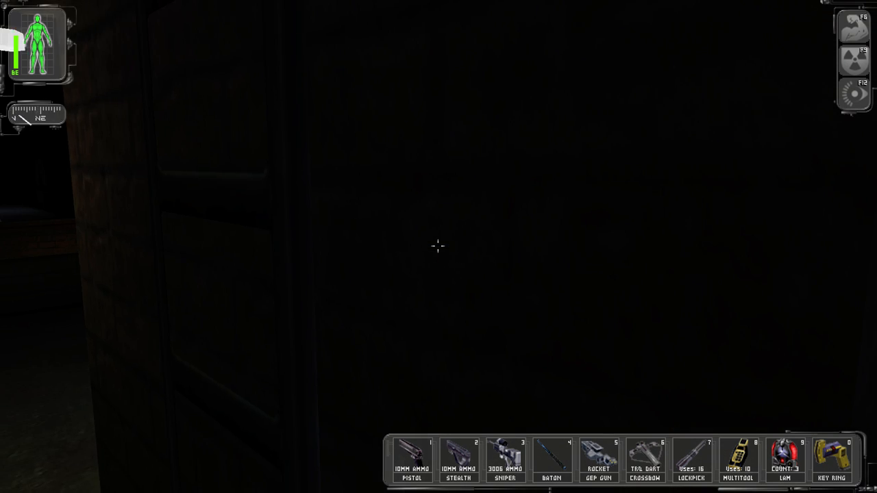
pyautogui.moveTo(438, 247)
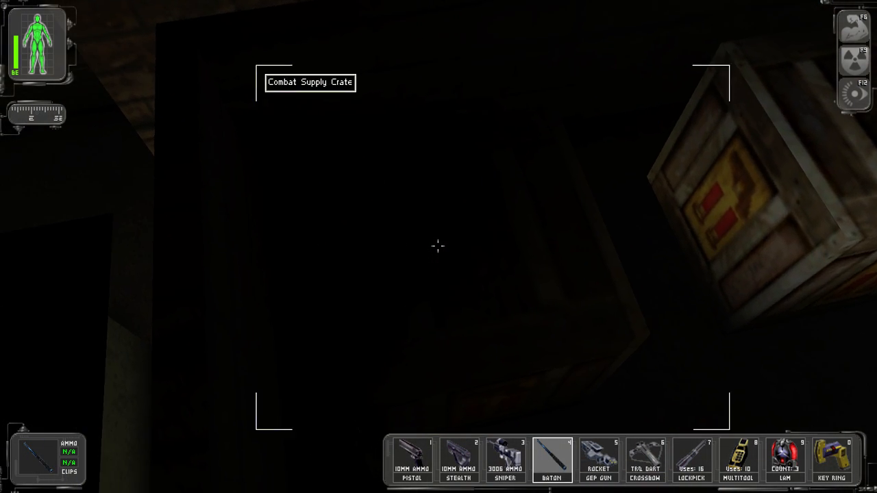
# - Smash open the Combat Supply Crate with the baton
pyautogui.click(438, 247)
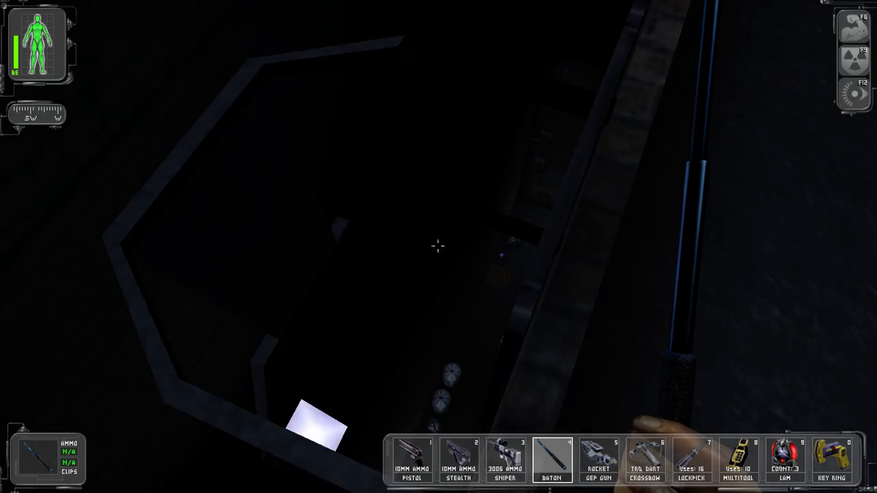
pyautogui.moveTo(438, 247)
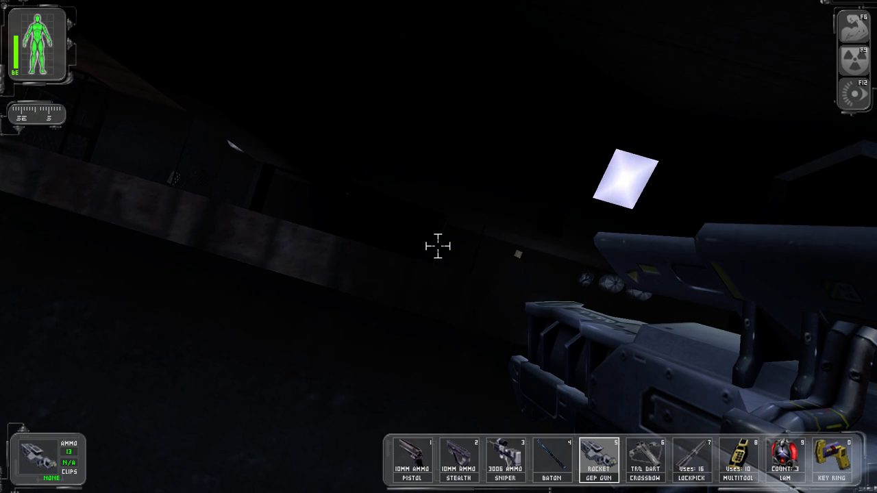
pyautogui.moveTo(438, 246)
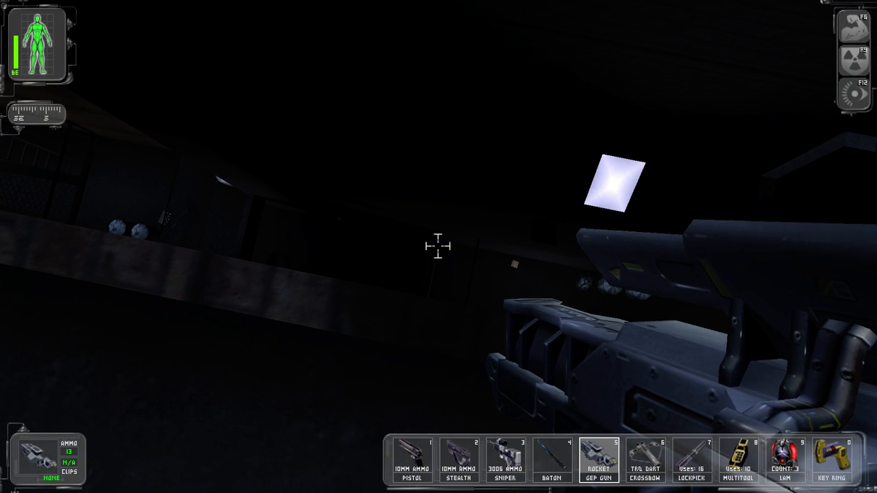
# - Fire two GEP rockets at the enemy lurking in the dark compound
pyautogui.click(439, 246)
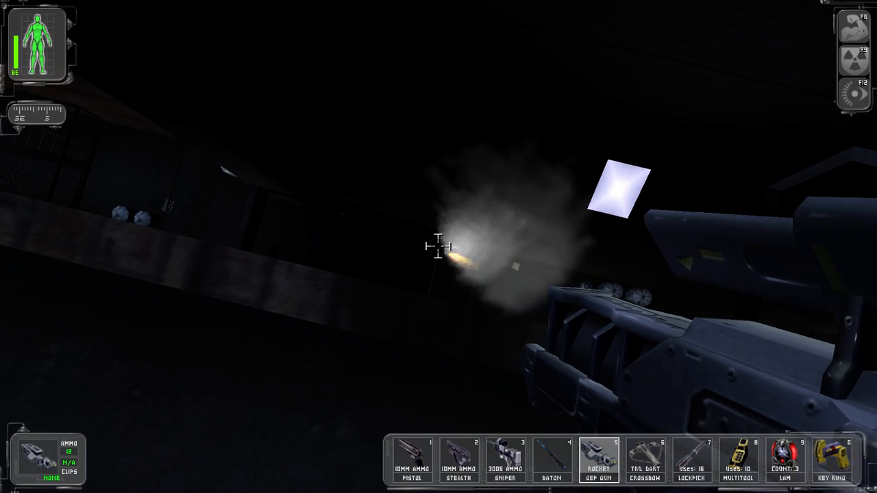
pyautogui.click(439, 247)
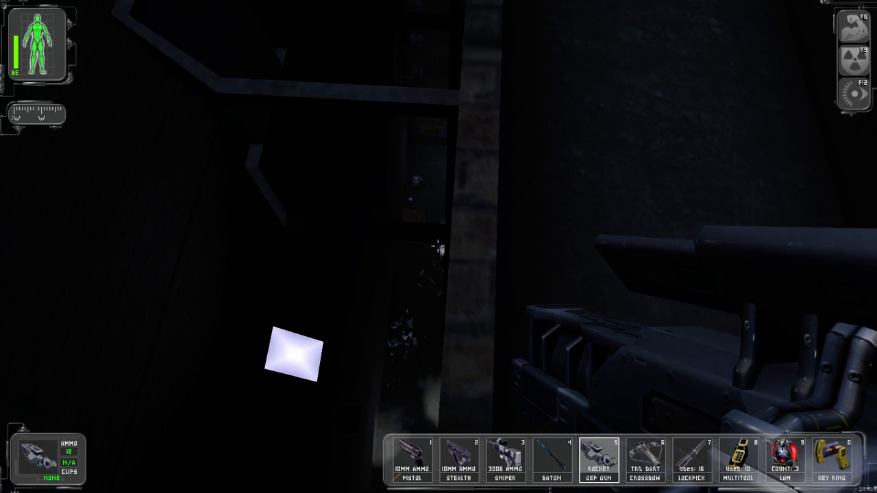
pyautogui.moveTo(439, 247)
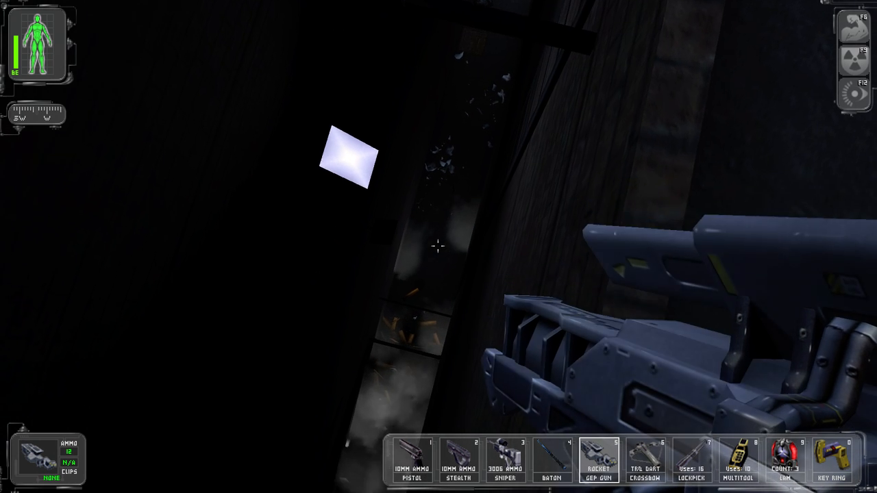
pyautogui.moveTo(438, 246)
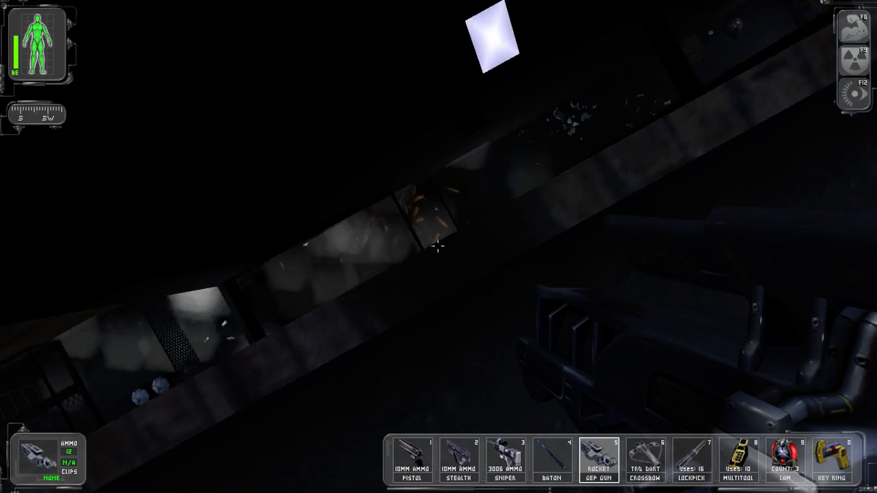
pyautogui.moveTo(439, 246)
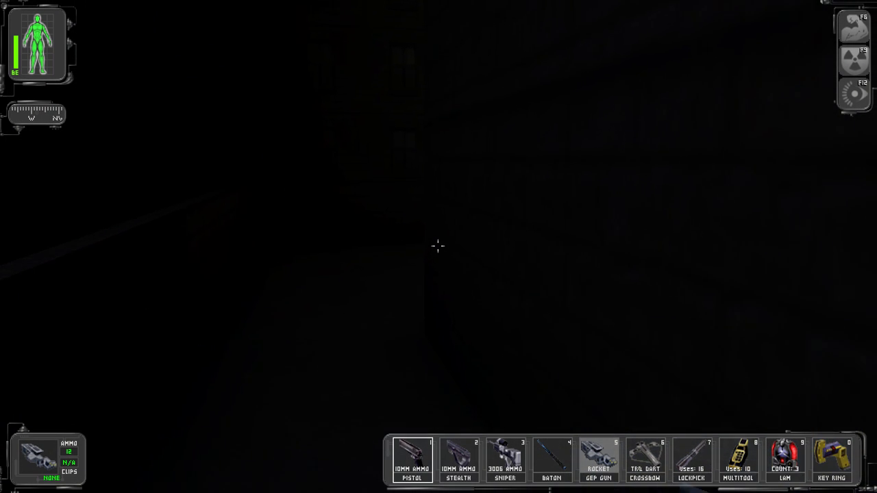
# - Explore the building's upper room and pick up the small blue item on the floor
pyautogui.click(504, 459)
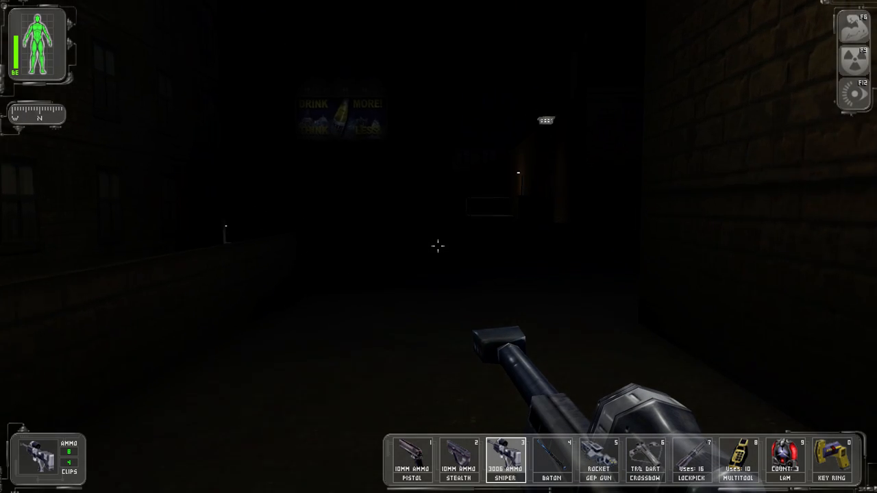
pyautogui.moveTo(438, 246)
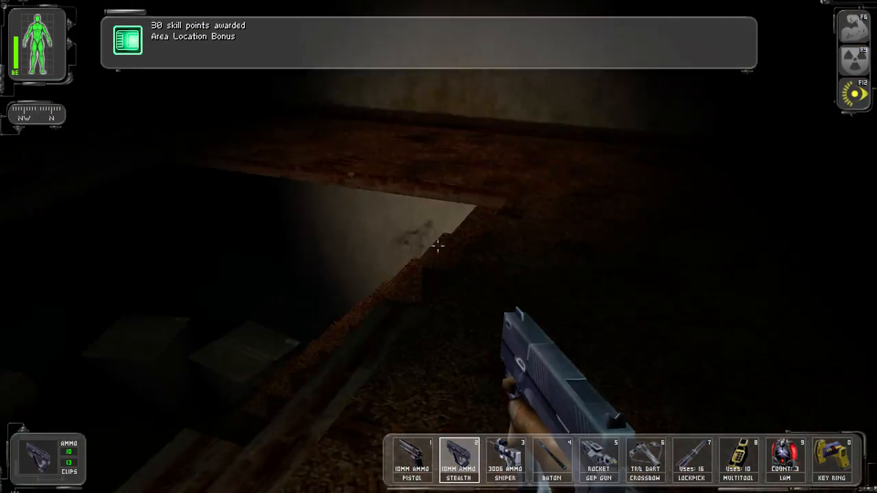
pyautogui.moveTo(439, 247)
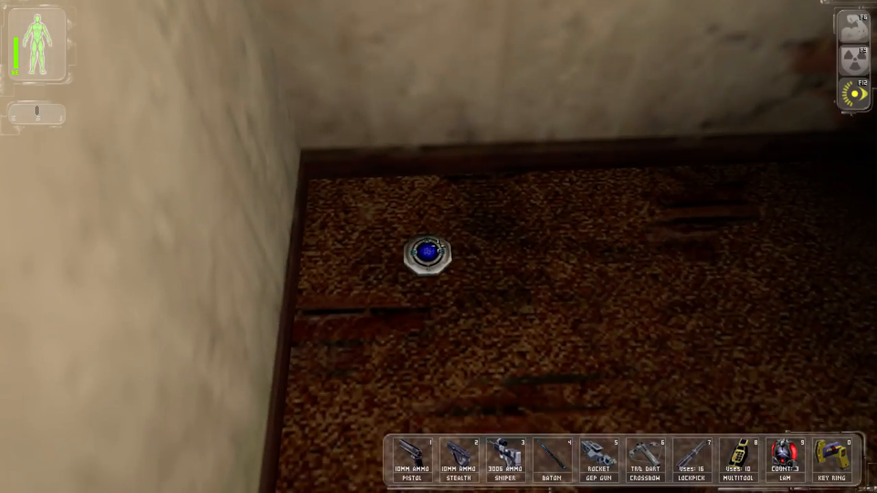
pyautogui.click(425, 255)
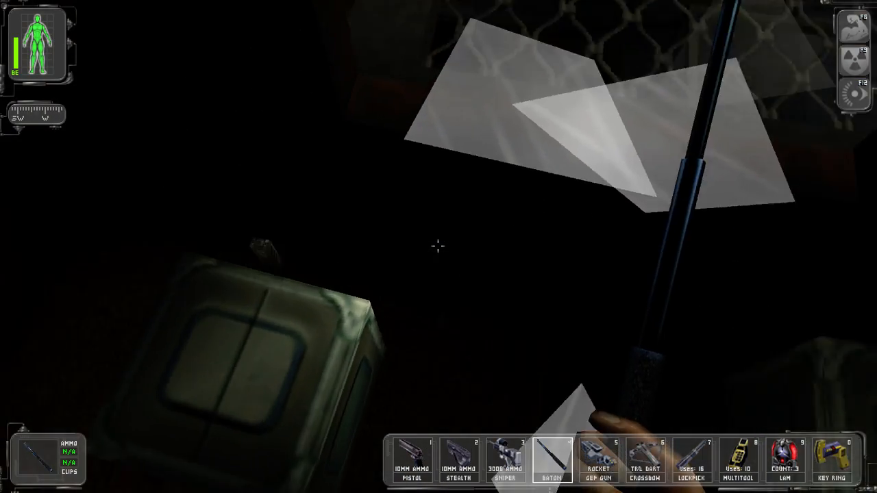
pyautogui.moveTo(439, 247)
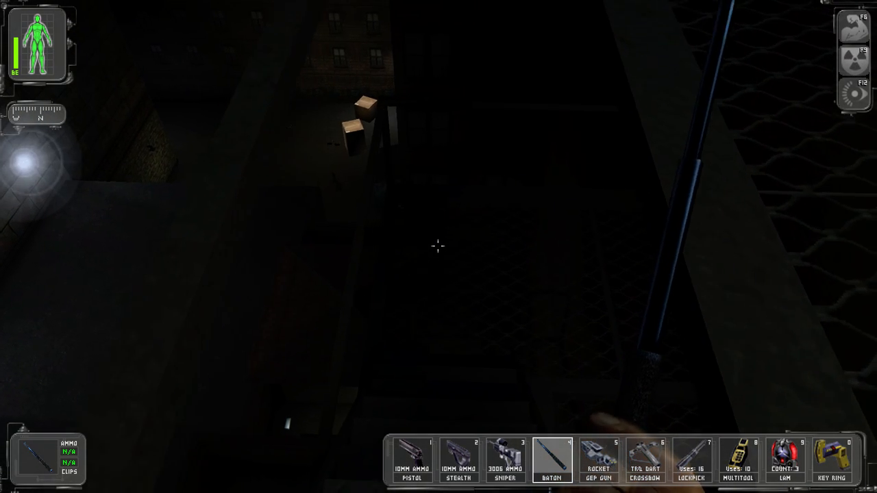
pyautogui.moveTo(438, 247)
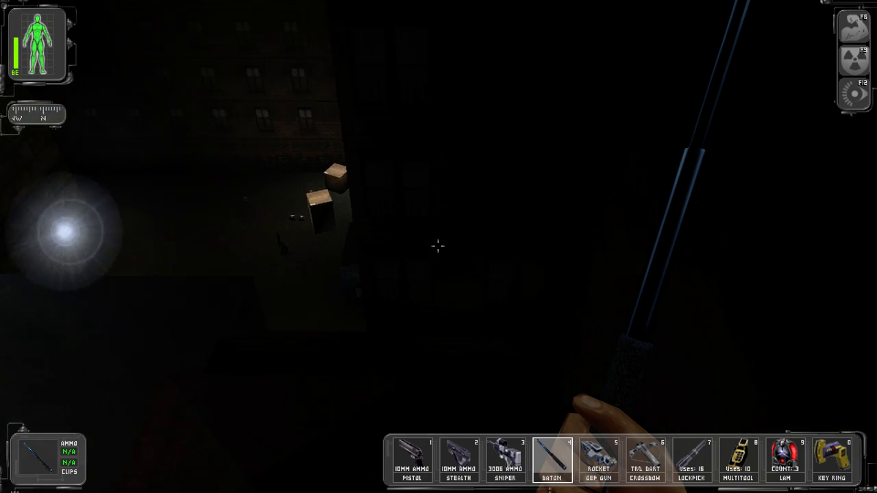
pyautogui.moveTo(439, 246)
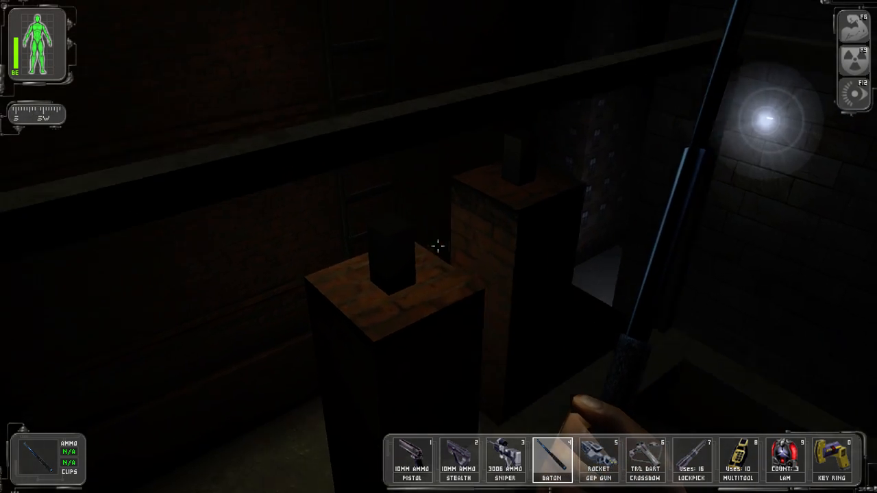
pyautogui.moveTo(439, 246)
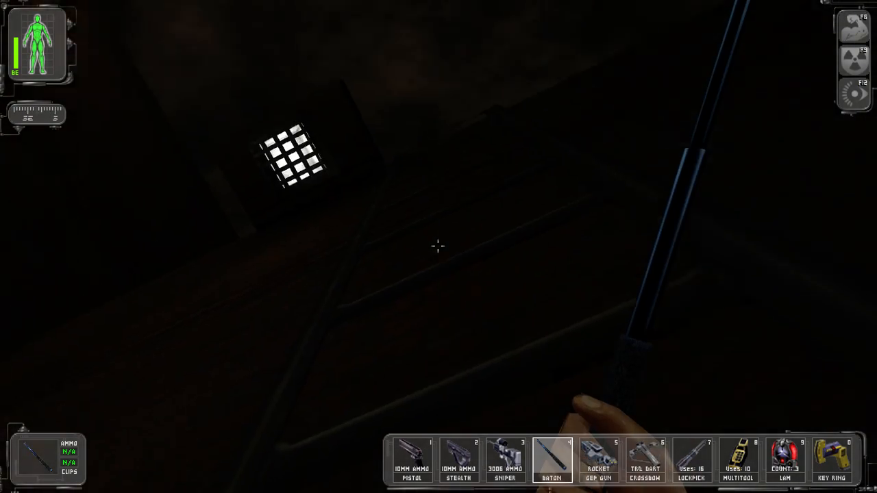
pyautogui.moveTo(439, 247)
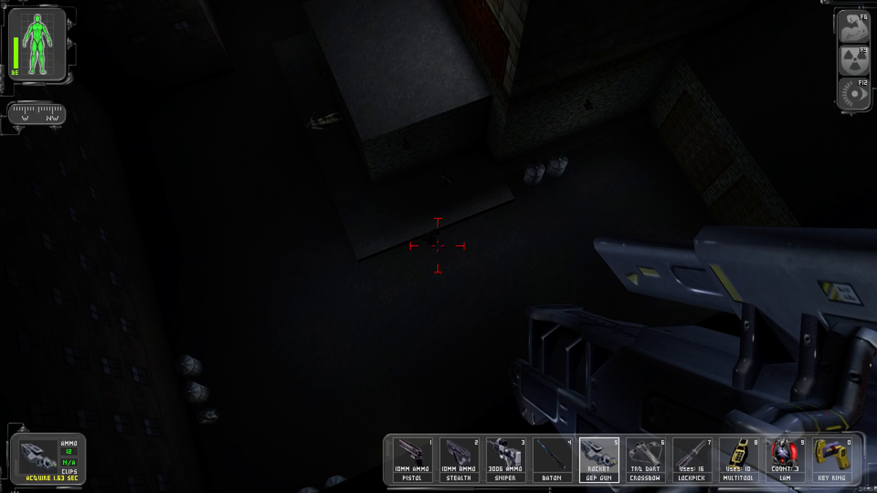
# - Fire the locked-on GEP rocket to kill the enemy in the yard below
pyautogui.click(438, 246)
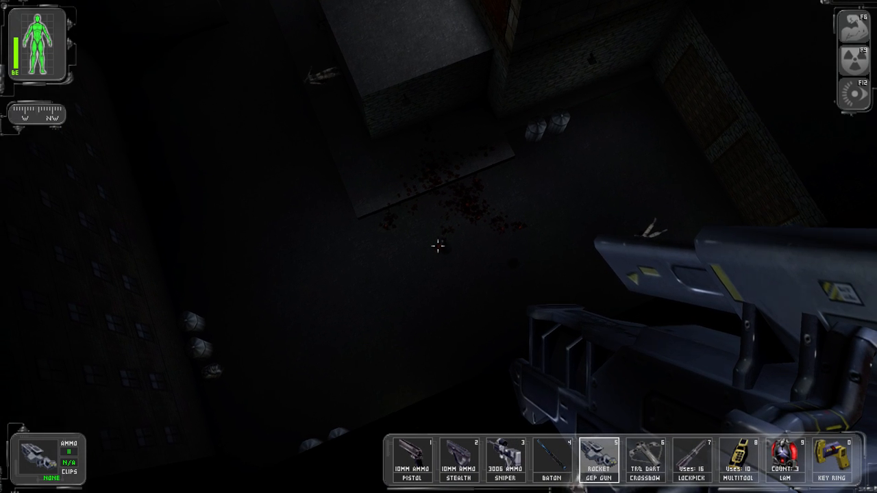
pyautogui.moveTo(439, 247)
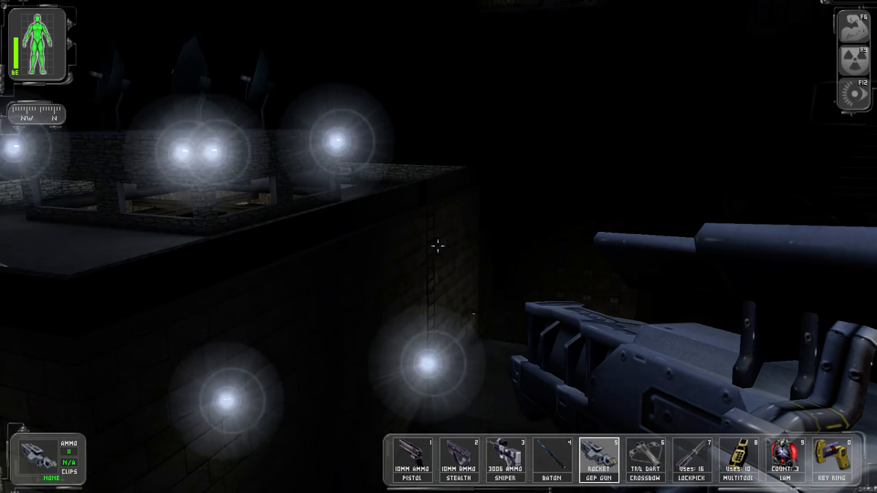
pyautogui.moveTo(438, 246)
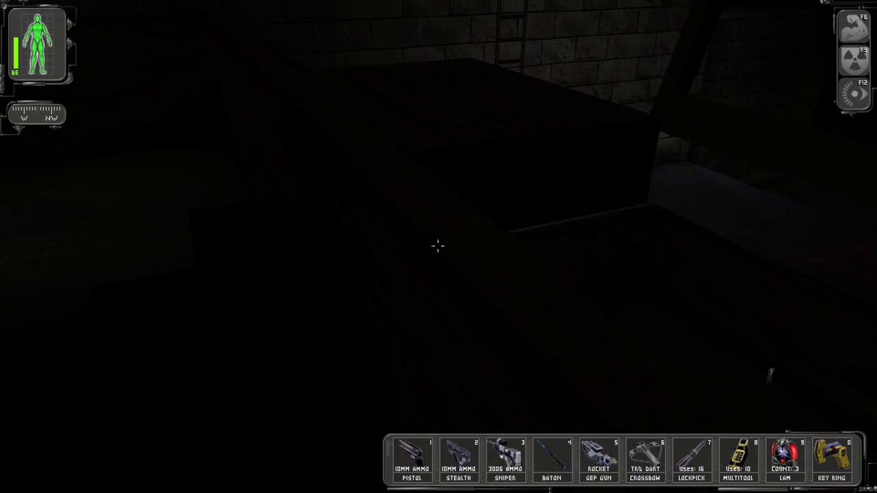
pyautogui.moveTo(438, 246)
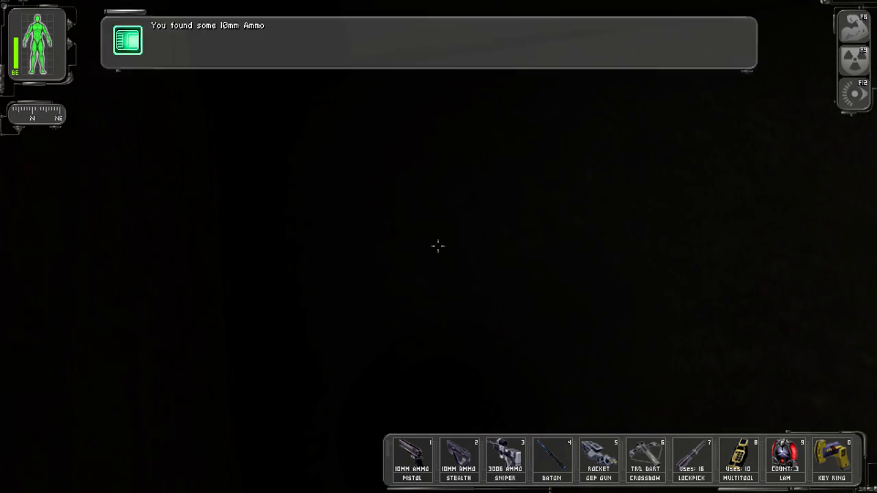
# - Search the stone-walled storage area and collect the 10mm ammo
pyautogui.press('2')
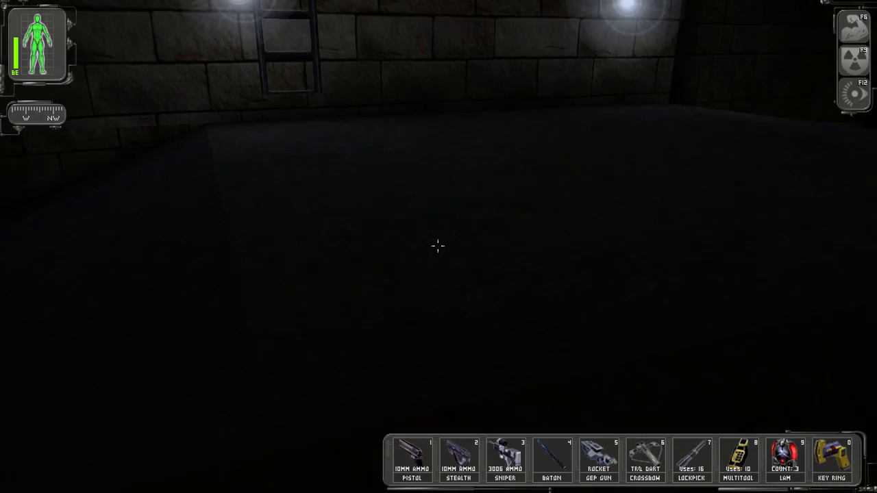
pyautogui.moveTo(438, 247)
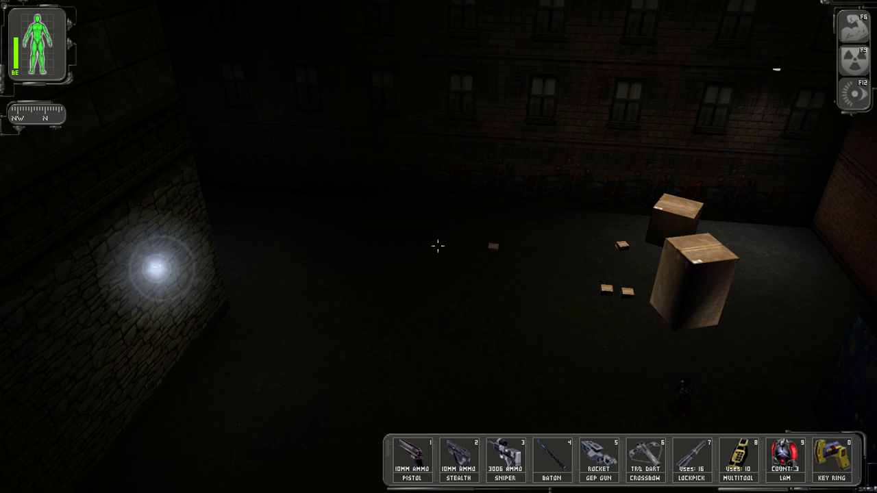
pyautogui.moveTo(438, 247)
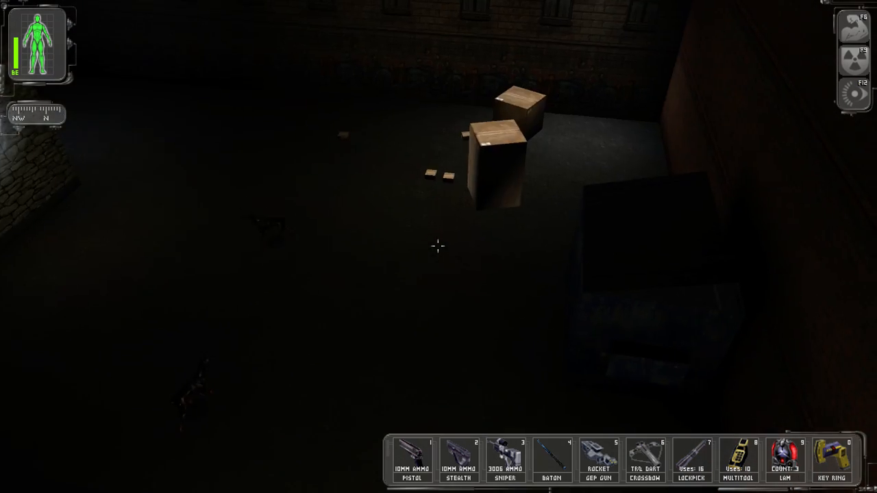
pyautogui.moveTo(438, 247)
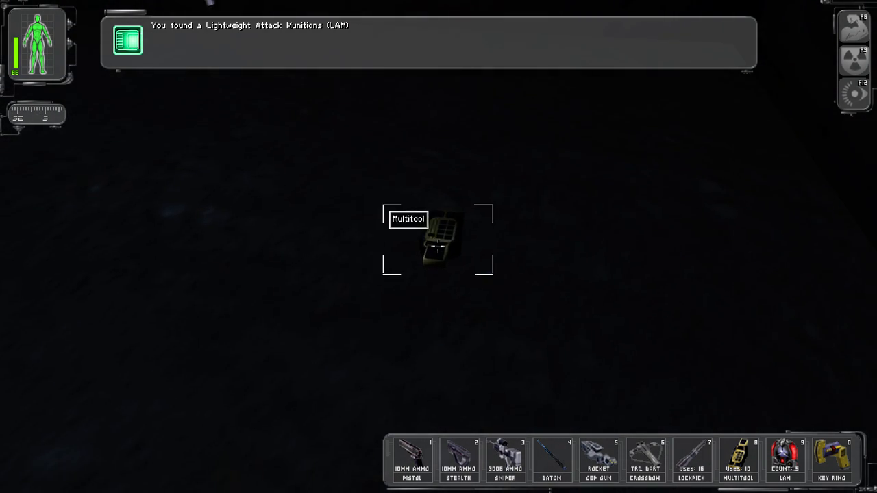
# - Pick up the multitool and the LAM grenade lying on the floor
pyautogui.click(438, 240)
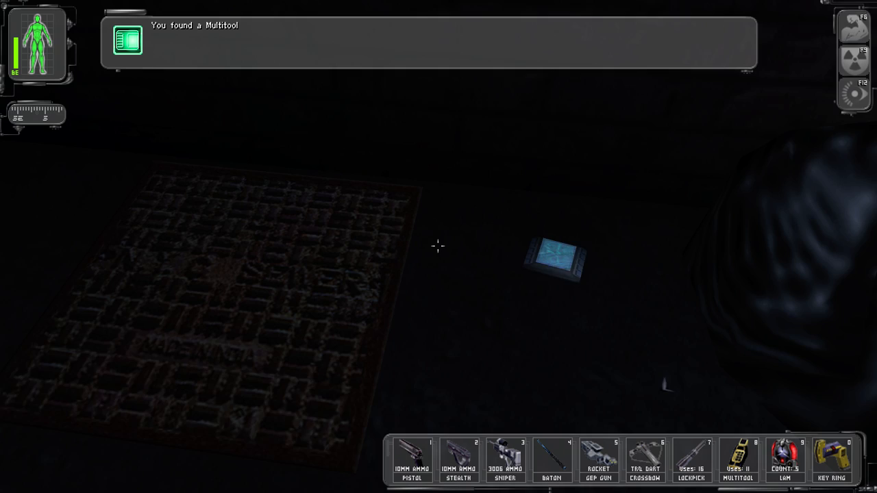
pyautogui.click(555, 260)
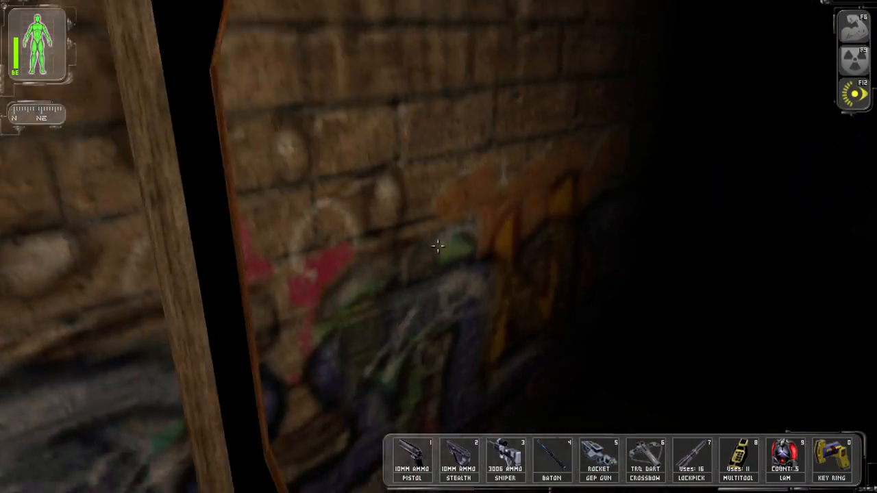
pyautogui.moveTo(438, 247)
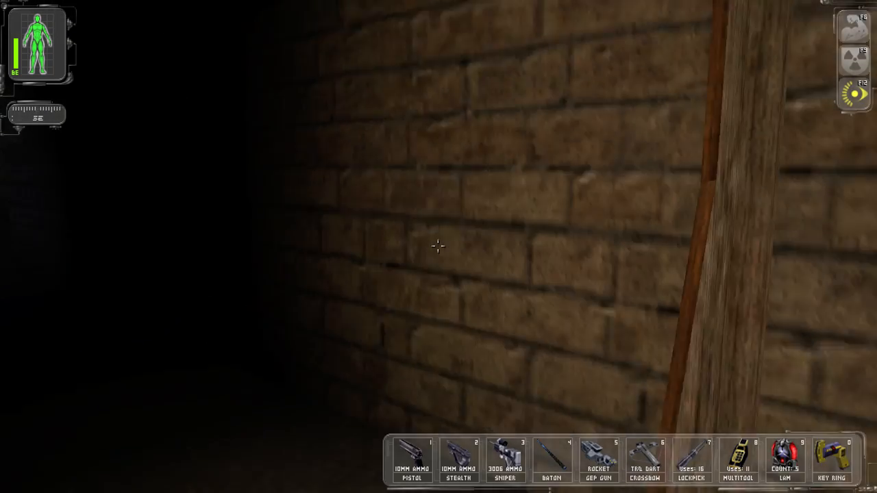
pyautogui.moveTo(439, 247)
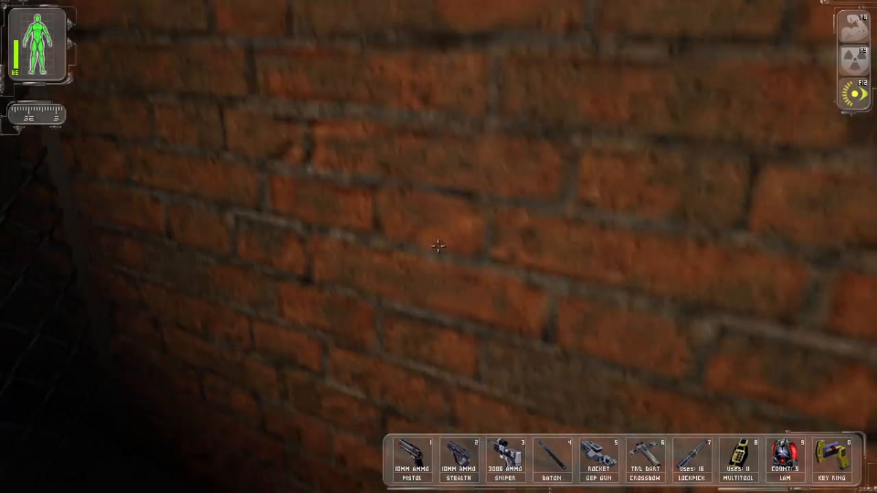
pyautogui.moveTo(438, 247)
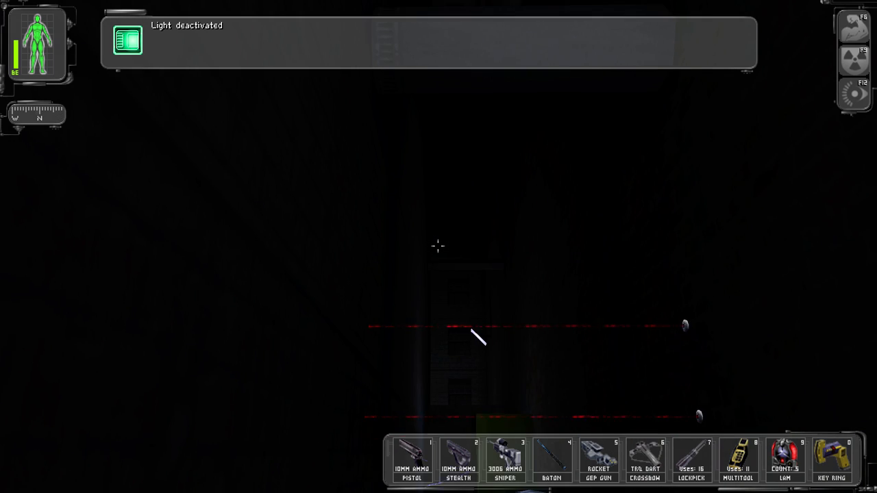
pyautogui.moveTo(438, 247)
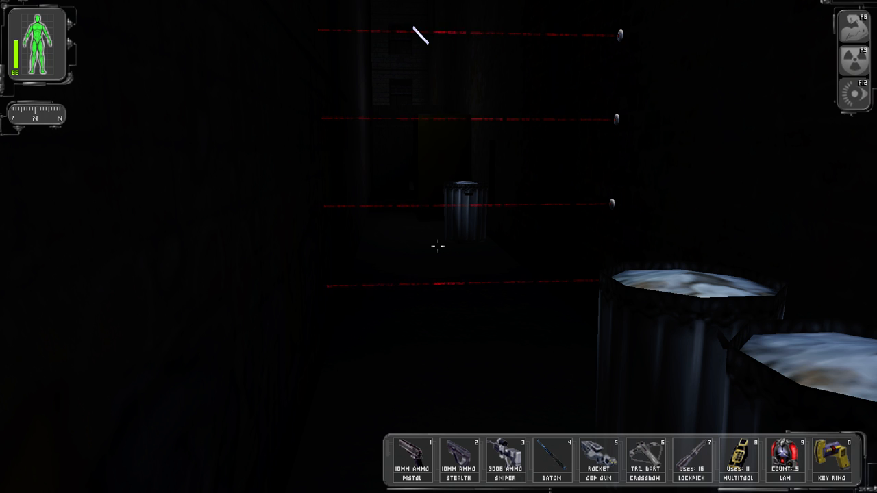
pyautogui.moveTo(439, 246)
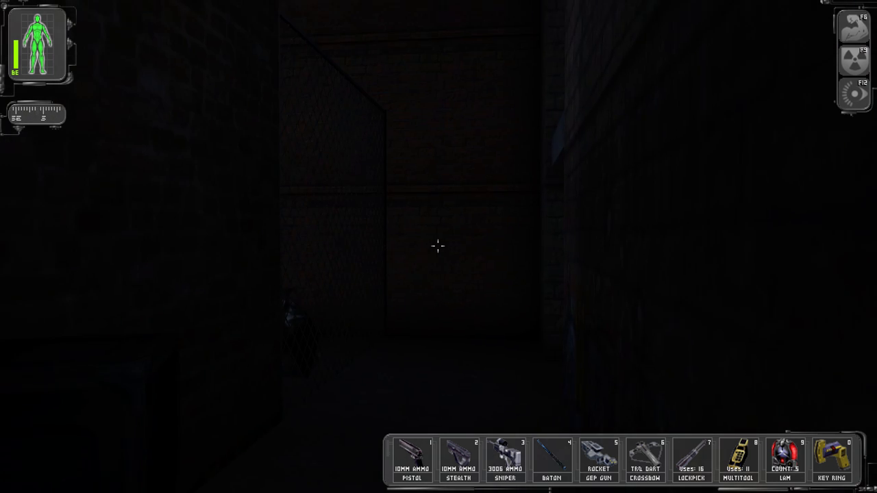
pyautogui.moveTo(438, 247)
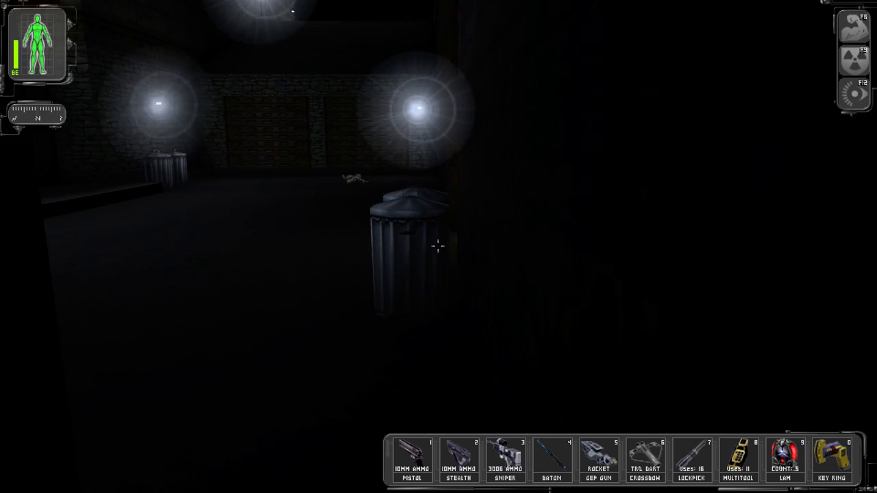
pyautogui.moveTo(439, 247)
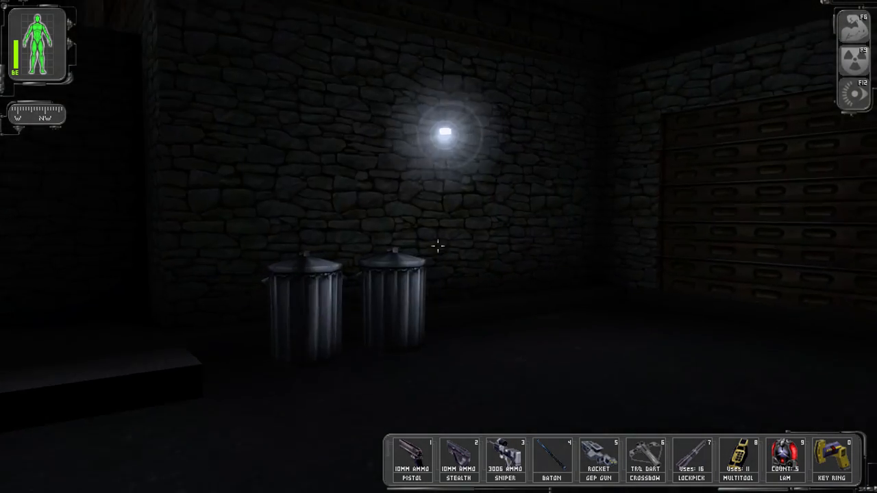
pyautogui.moveTo(438, 246)
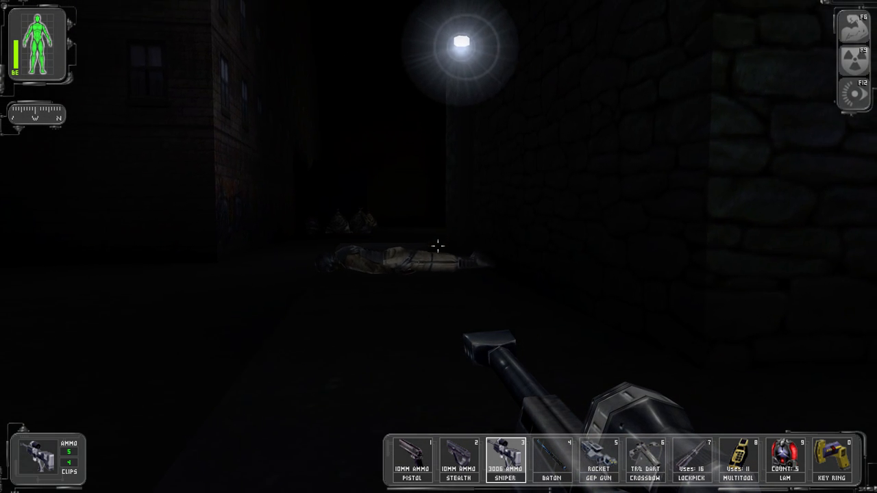
pyautogui.moveTo(439, 247)
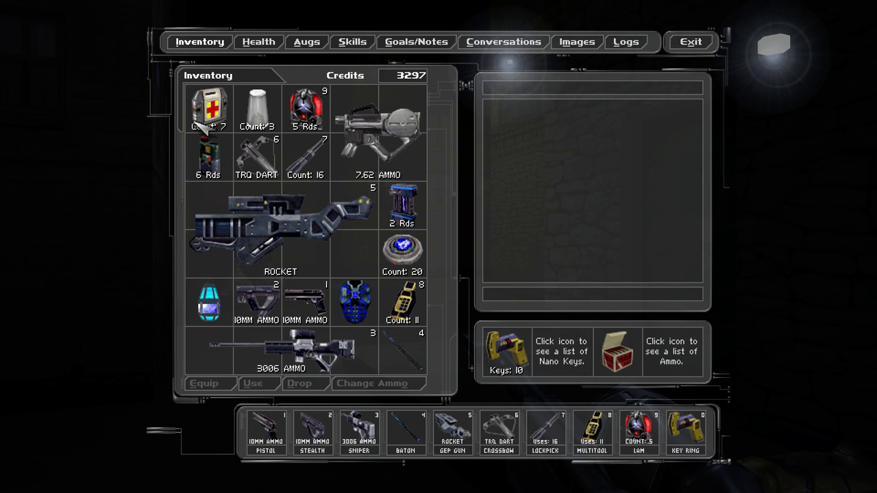
# - Place the tranquilizer crossbow on belt slot 1 in place of the pistol
pyautogui.click(257, 158)
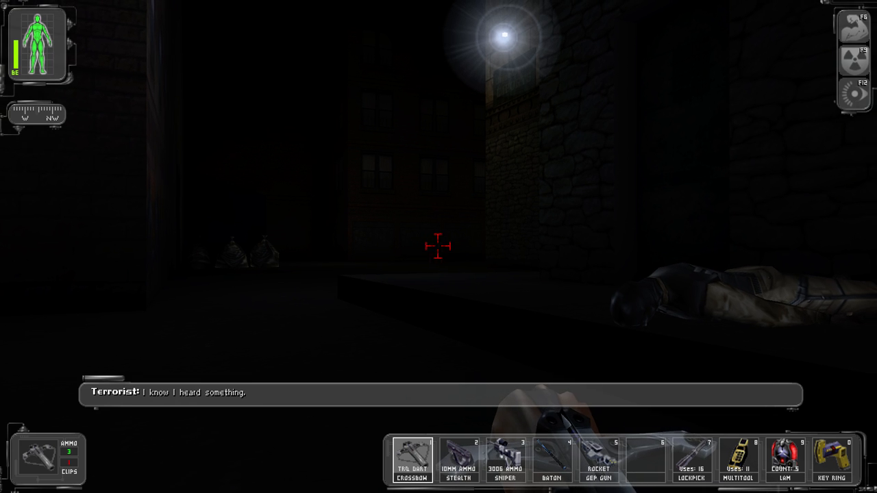
# - Dart the alerted terrorist with the crossbow and switch on an augmentation in the dark
pyautogui.click(439, 246)
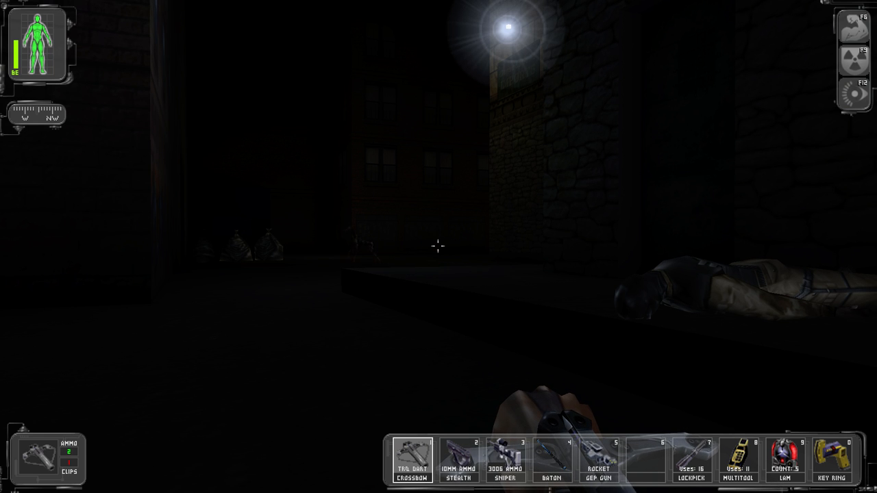
pyautogui.moveTo(438, 247)
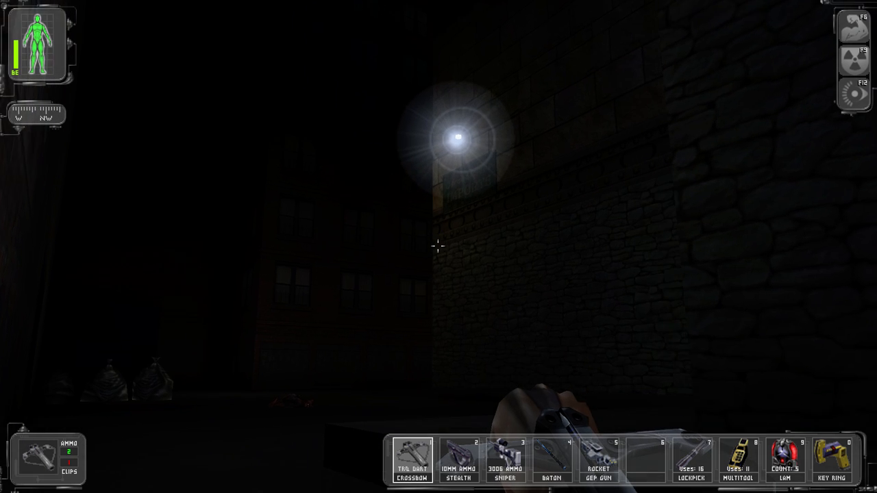
pyautogui.moveTo(438, 246)
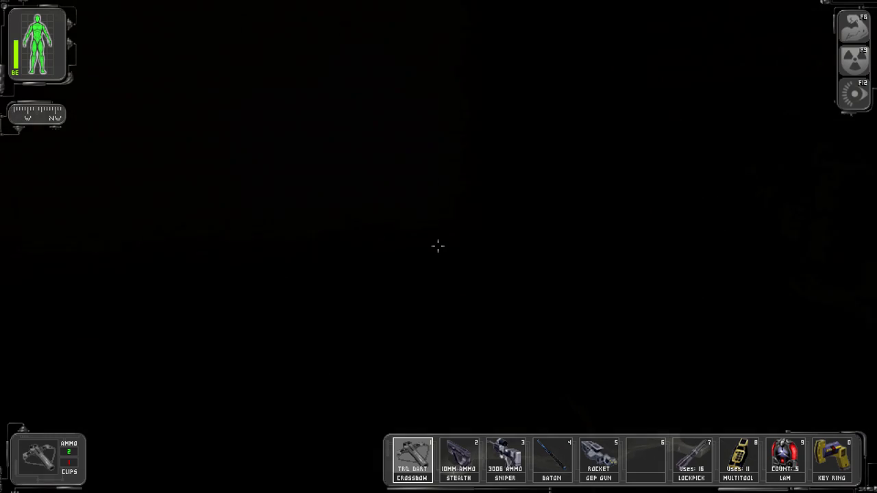
pyautogui.press('F12')
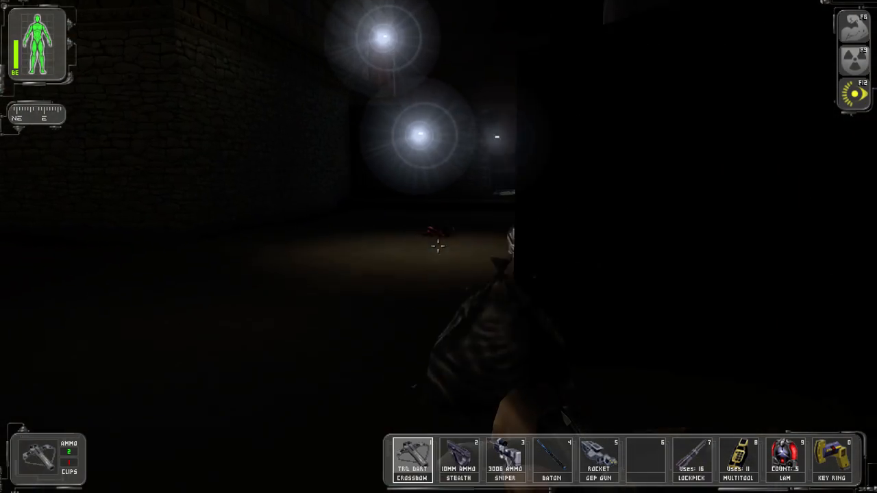
pyautogui.moveTo(439, 246)
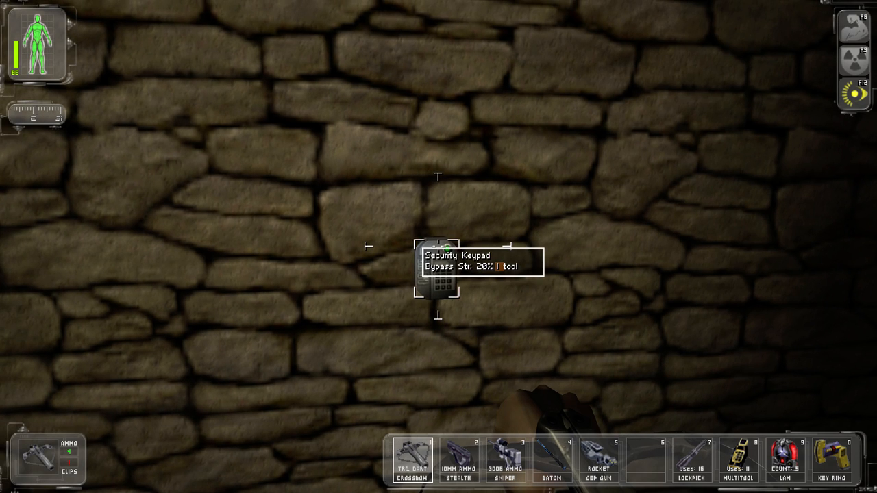
# - Inspect the wall security keypad, glance at the inventory and return to the game
pyautogui.click(437, 281)
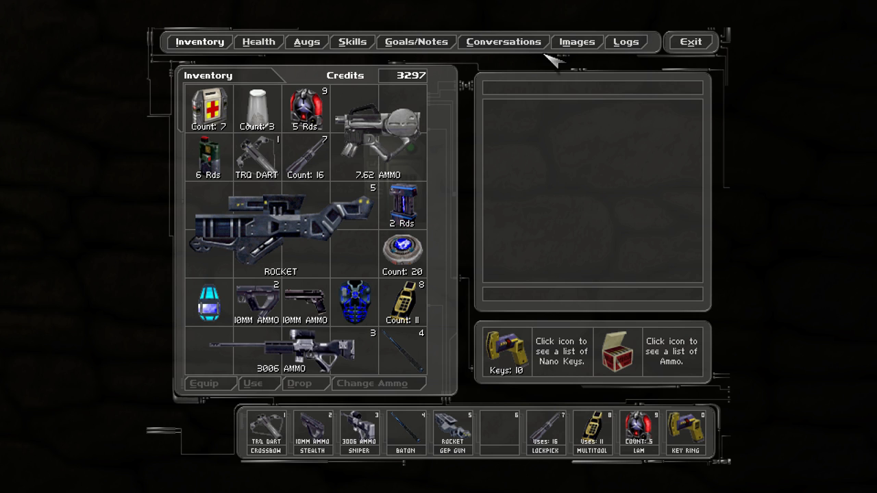
pyautogui.click(415, 41)
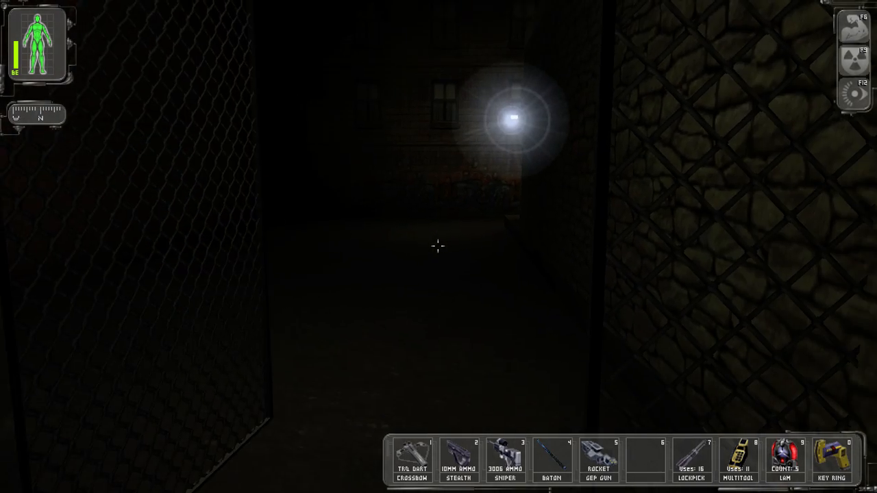
pyautogui.moveTo(438, 246)
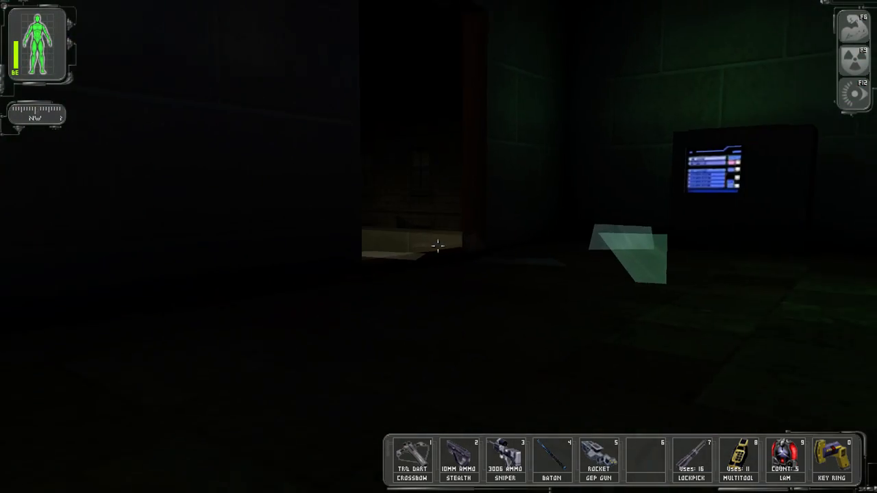
pyautogui.moveTo(438, 246)
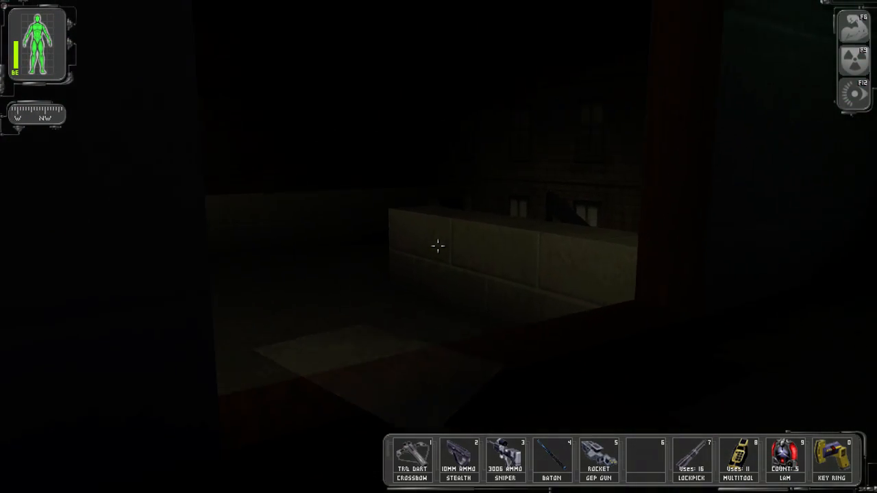
pyautogui.moveTo(438, 247)
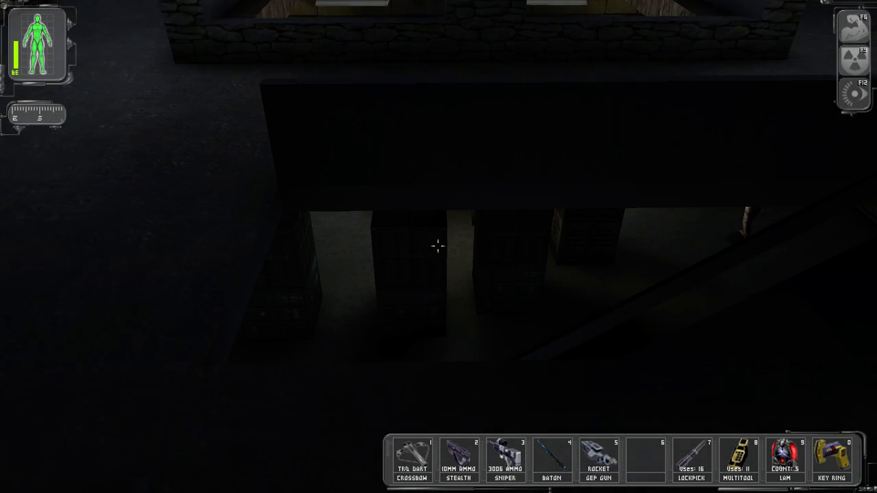
pyautogui.moveTo(438, 247)
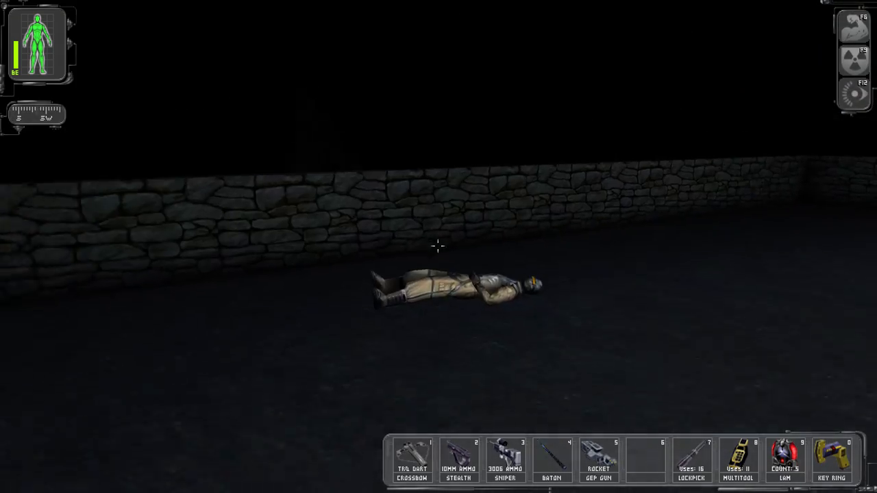
# - Search the body in the courtyard and bring out the sniper rifle by the warehouse
pyautogui.click(455, 288)
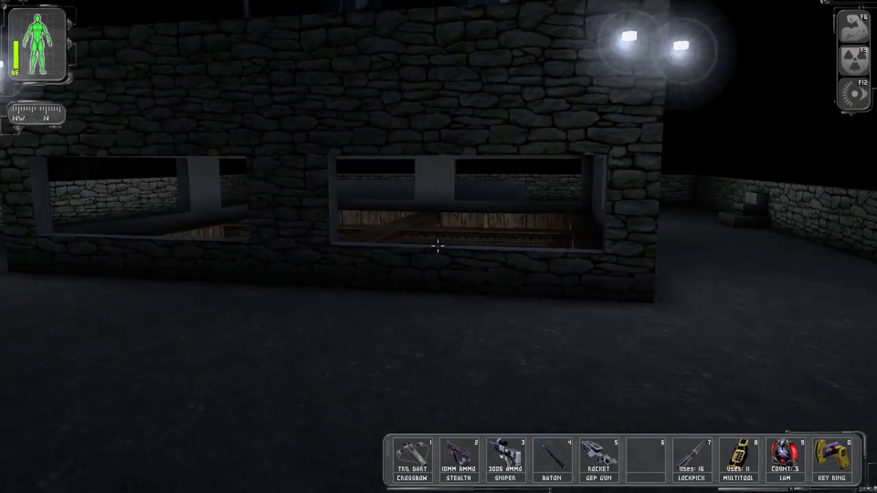
pyautogui.click(504, 459)
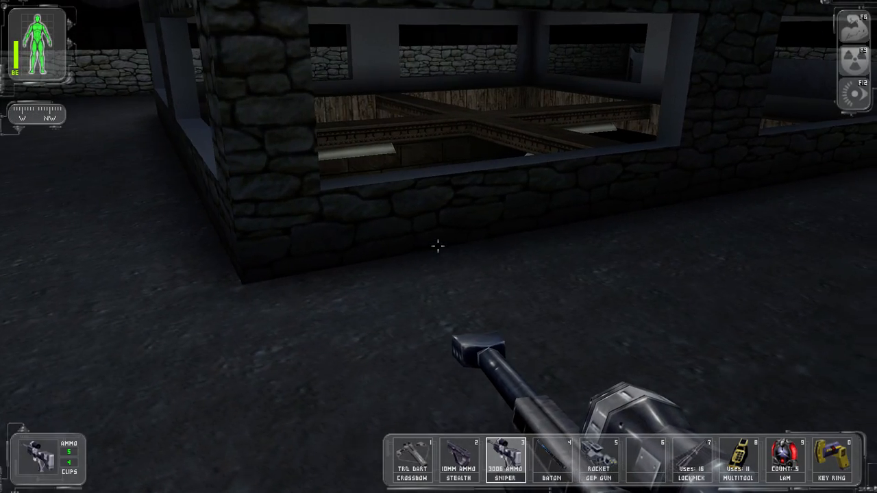
pyautogui.moveTo(438, 246)
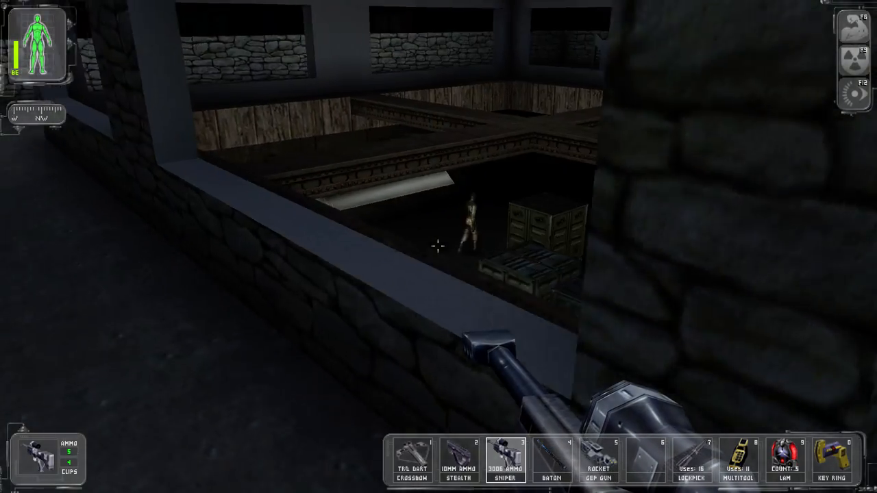
pyautogui.moveTo(439, 247)
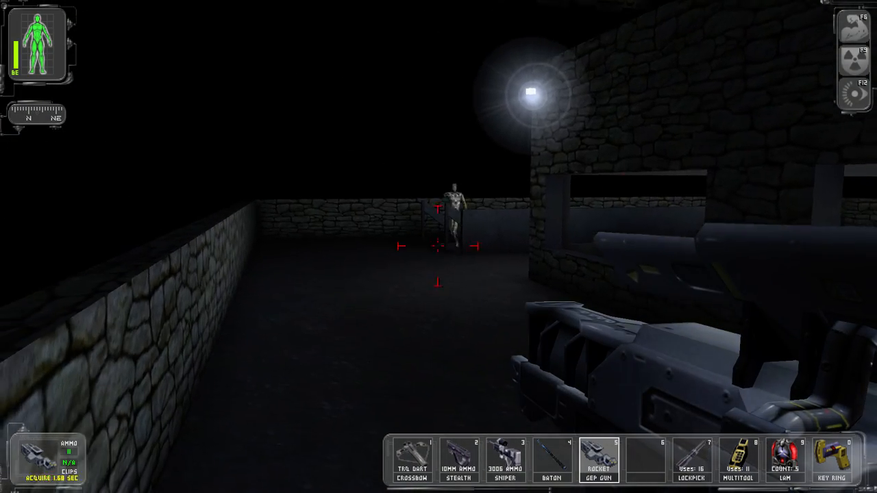
# - Fire two GEP Gun rockets at the rooftop terrorist closing in along the walkway
pyautogui.click(439, 247)
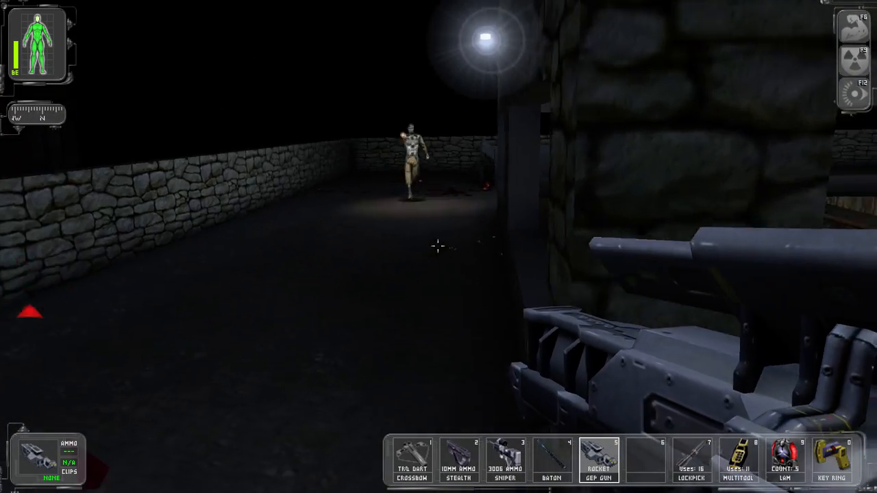
pyautogui.click(438, 247)
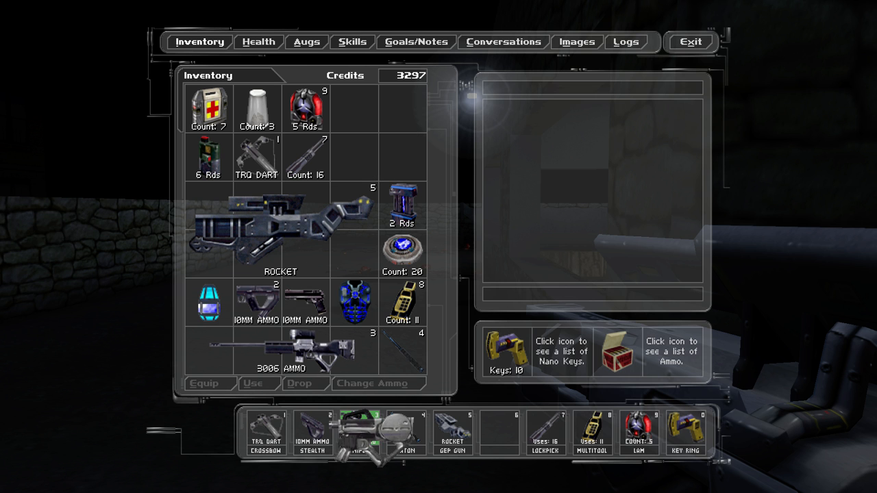
# - Drag the assault rifle onto belt slot 1
pyautogui.click(380, 130)
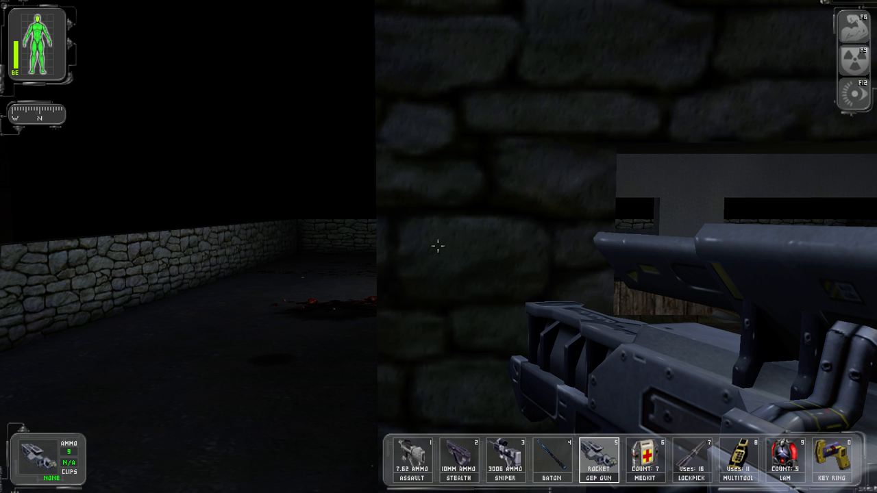
# - Equip the assault rifle and gun down each terrorist charging past the courtyard corner
pyautogui.click(411, 460)
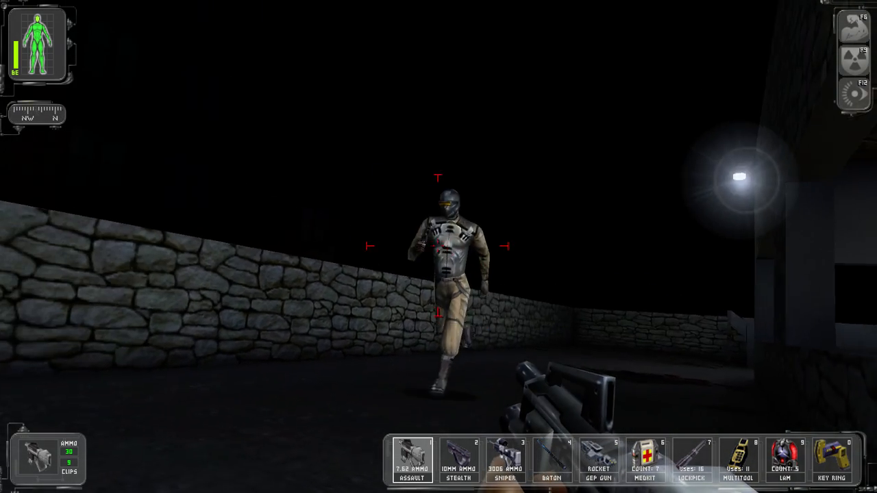
pyautogui.click(439, 247)
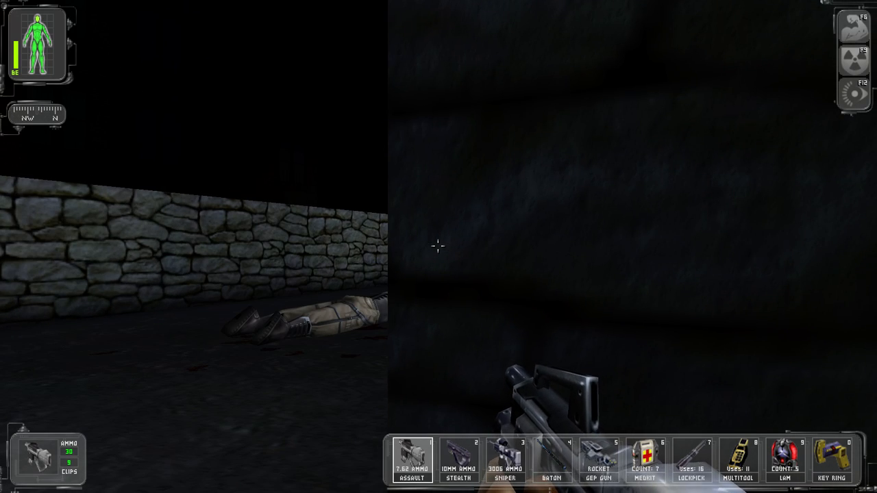
pyautogui.moveTo(438, 246)
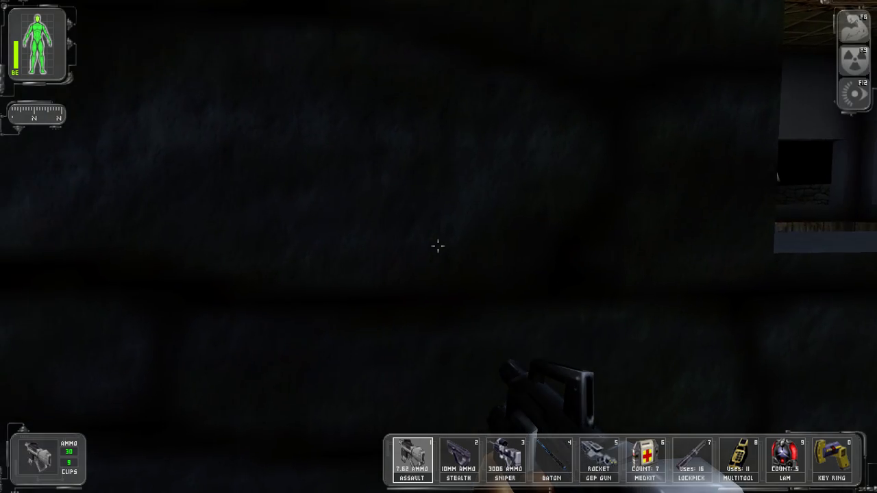
pyautogui.moveTo(438, 247)
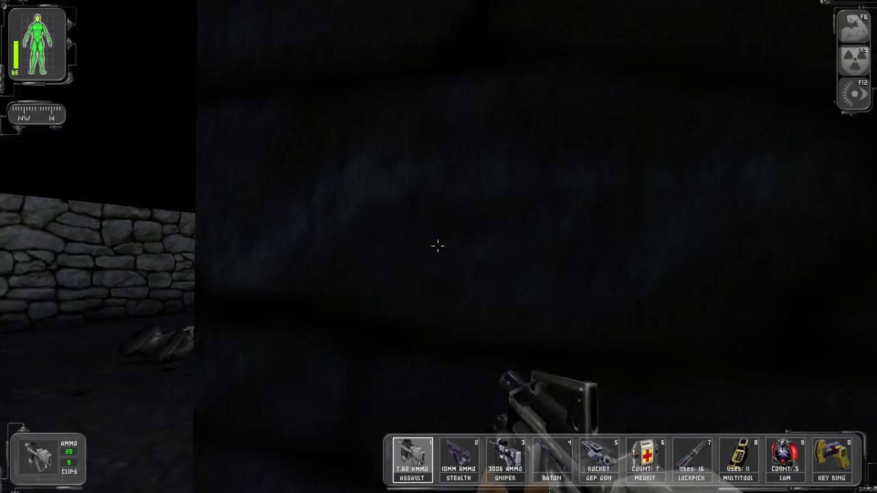
pyautogui.click(439, 247)
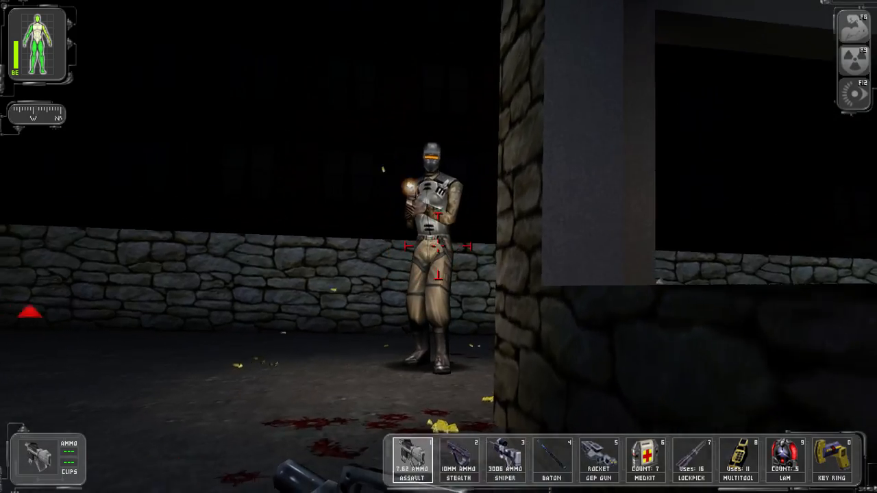
pyautogui.click(438, 246)
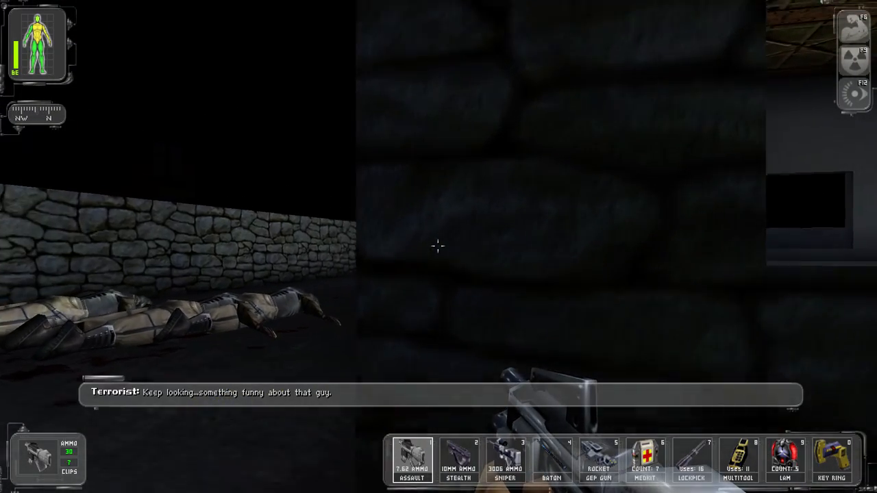
pyautogui.click(438, 246)
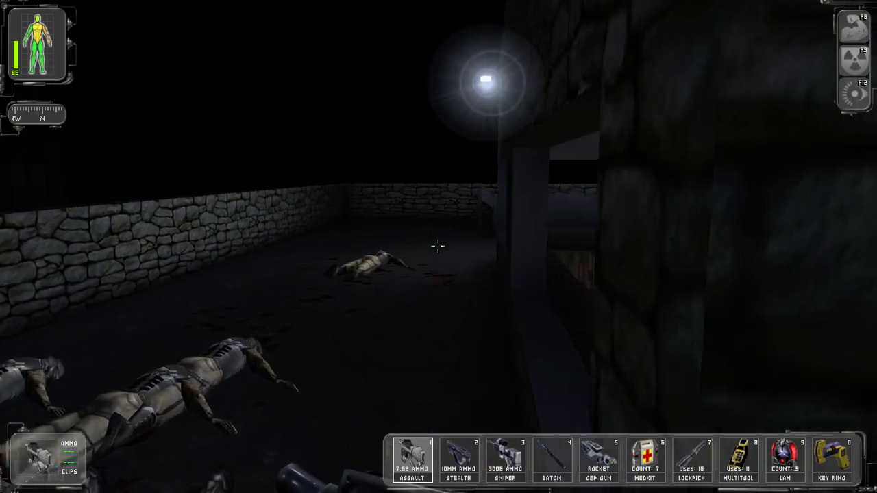
pyautogui.moveTo(438, 247)
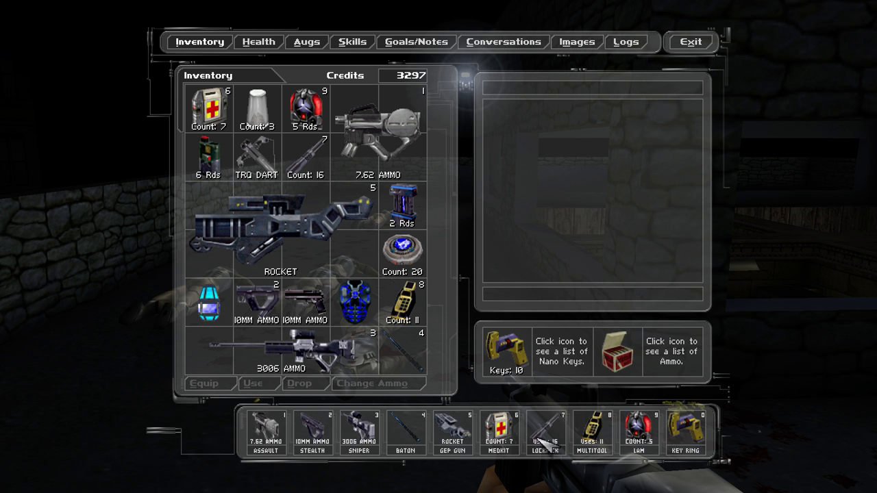
# - View the Health tab showing torso 38/100 and left arm 28/100
pyautogui.click(258, 42)
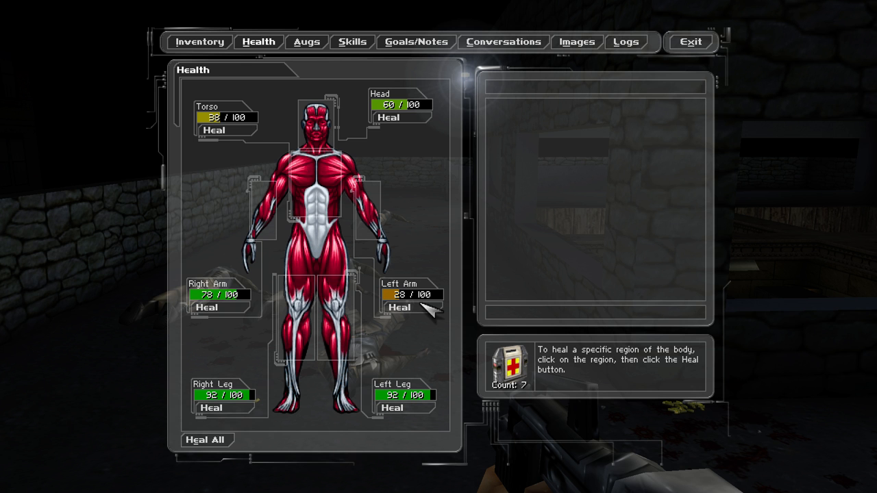
pyautogui.moveTo(377, 164)
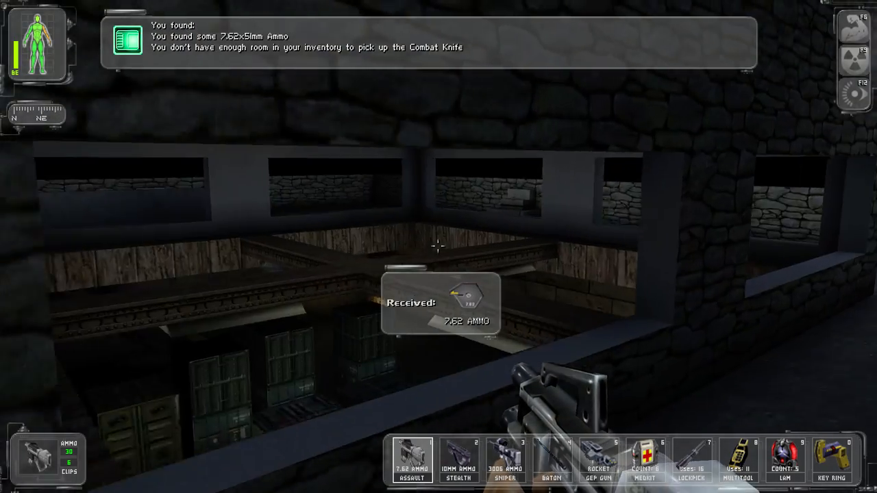
pyautogui.moveTo(438, 247)
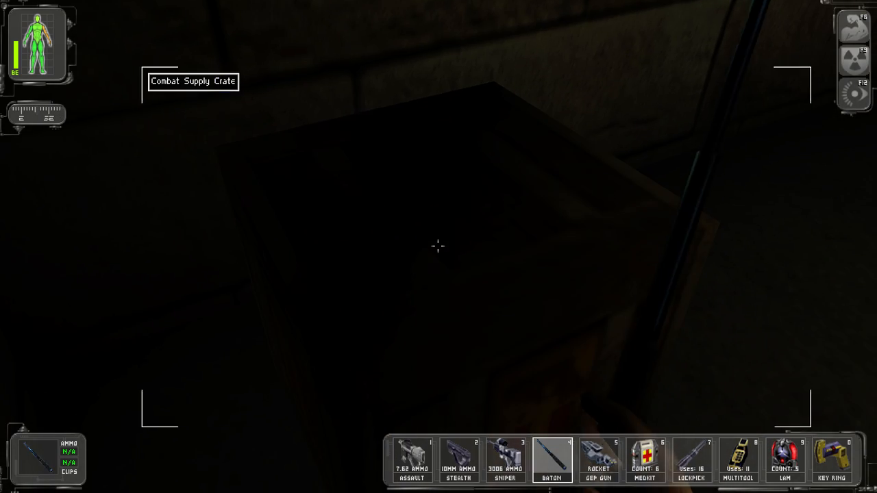
# - Open the combat supply crate and smash the wooden crate for 7.62mm and 10mm ammo
pyautogui.click(438, 245)
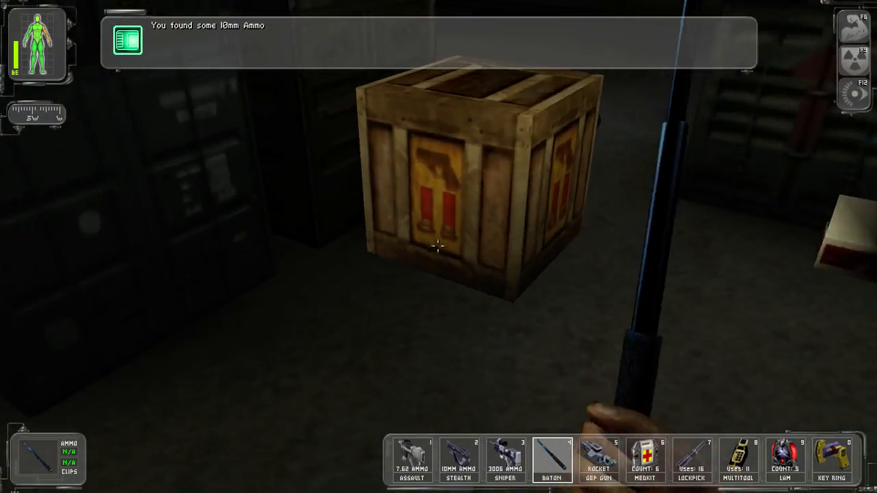
pyautogui.click(439, 246)
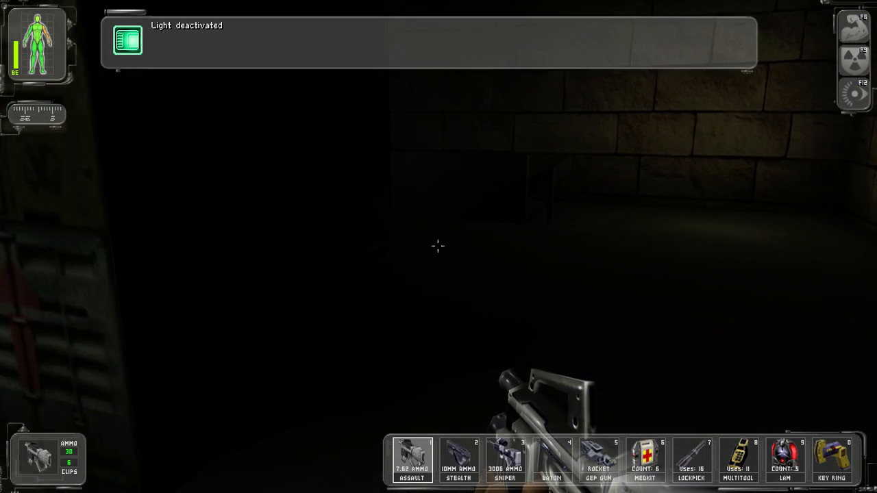
pyautogui.moveTo(438, 247)
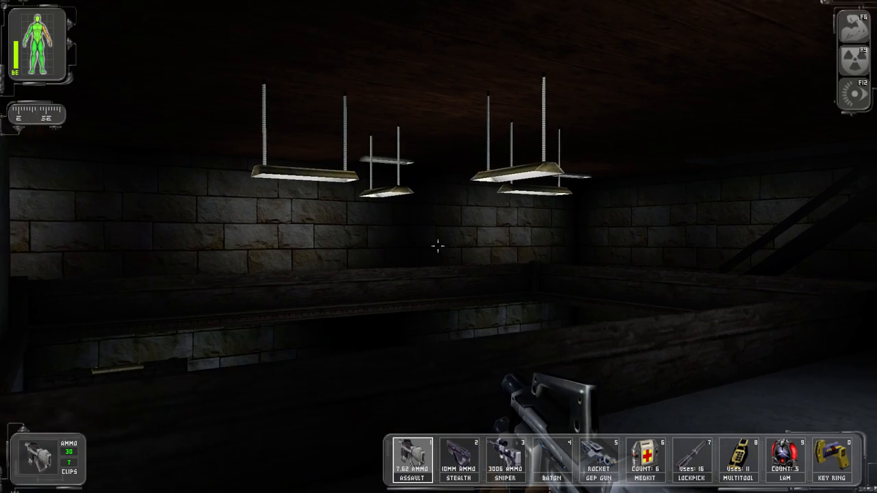
pyautogui.moveTo(439, 246)
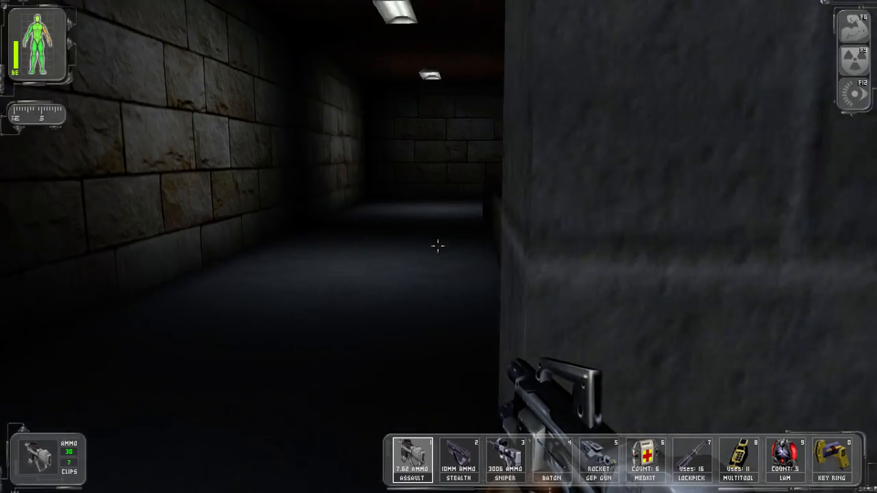
pyautogui.moveTo(438, 247)
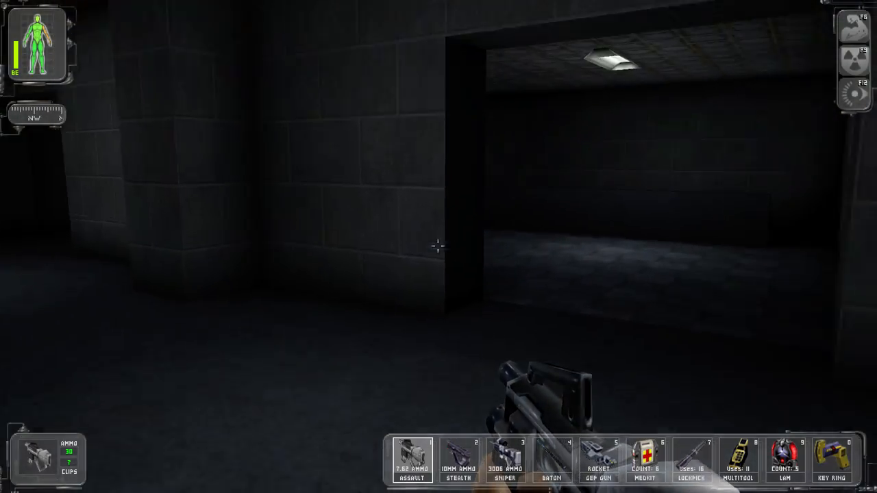
pyautogui.moveTo(439, 246)
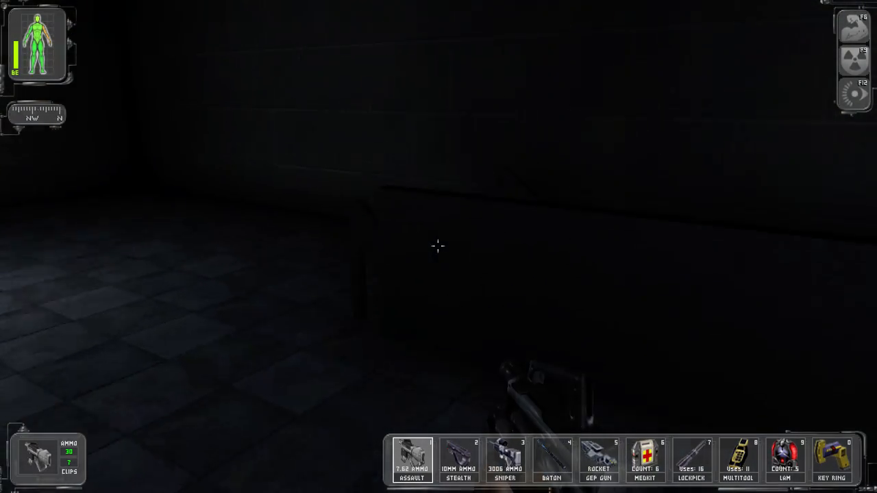
pyautogui.moveTo(439, 247)
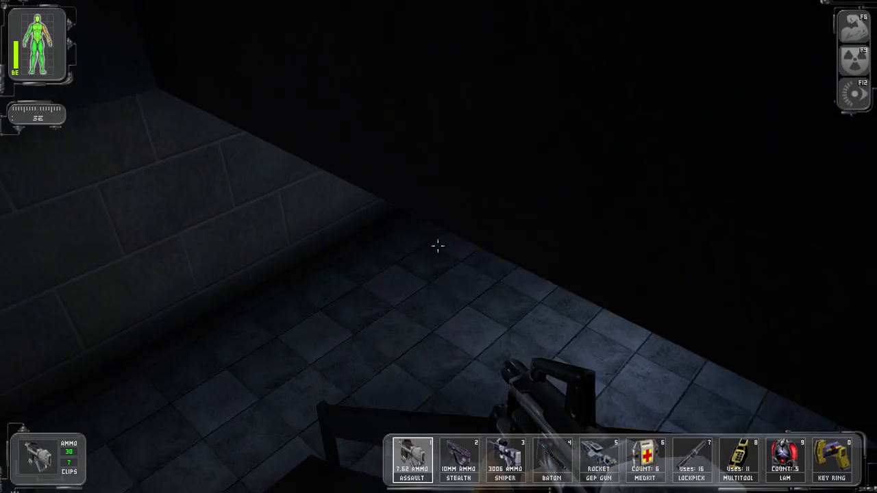
pyautogui.moveTo(438, 247)
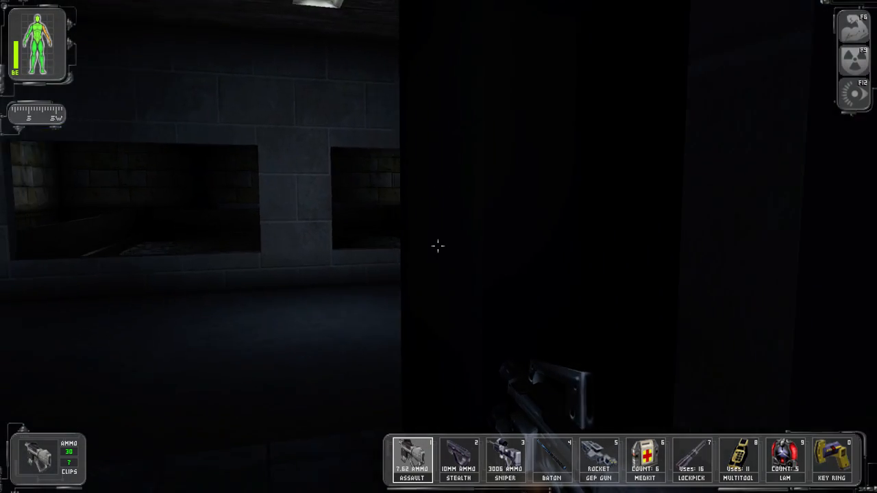
pyautogui.moveTo(438, 247)
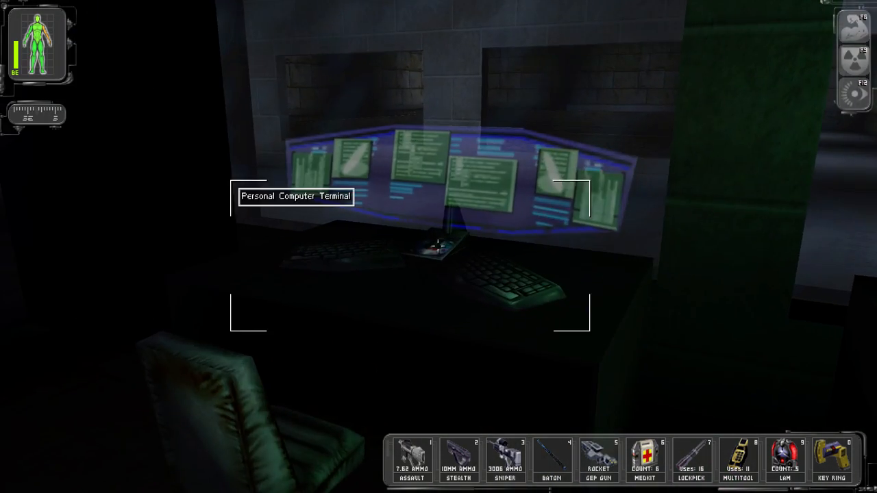
pyautogui.moveTo(439, 247)
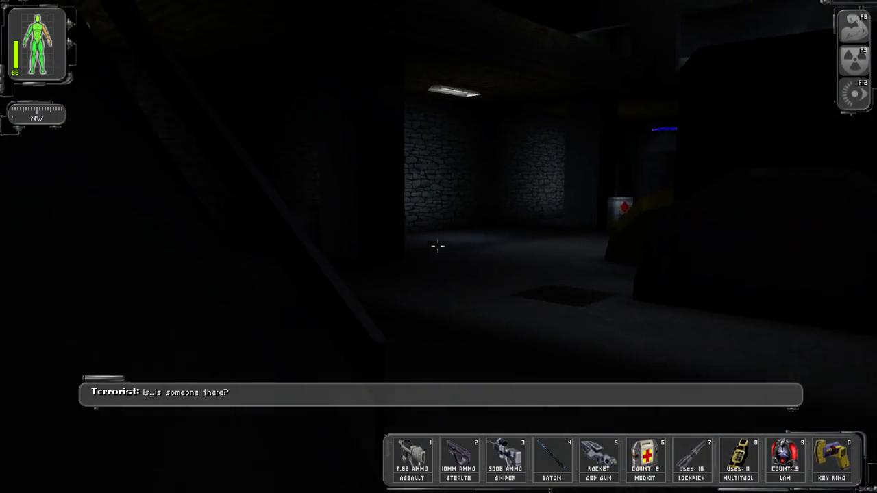
pyautogui.moveTo(439, 247)
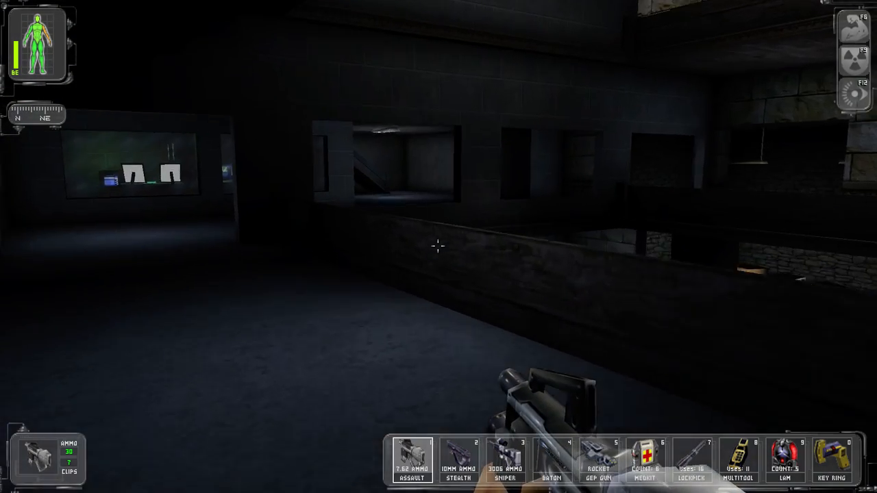
pyautogui.moveTo(439, 247)
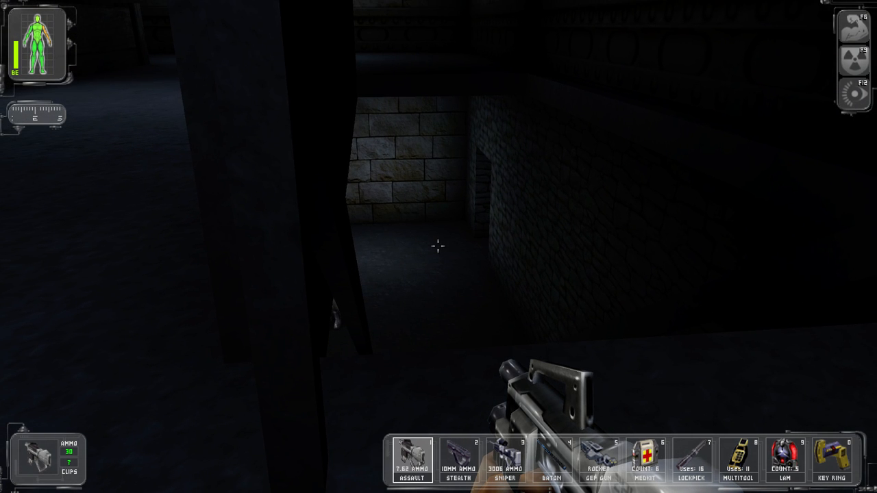
# - Switch to the sniper rifle and shoot the terrorist in the brick passage below
pyautogui.press('3')
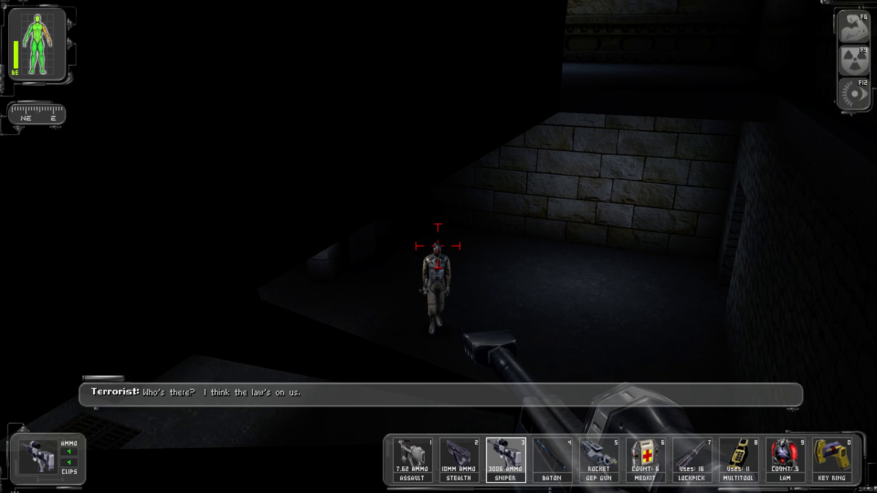
pyautogui.click(438, 247)
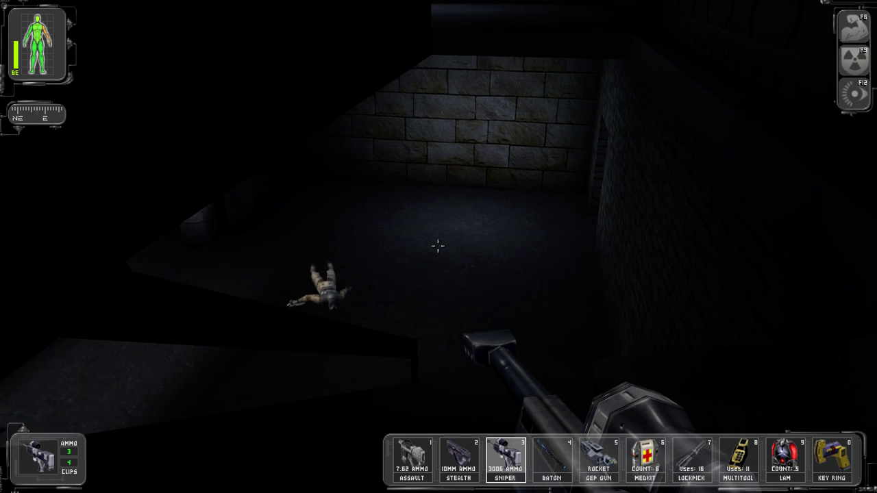
pyautogui.moveTo(438, 247)
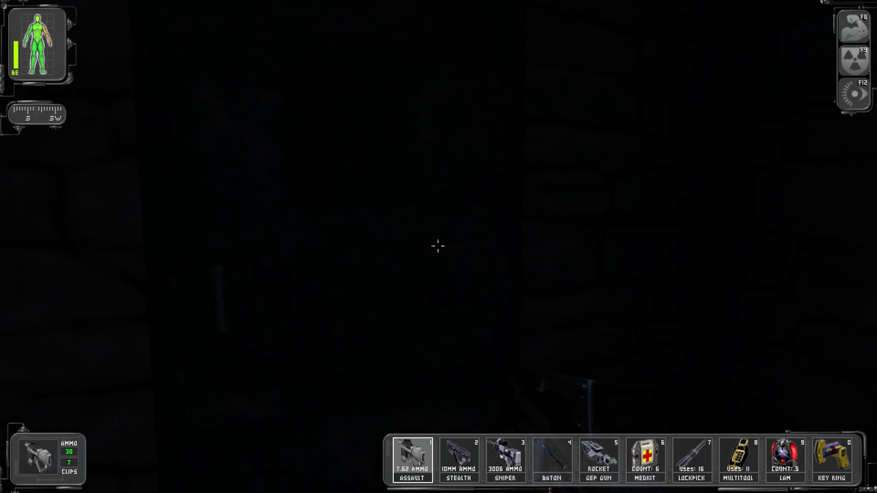
# - Pick the locked door with a lockpick and take the small item from the table inside
pyautogui.click(690, 459)
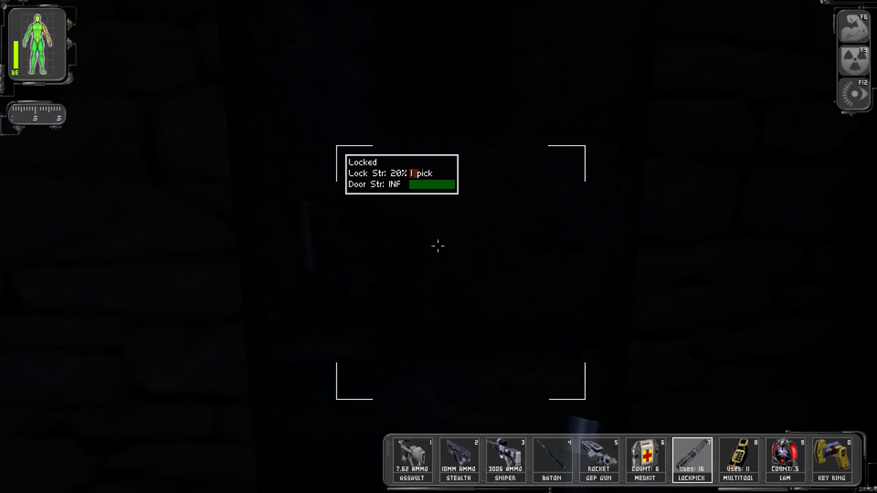
pyautogui.click(422, 173)
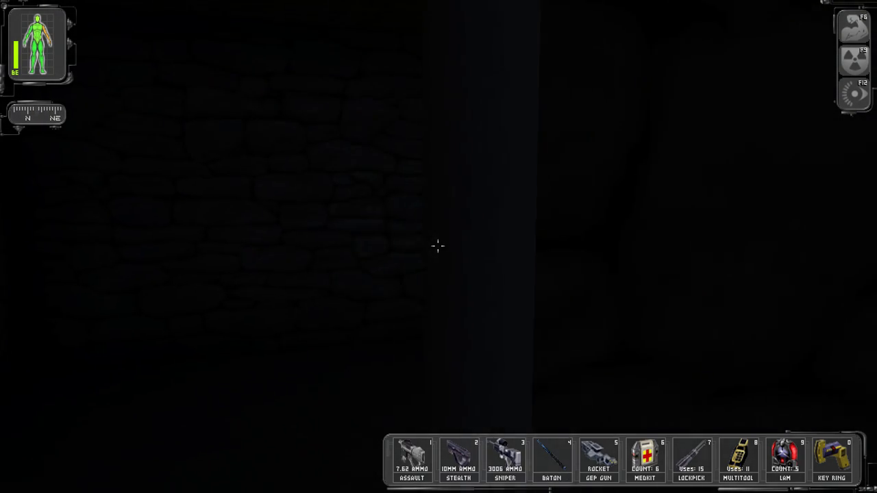
pyautogui.moveTo(439, 246)
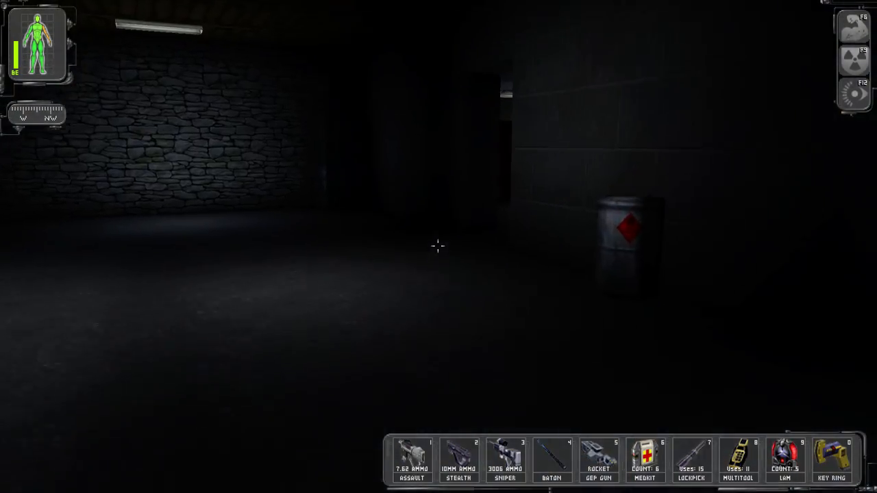
pyautogui.moveTo(439, 246)
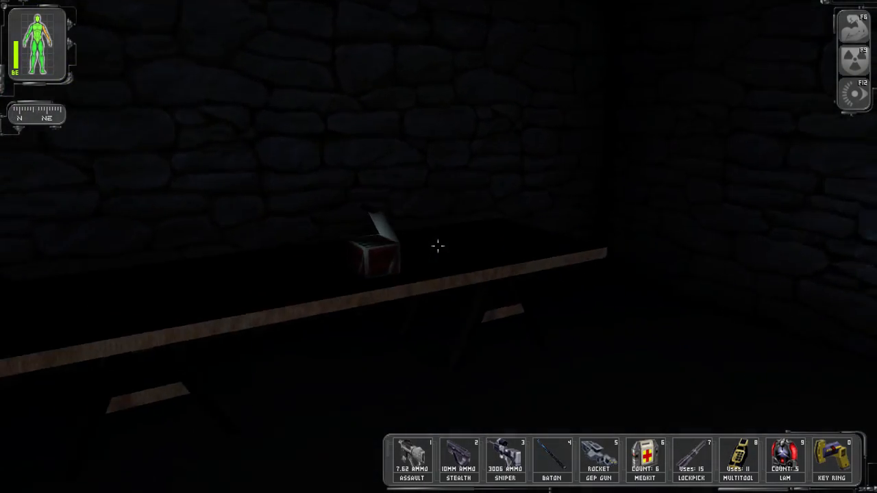
pyautogui.click(372, 250)
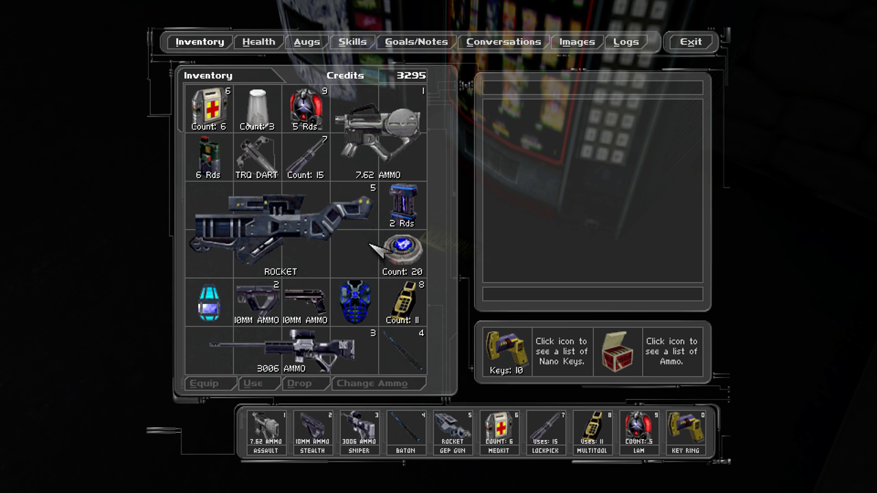
# - Leave the inventory, grab the vending-machine candy bar and the augmentation upgrade canister
pyautogui.click(208, 302)
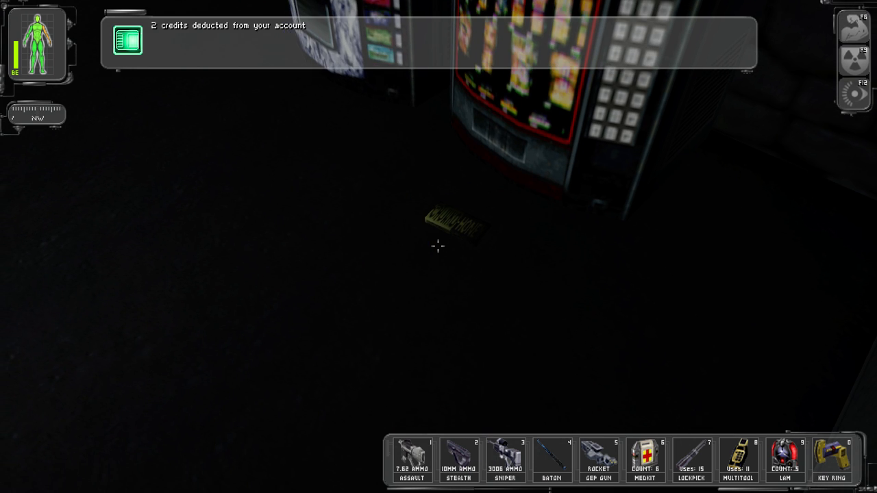
pyautogui.click(455, 219)
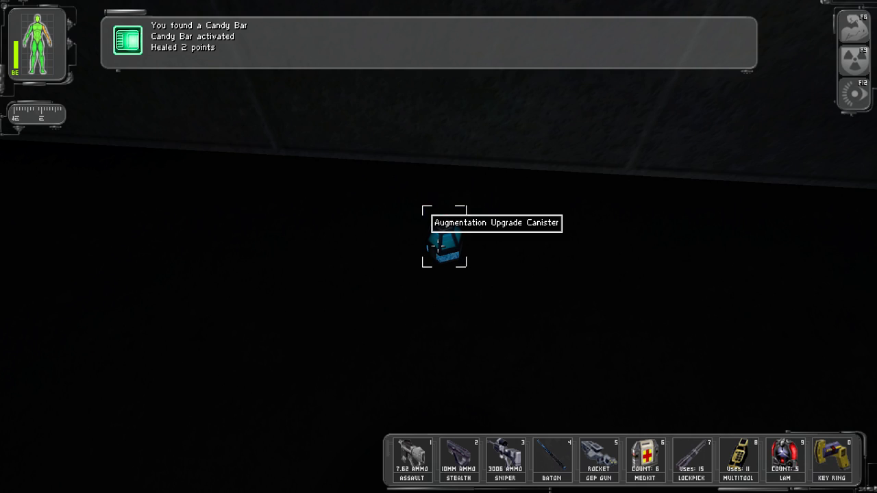
pyautogui.click(444, 244)
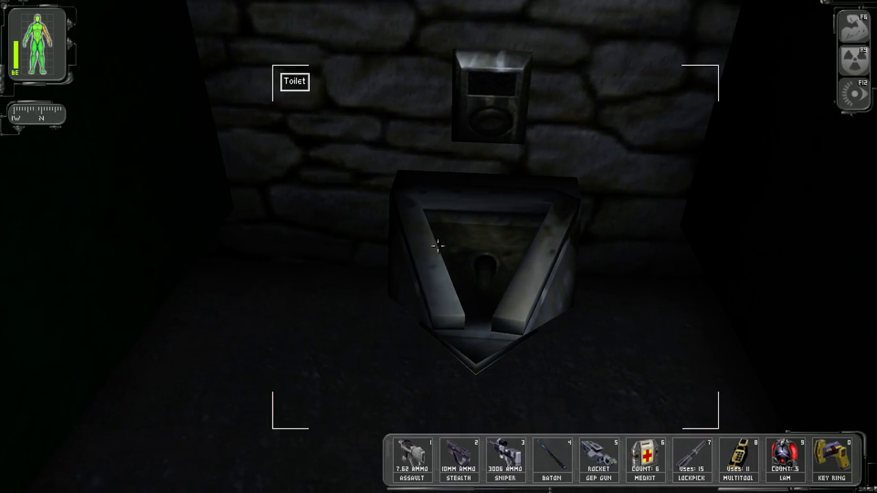
pyautogui.moveTo(438, 247)
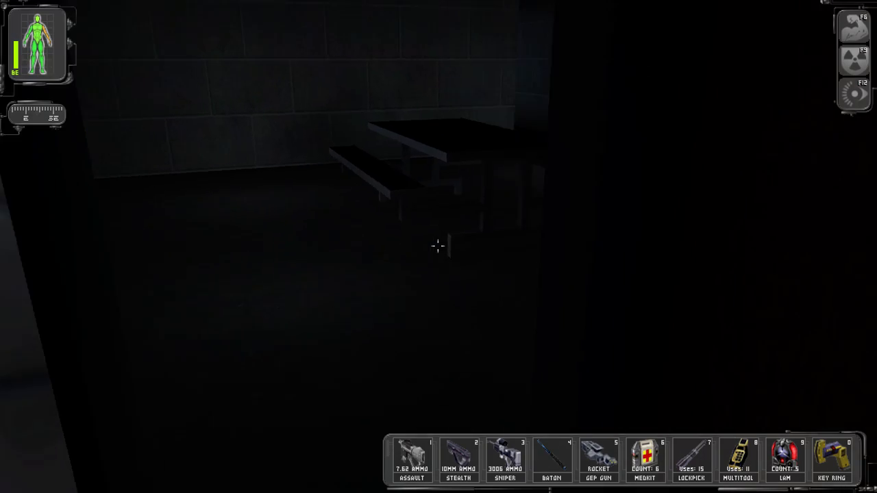
pyautogui.moveTo(438, 247)
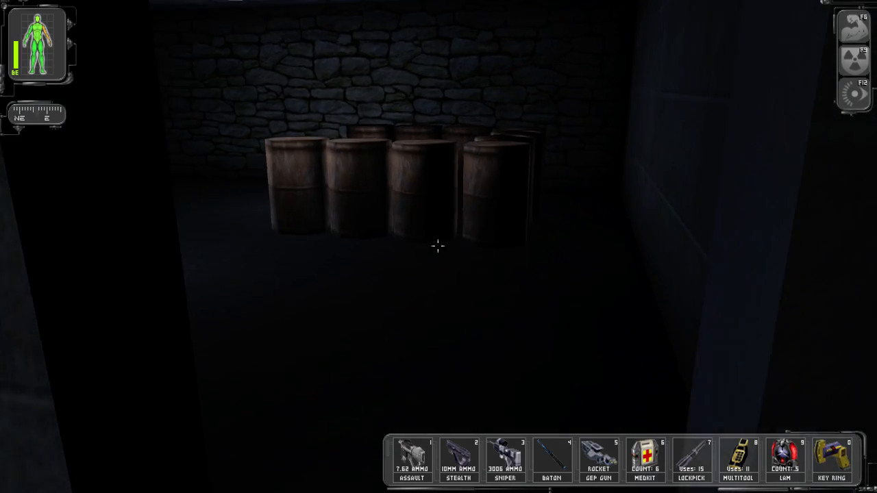
pyautogui.moveTo(438, 246)
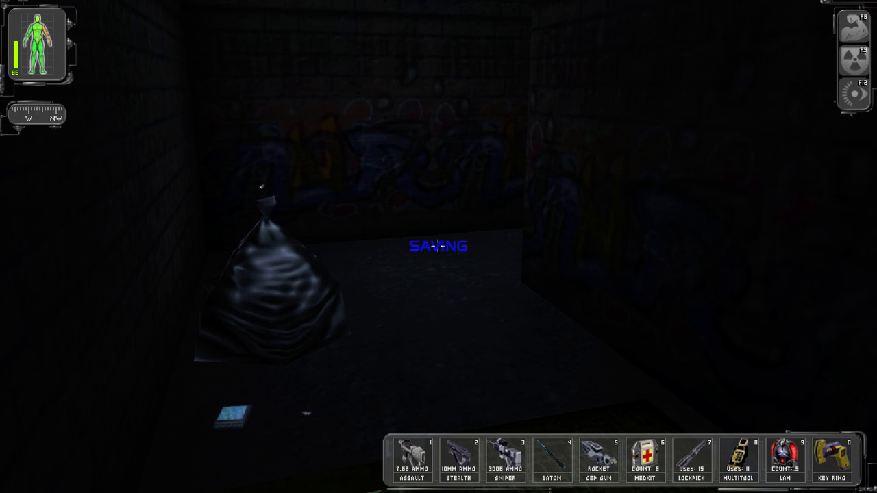
# - Bring up the main menu after saving in the graffiti-walled storage room
pyautogui.press('Escape')
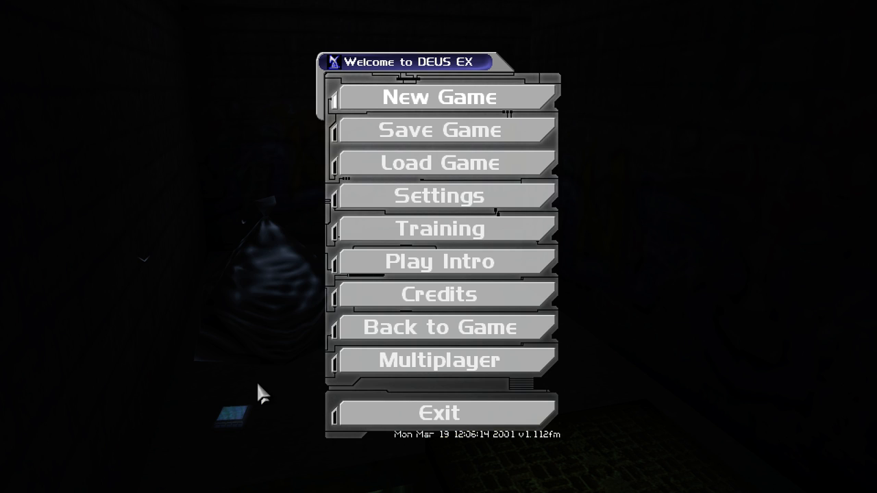